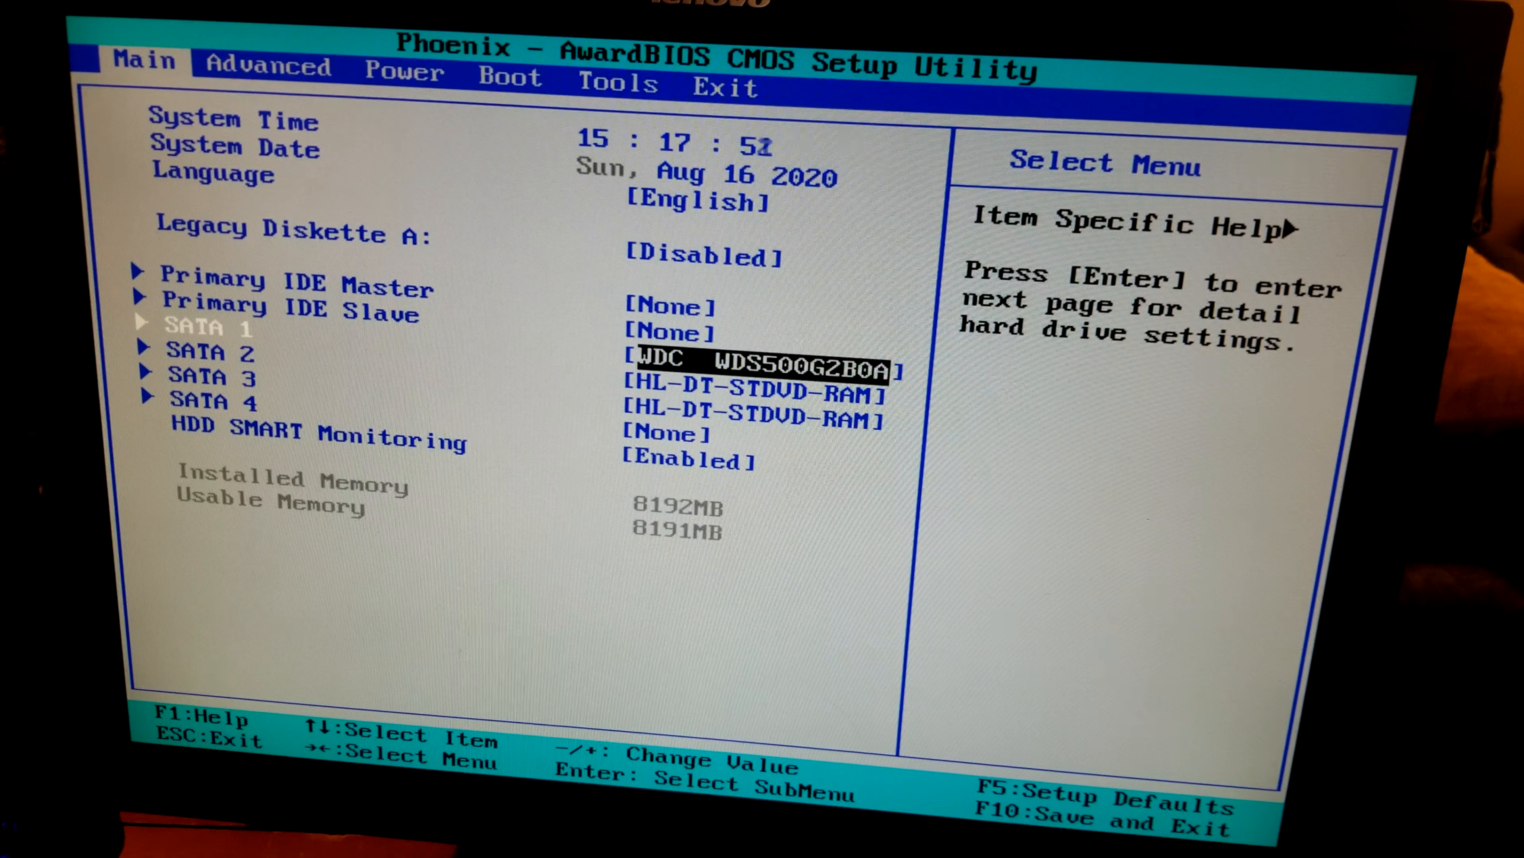
Leave the BIOS drive overview so the PC restarts to the ASUS P5N-D splash
{"action": "key", "text": "Enter"}
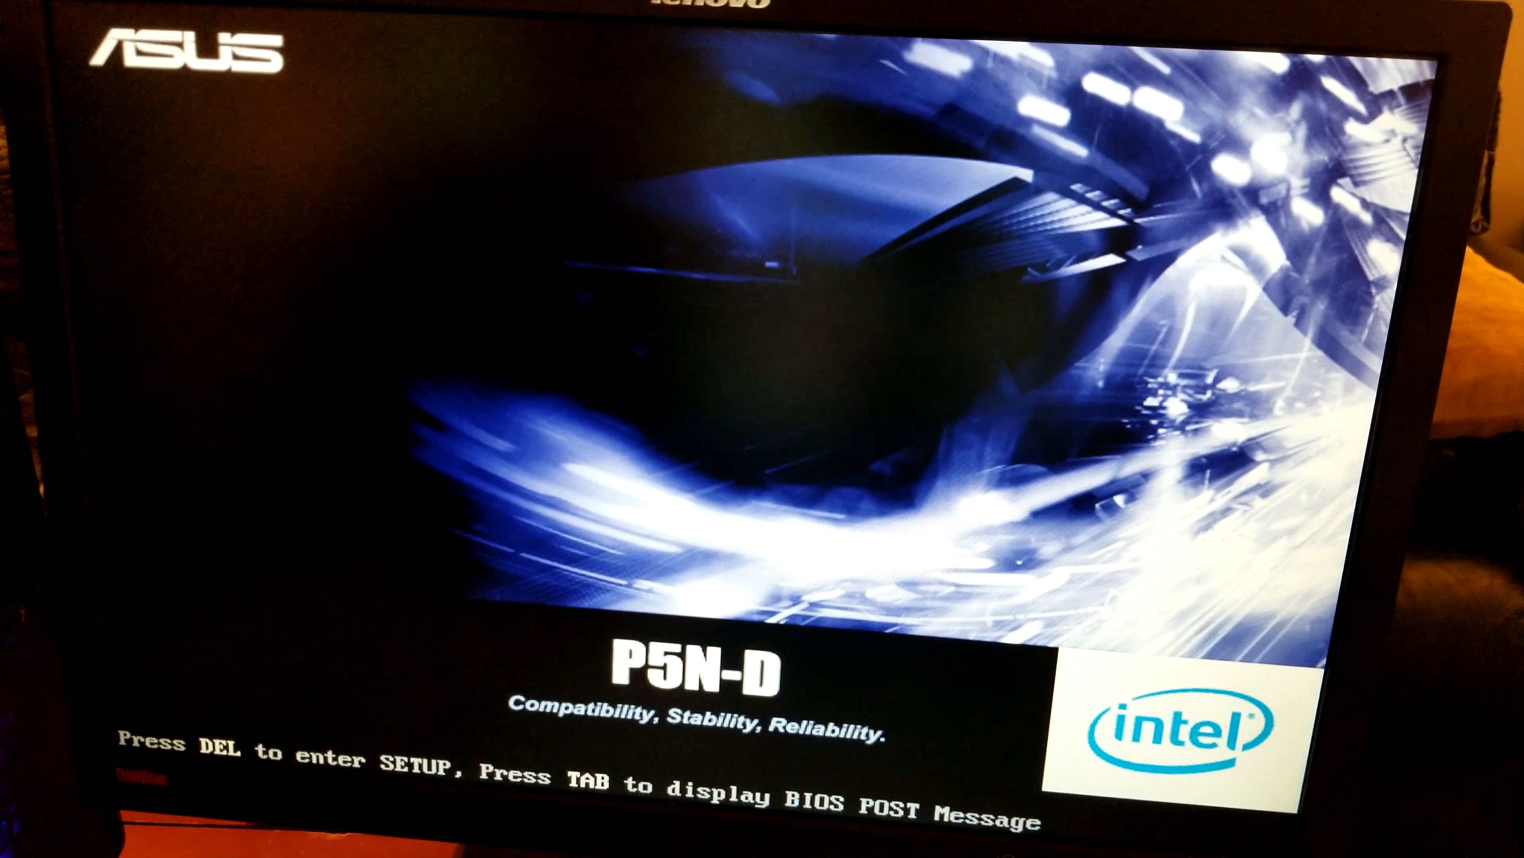
Re-enter BIOS, reach the CPU Configuration multiplier 9.0 entry, and request save-and-exit with F10
{"action": "key", "text": "Delete"}
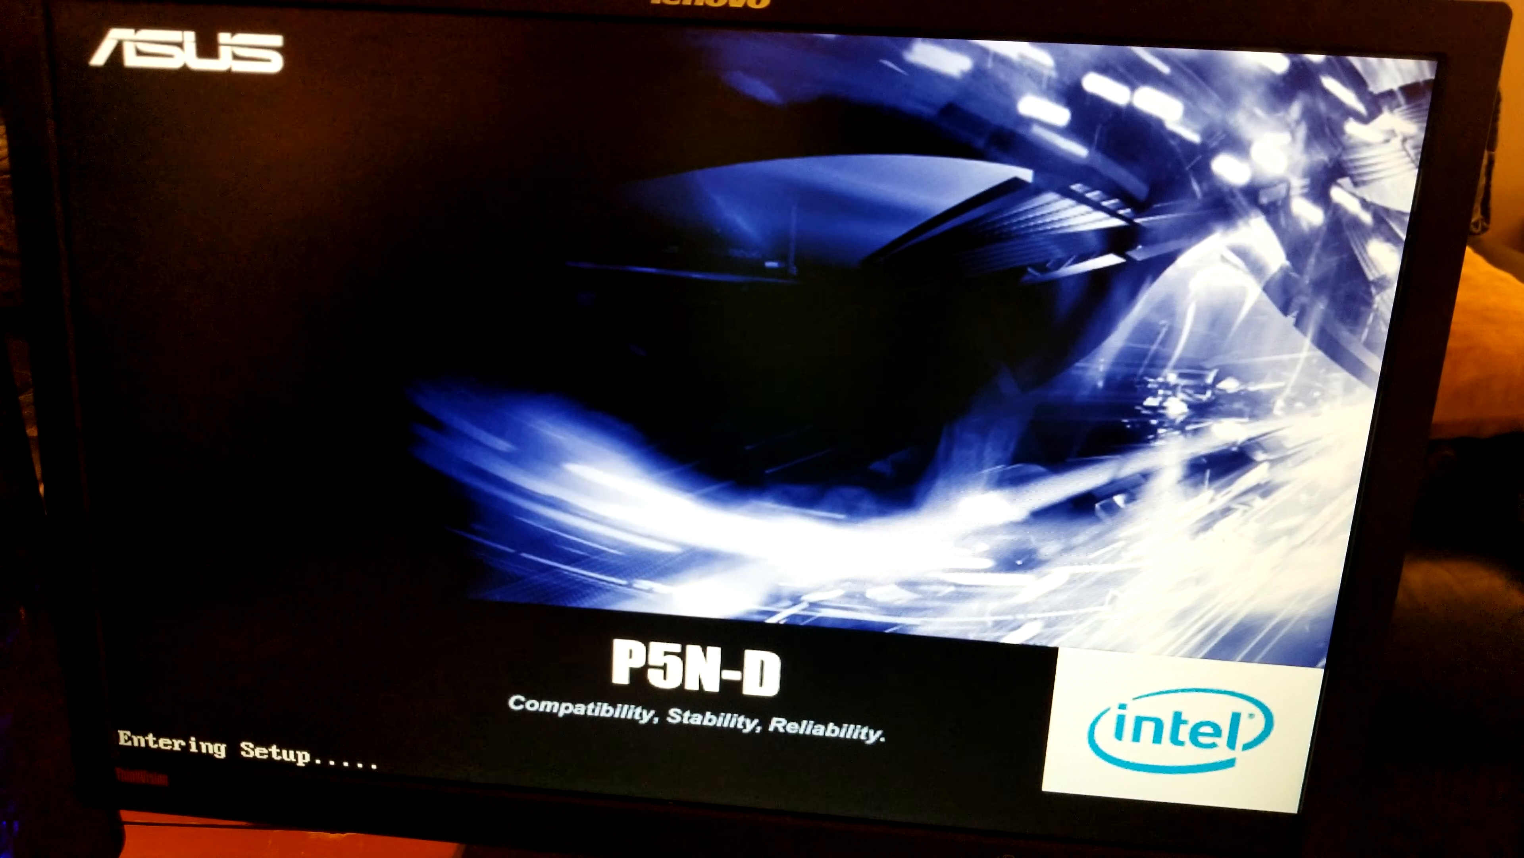
{"action": "key", "text": "Del"}
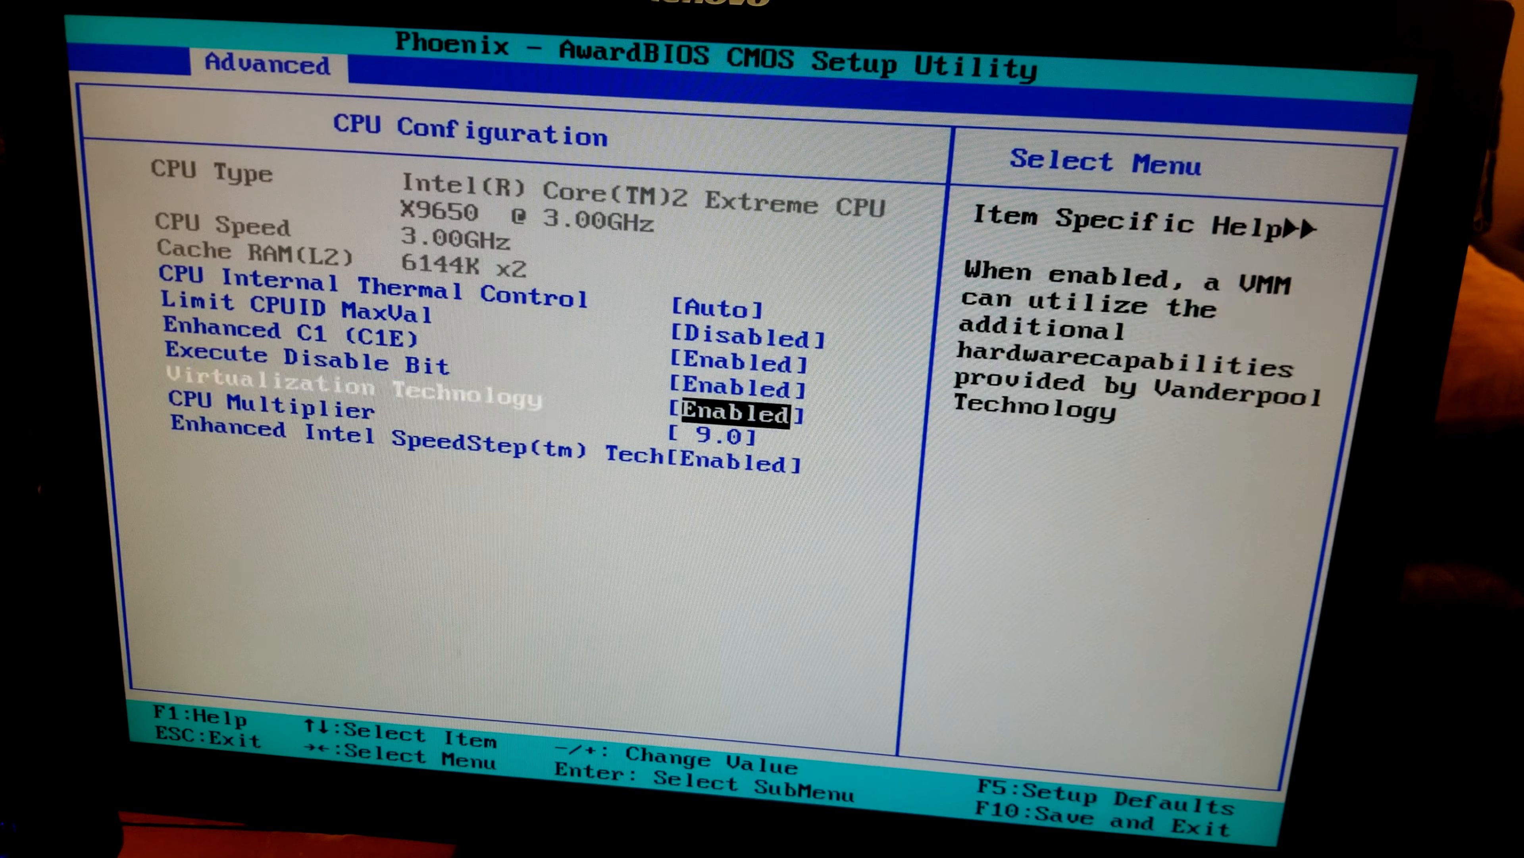
{"action": "key", "text": "down"}
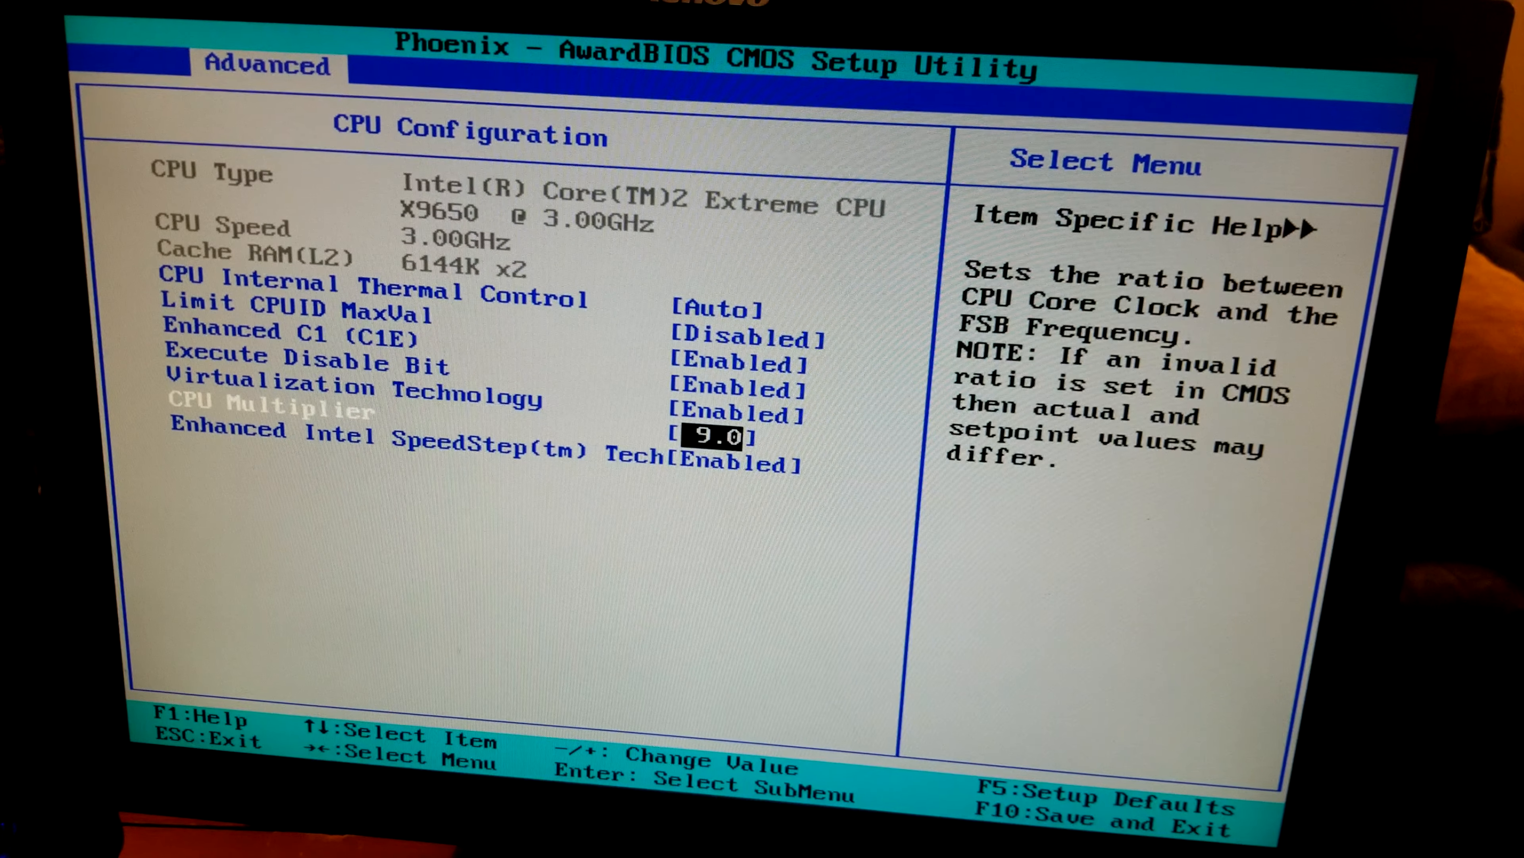
{"action": "key", "text": "f10"}
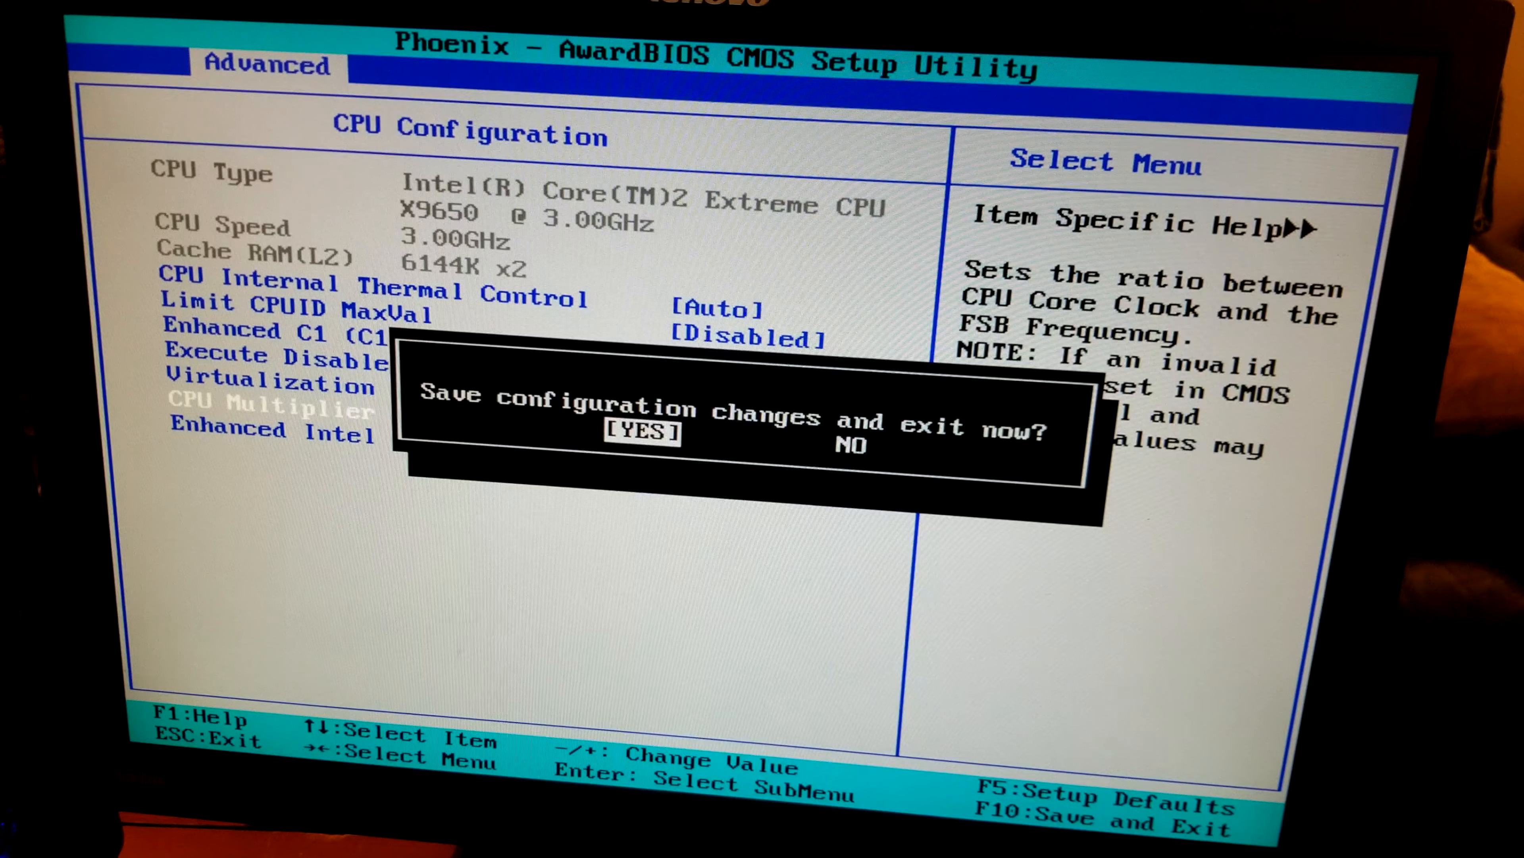
Confirm YES on the save-and-exit prompt so the PC reboots into Windows 10
{"action": "key", "text": "Enter"}
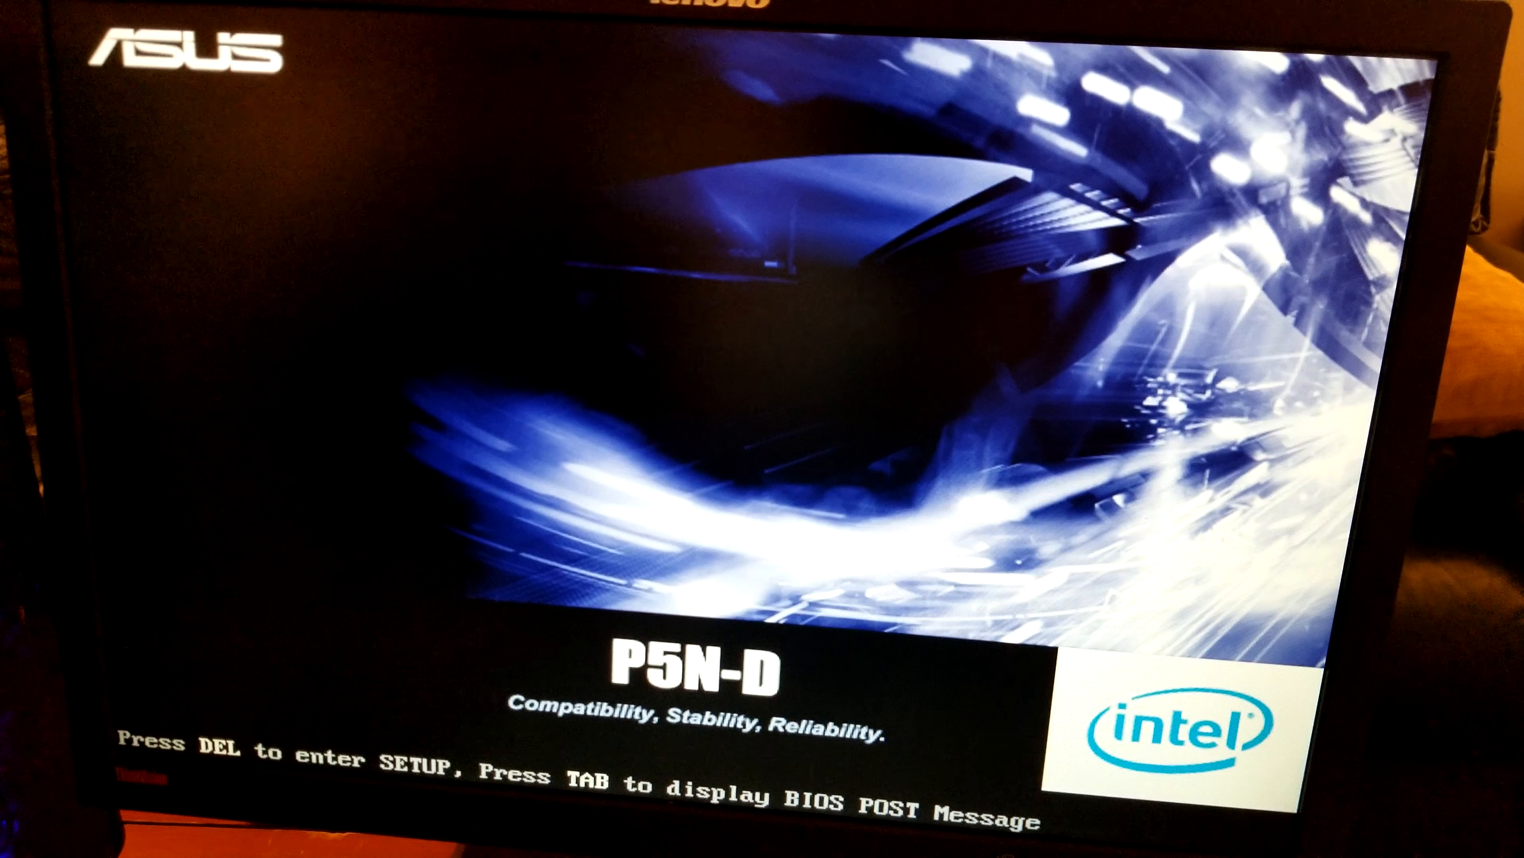
{"action": "key", "text": "f8"}
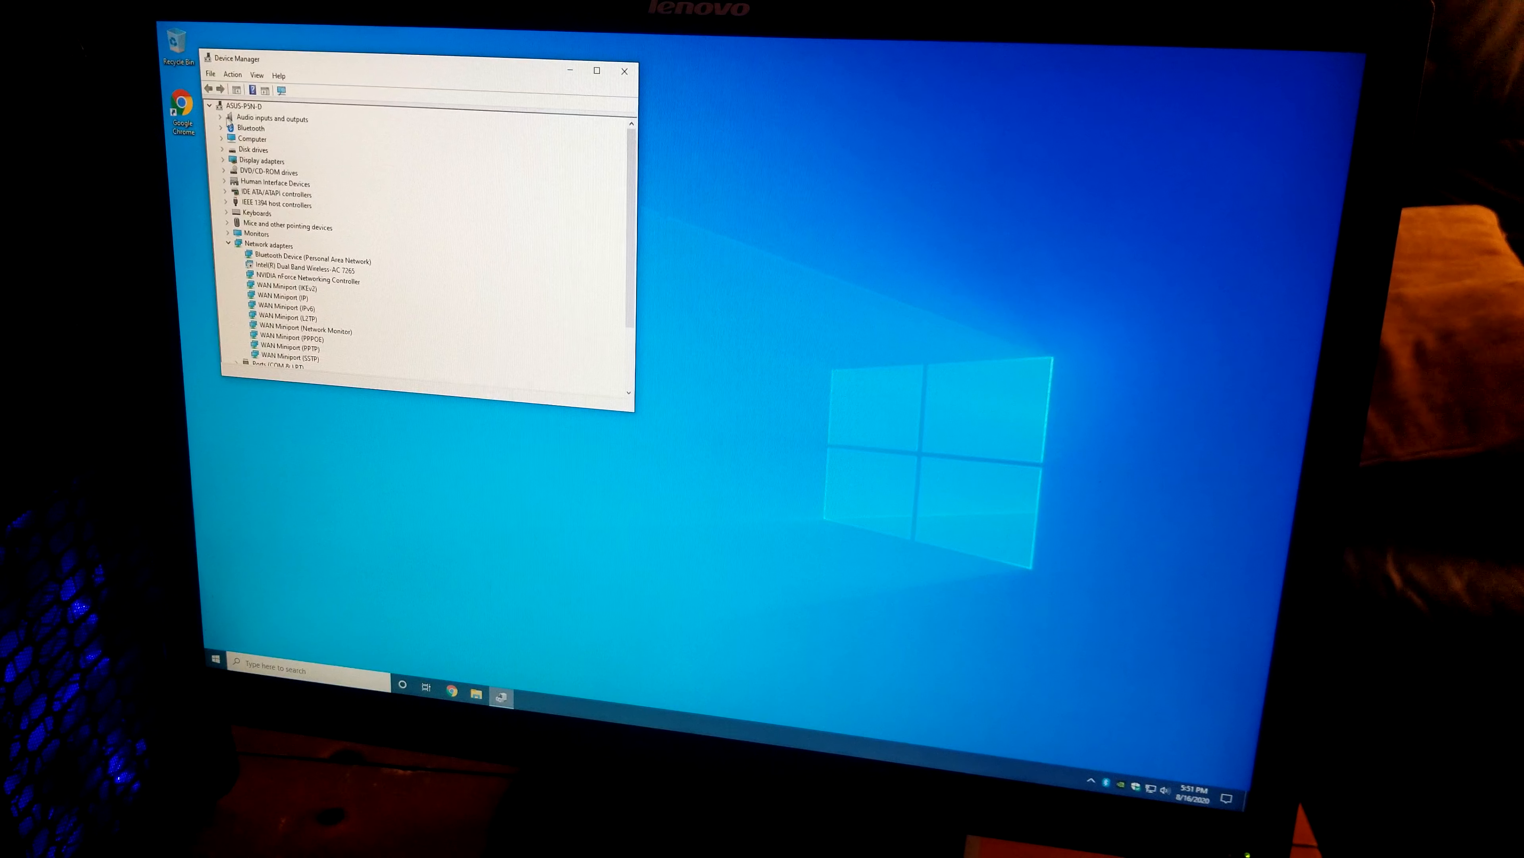
Expand Audio, Bluetooth, Disk drives and Display adapters, then reveal Network adapters
{"action": "left_click", "coordinate": [226, 118]}
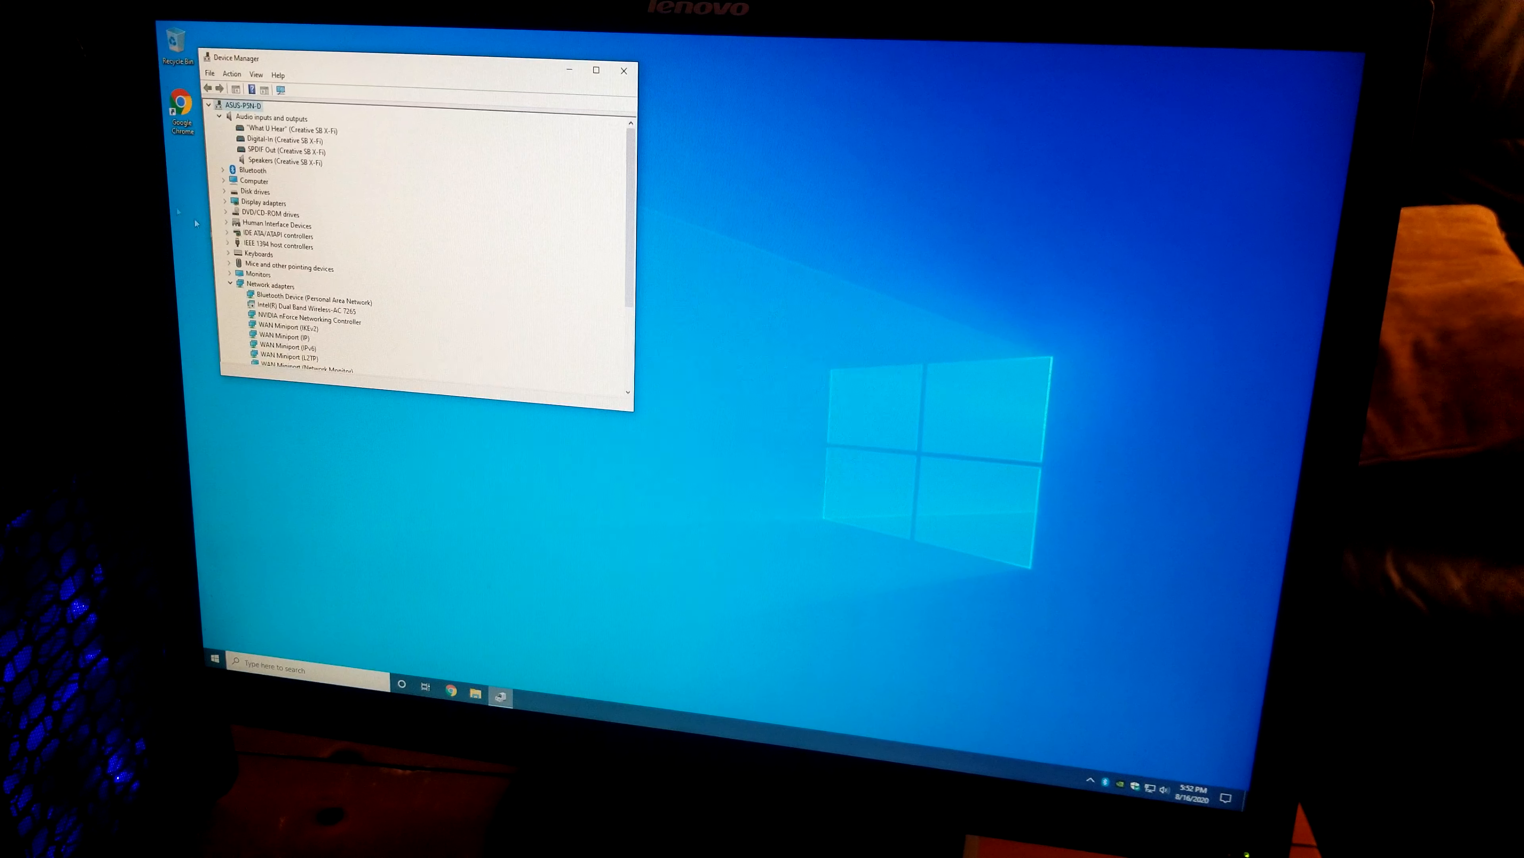
{"action": "left_click", "coordinate": [230, 169]}
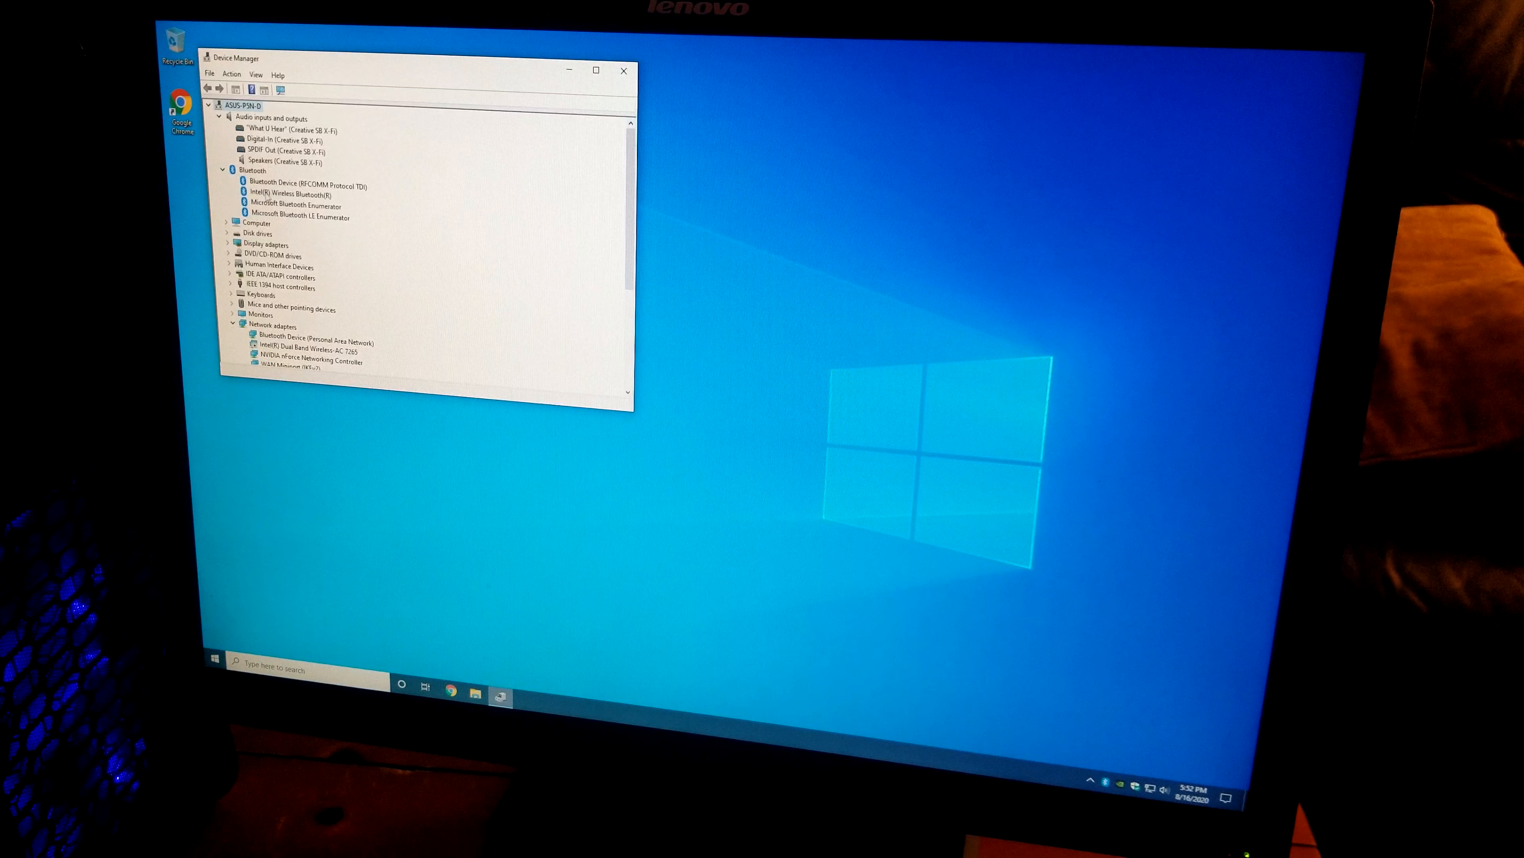
{"action": "left_click", "coordinate": [225, 211]}
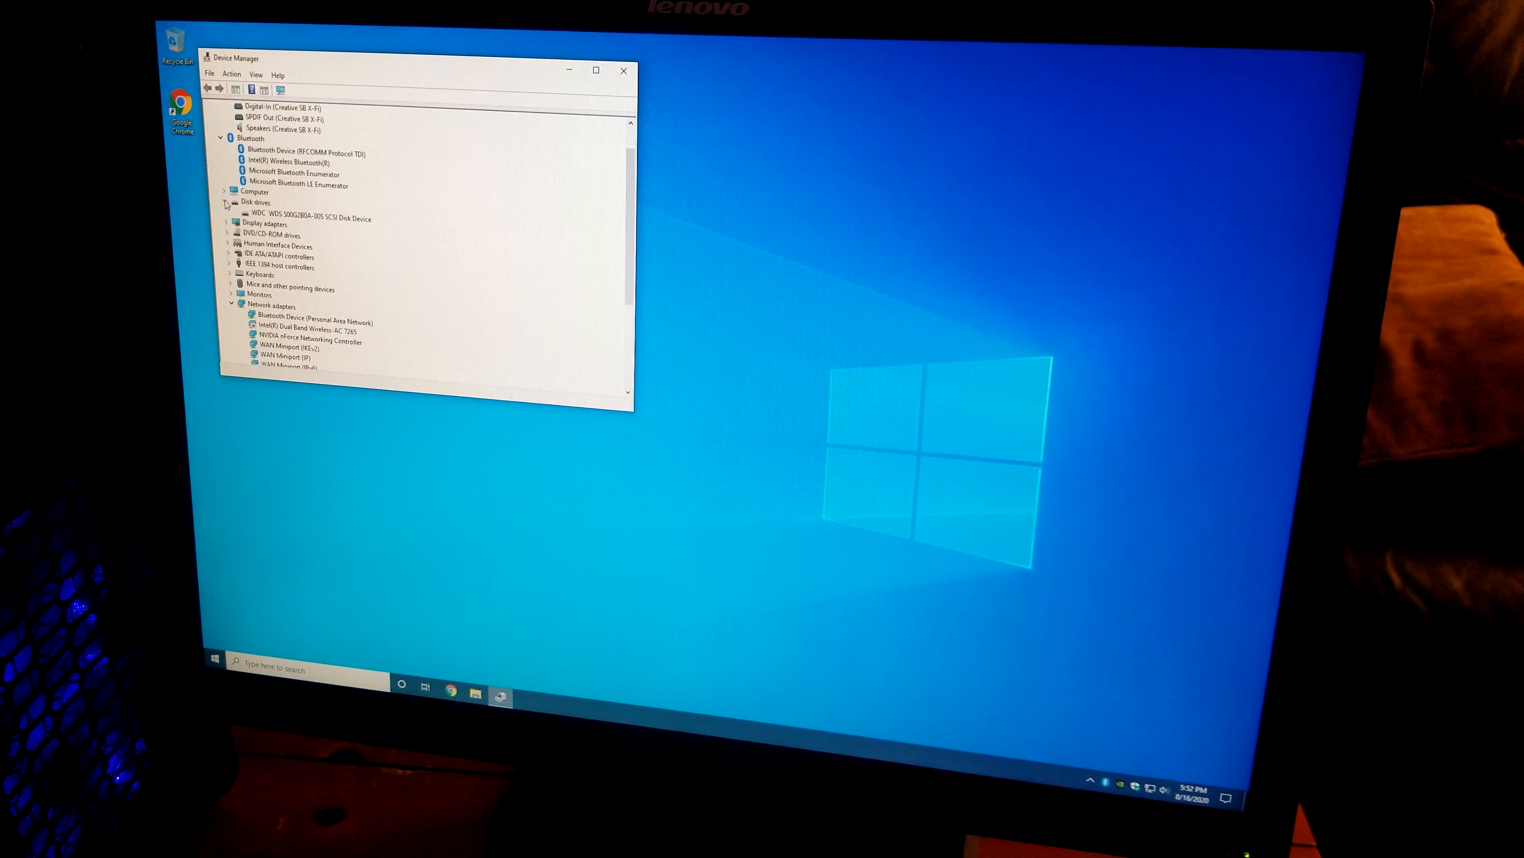
{"action": "left_click", "coordinate": [226, 225]}
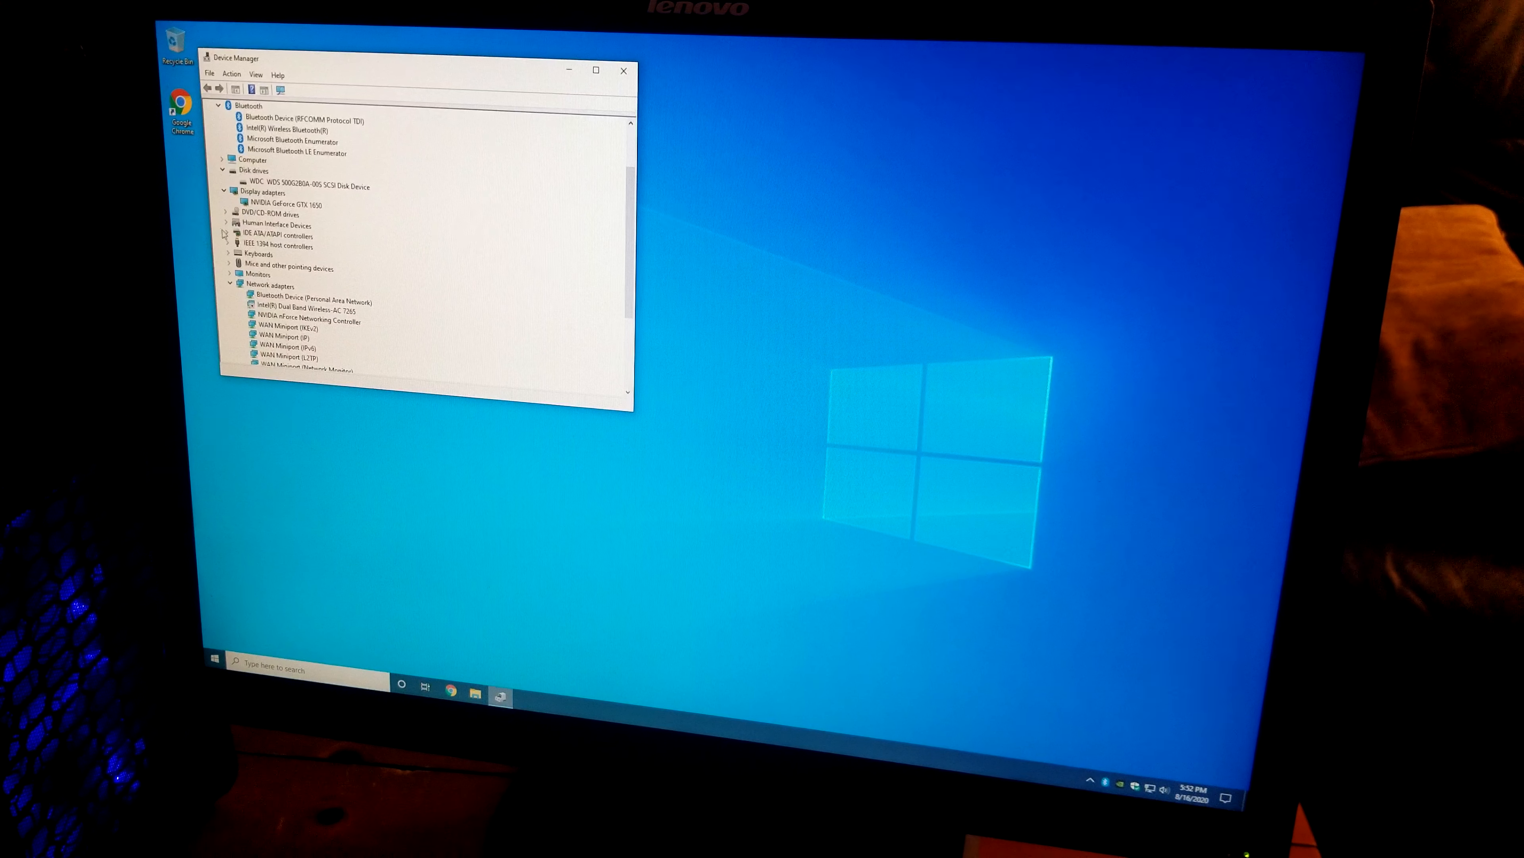
{"action": "scroll", "scroll_direction": "down", "scroll_amount": 3}
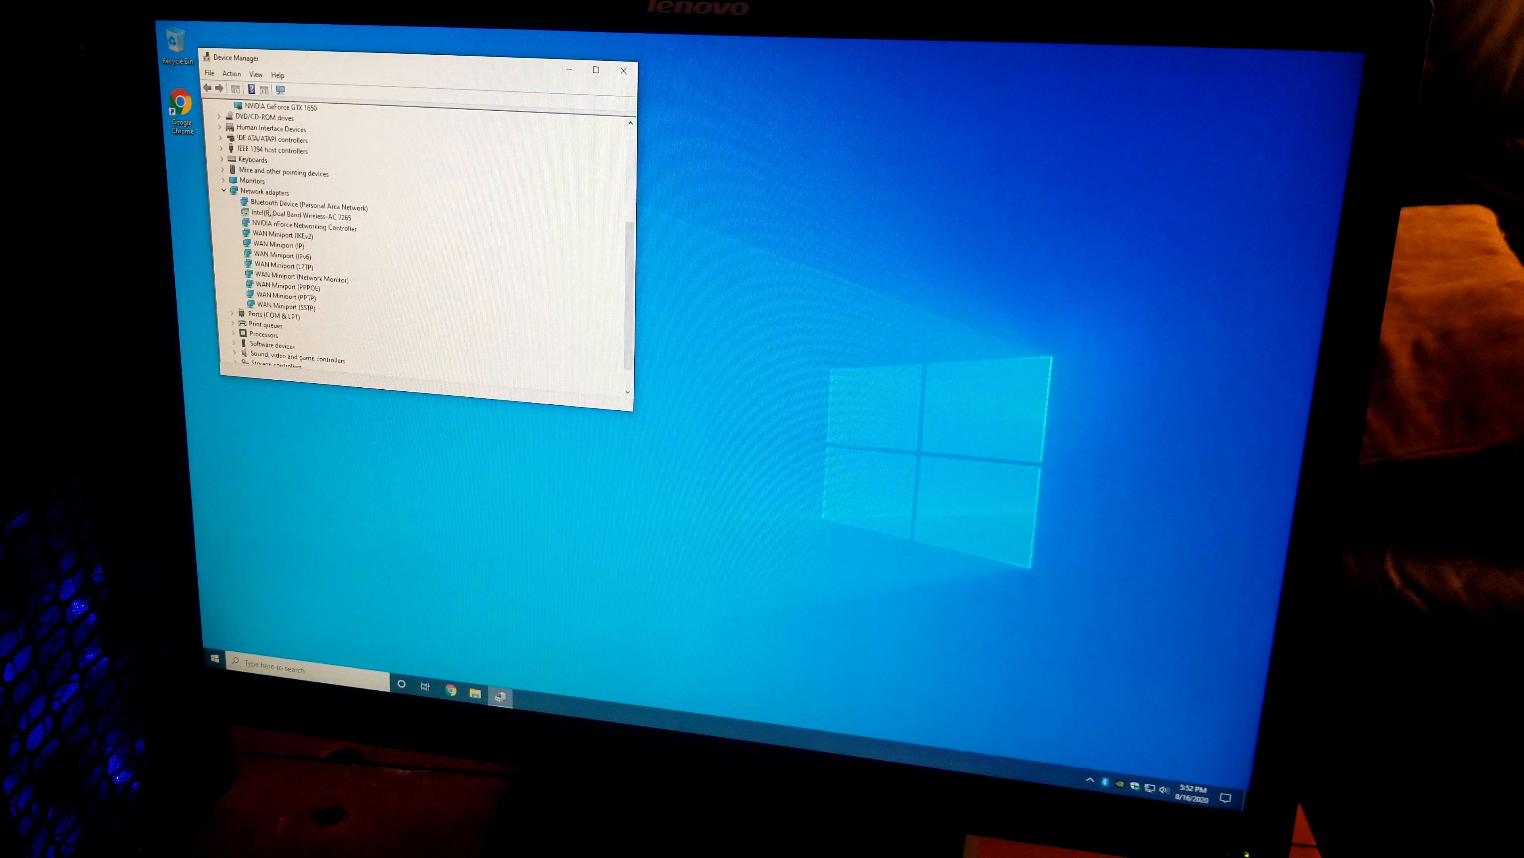
{"action": "double_click", "coordinate": [304, 226]}
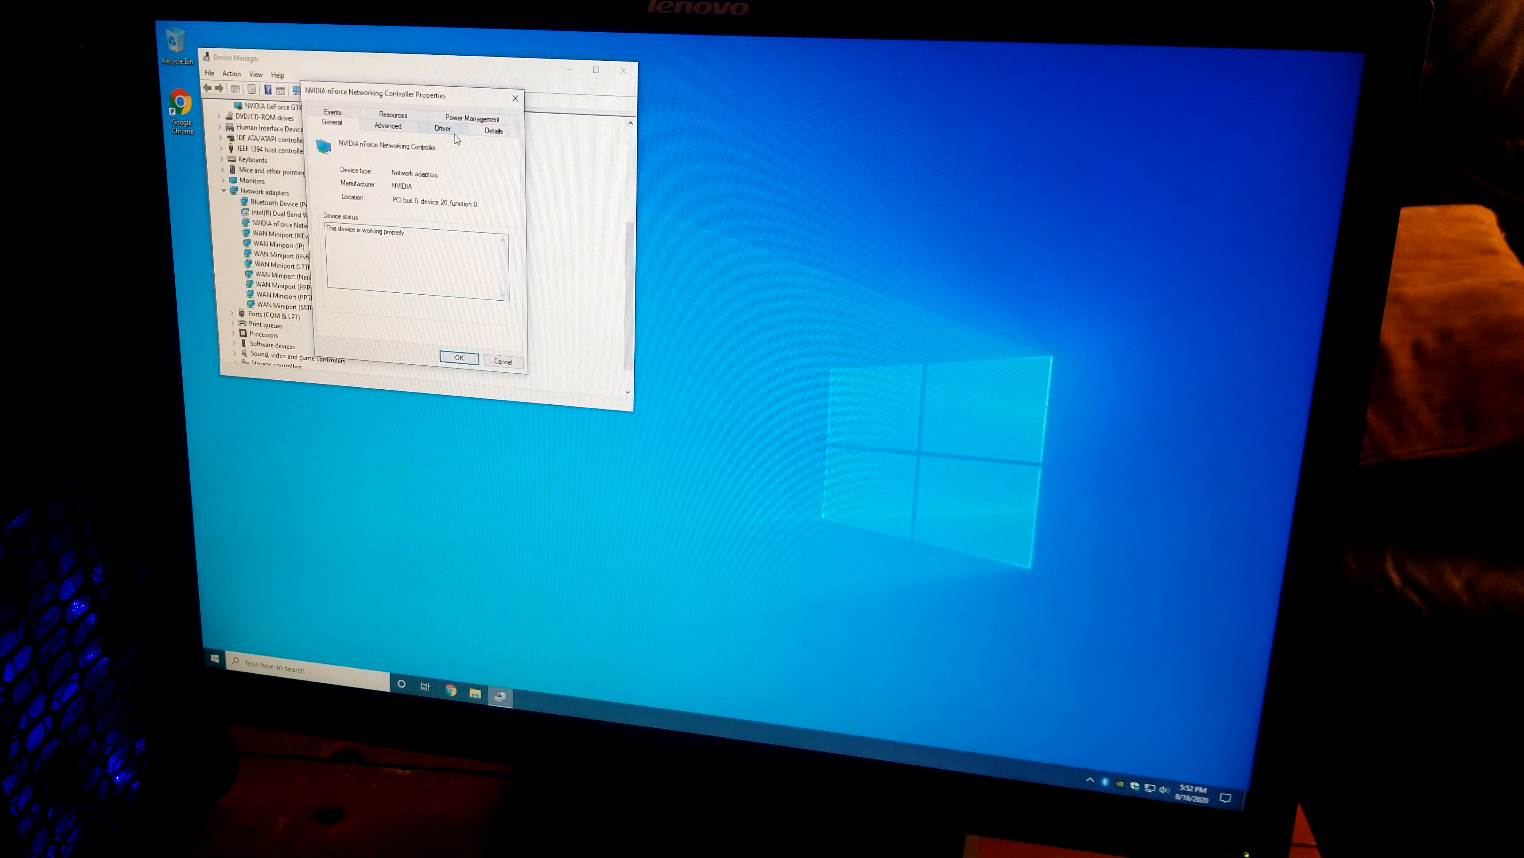
{"action": "left_click", "coordinate": [442, 129]}
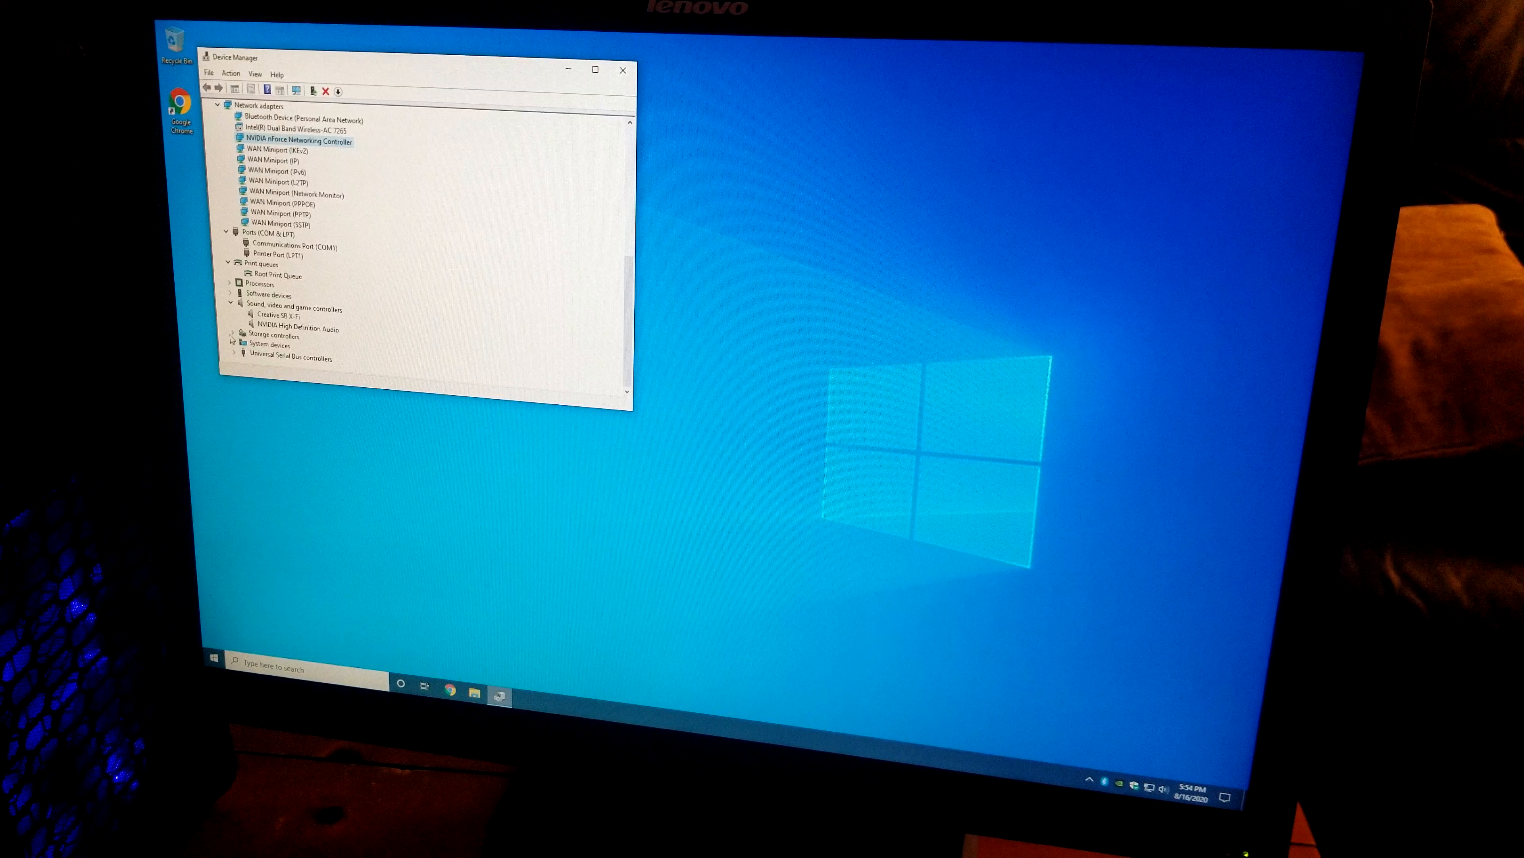
{"action": "scroll", "scroll_direction": "down", "scroll_amount": 3}
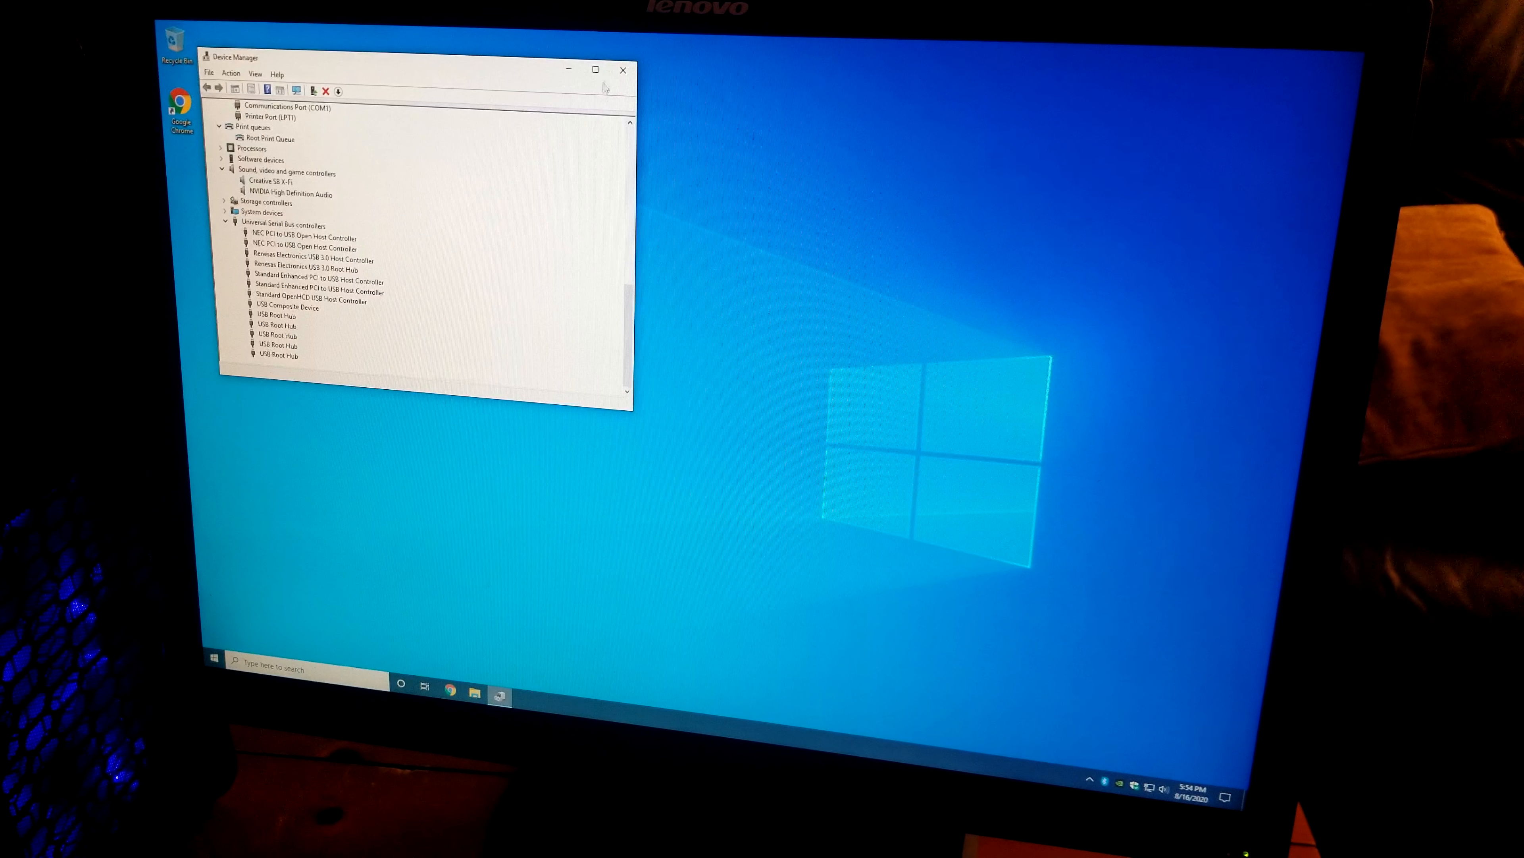
{"action": "left_click", "coordinate": [622, 70]}
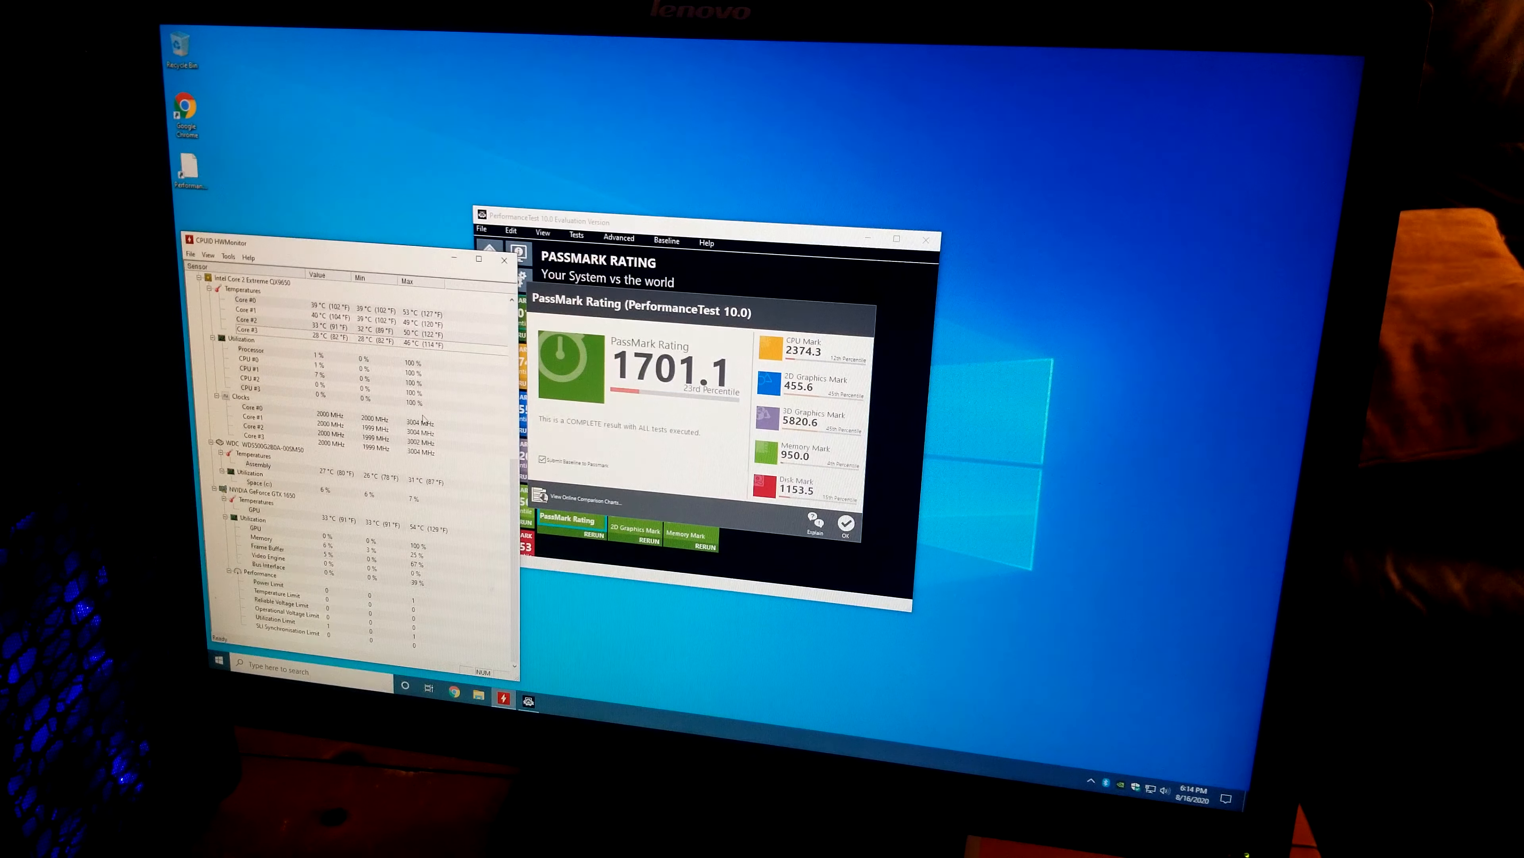
View the PassMark Rating 1701.1 summary, then switch to the Steam library
{"action": "scroll", "scroll_direction": "down", "scroll_amount": 3}
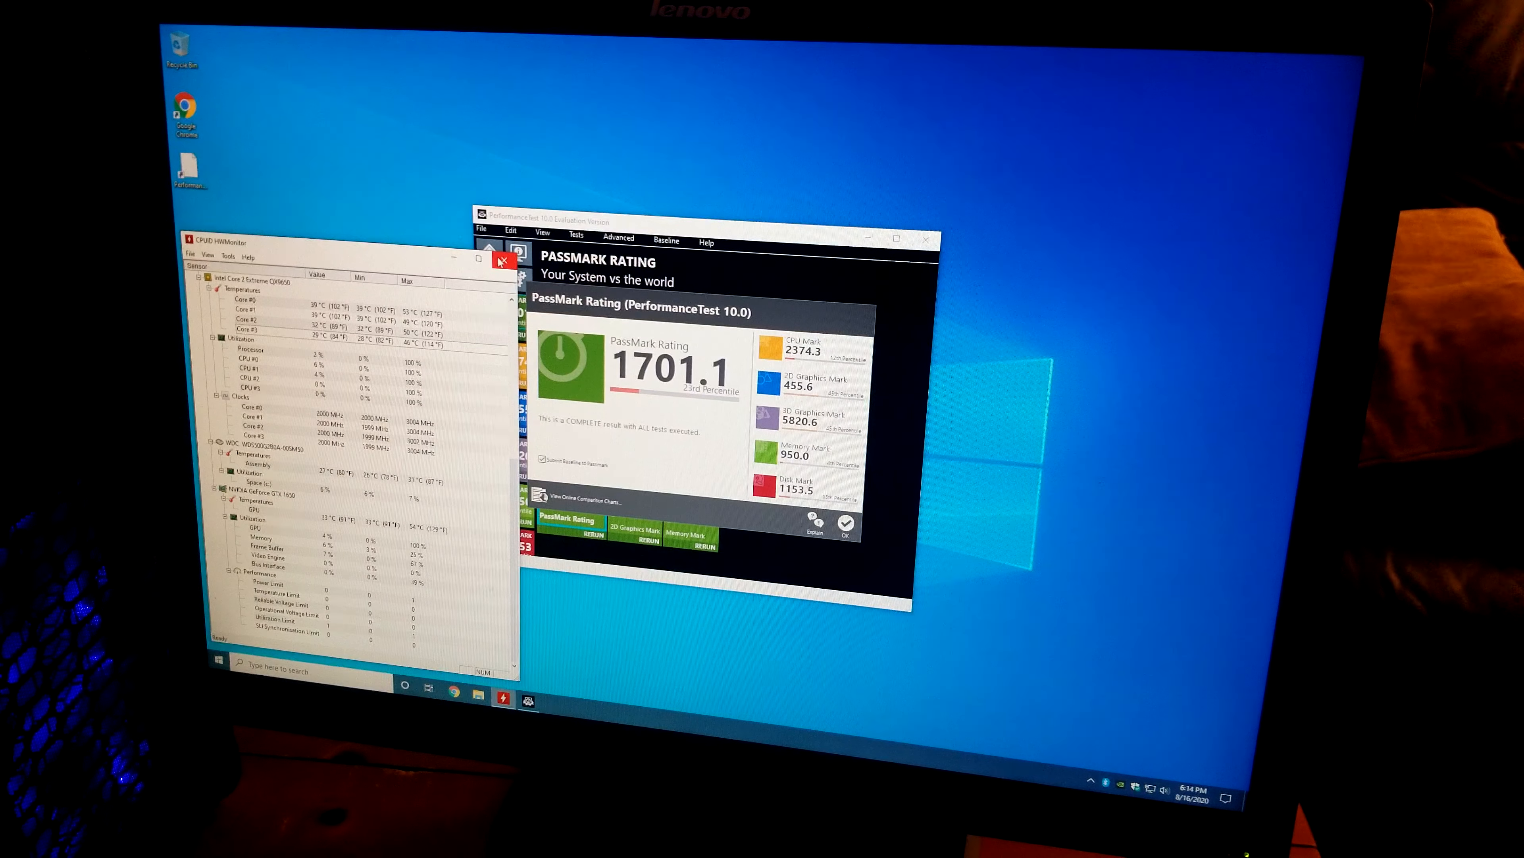
{"action": "left_click", "coordinate": [501, 261]}
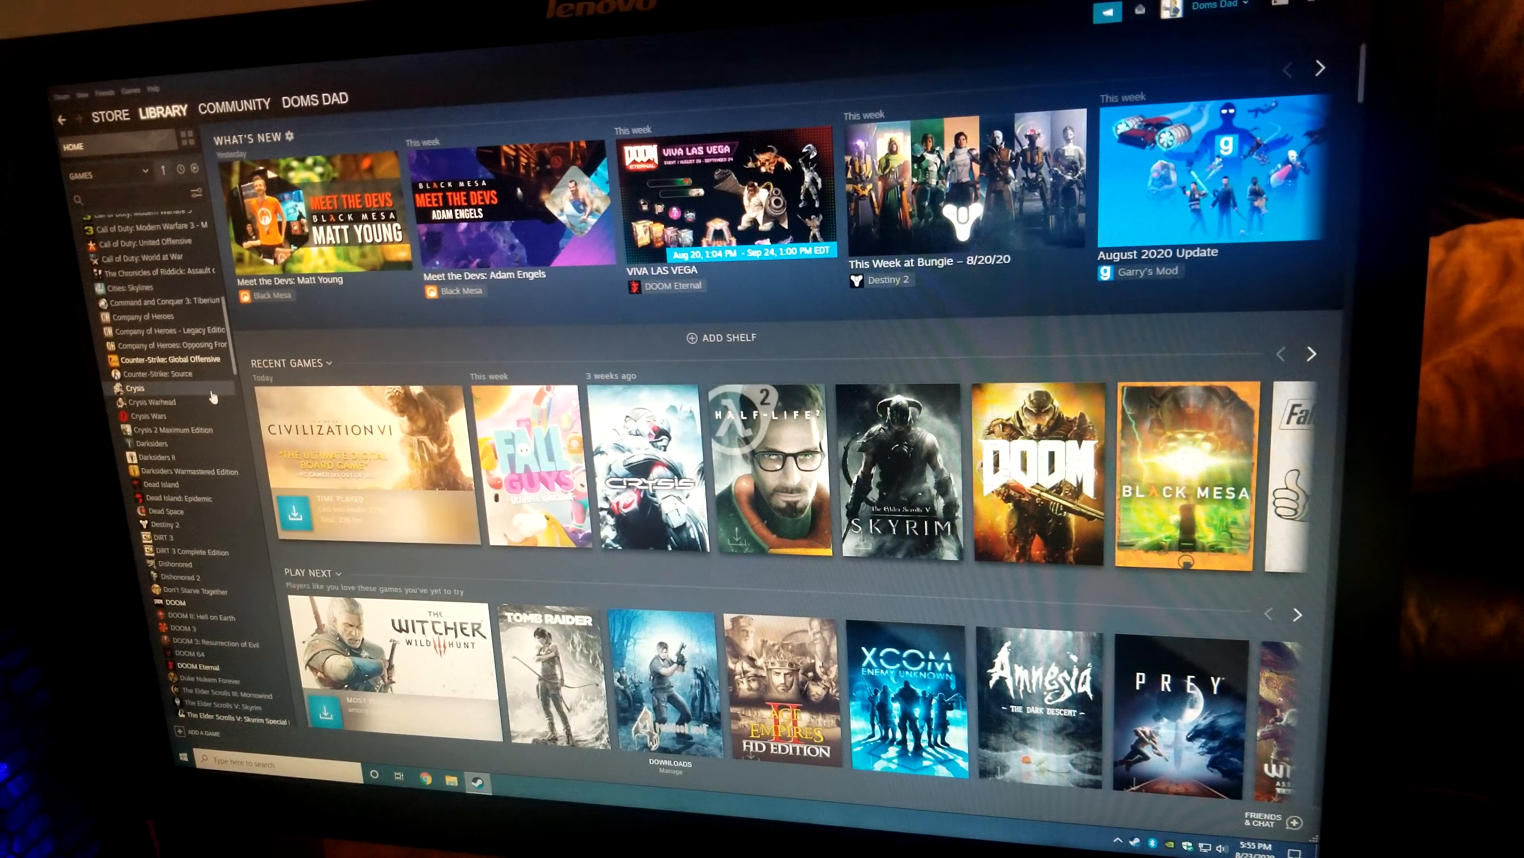
Scroll the Steam library sidebar toward the DOOM entry
{"action": "scroll", "scroll_direction": "down", "scroll_amount": 3}
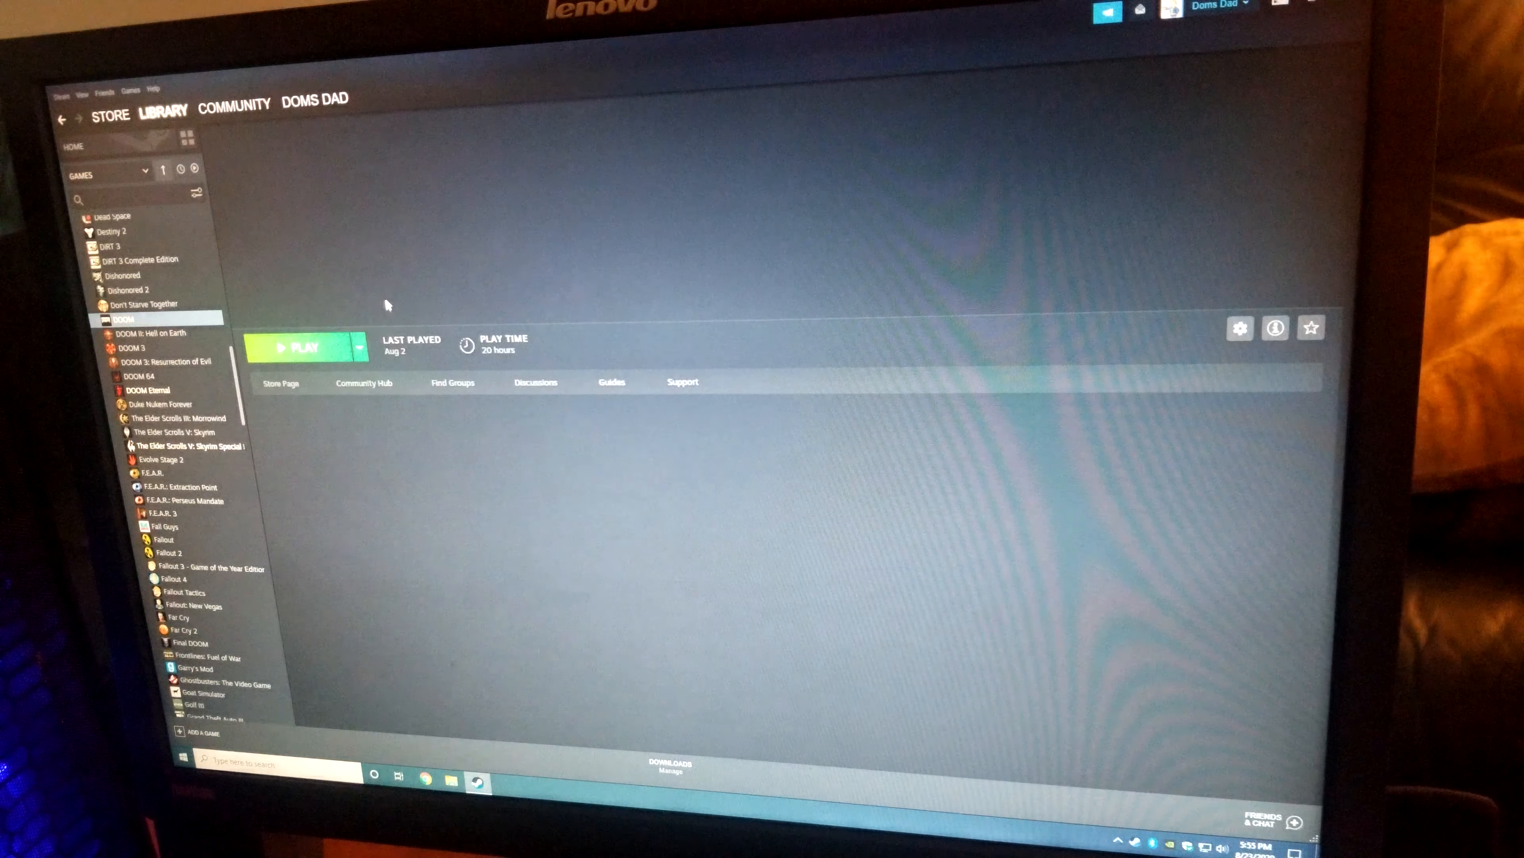
{"action": "left_click", "coordinate": [303, 346]}
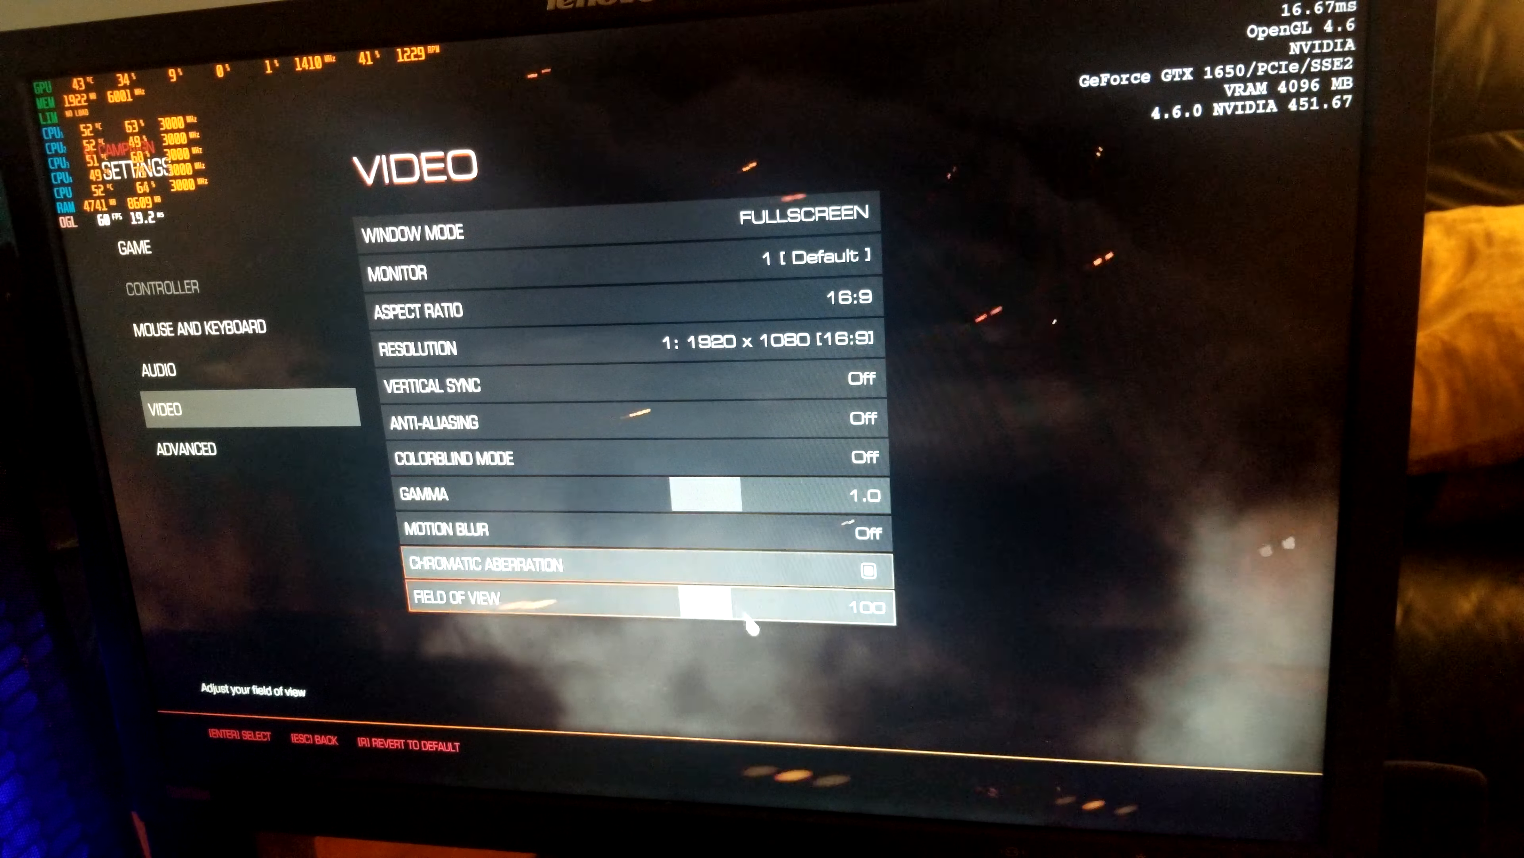
View the advanced graphics options with Vulkan API and Medium overall quality
{"action": "left_click", "coordinate": [185, 448]}
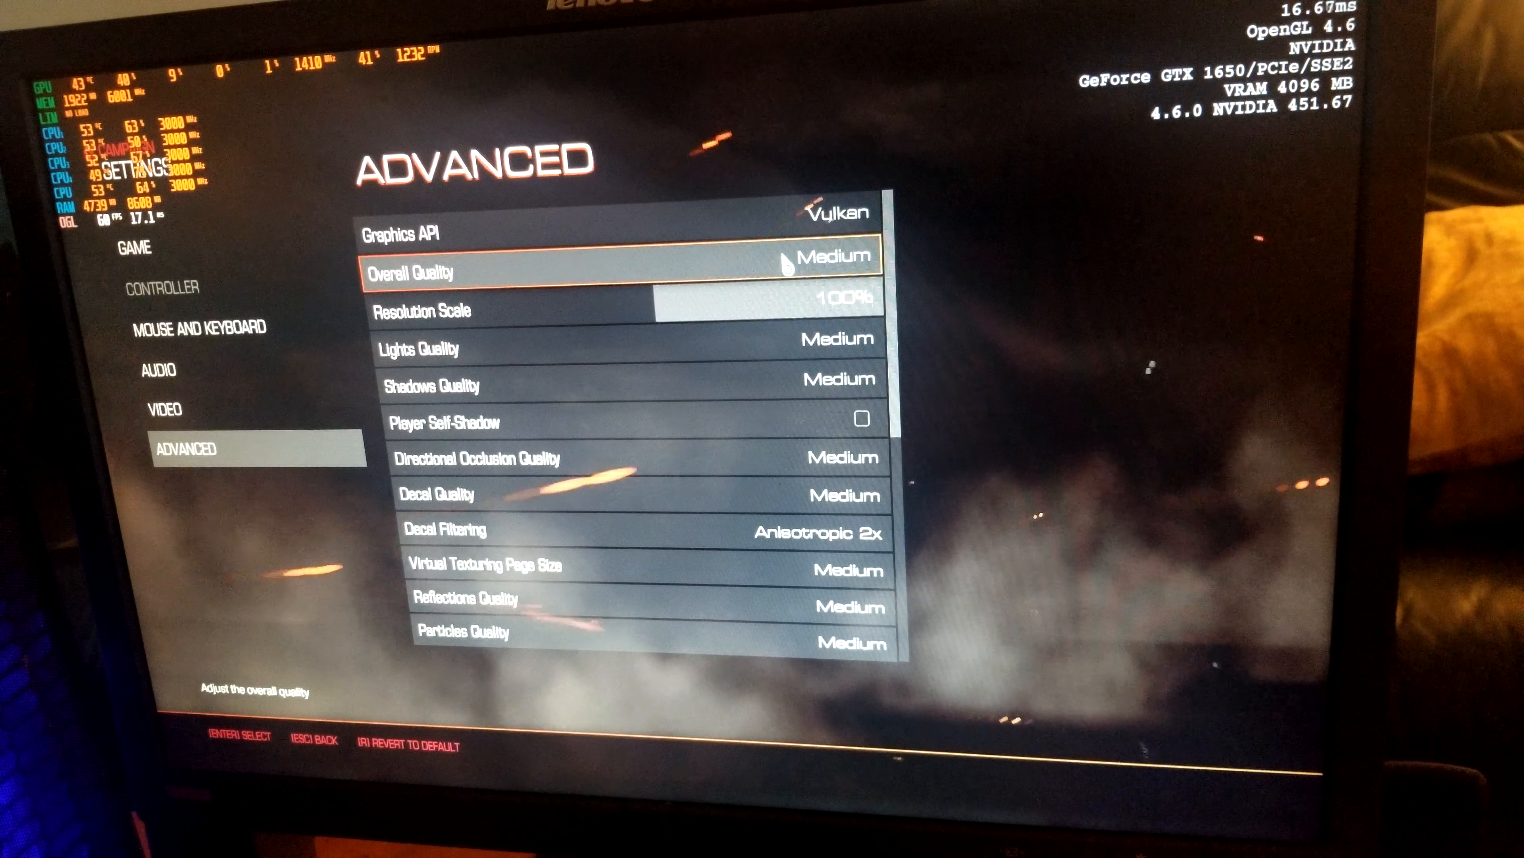
{"action": "scroll", "scroll_direction": "down", "scroll_amount": 3}
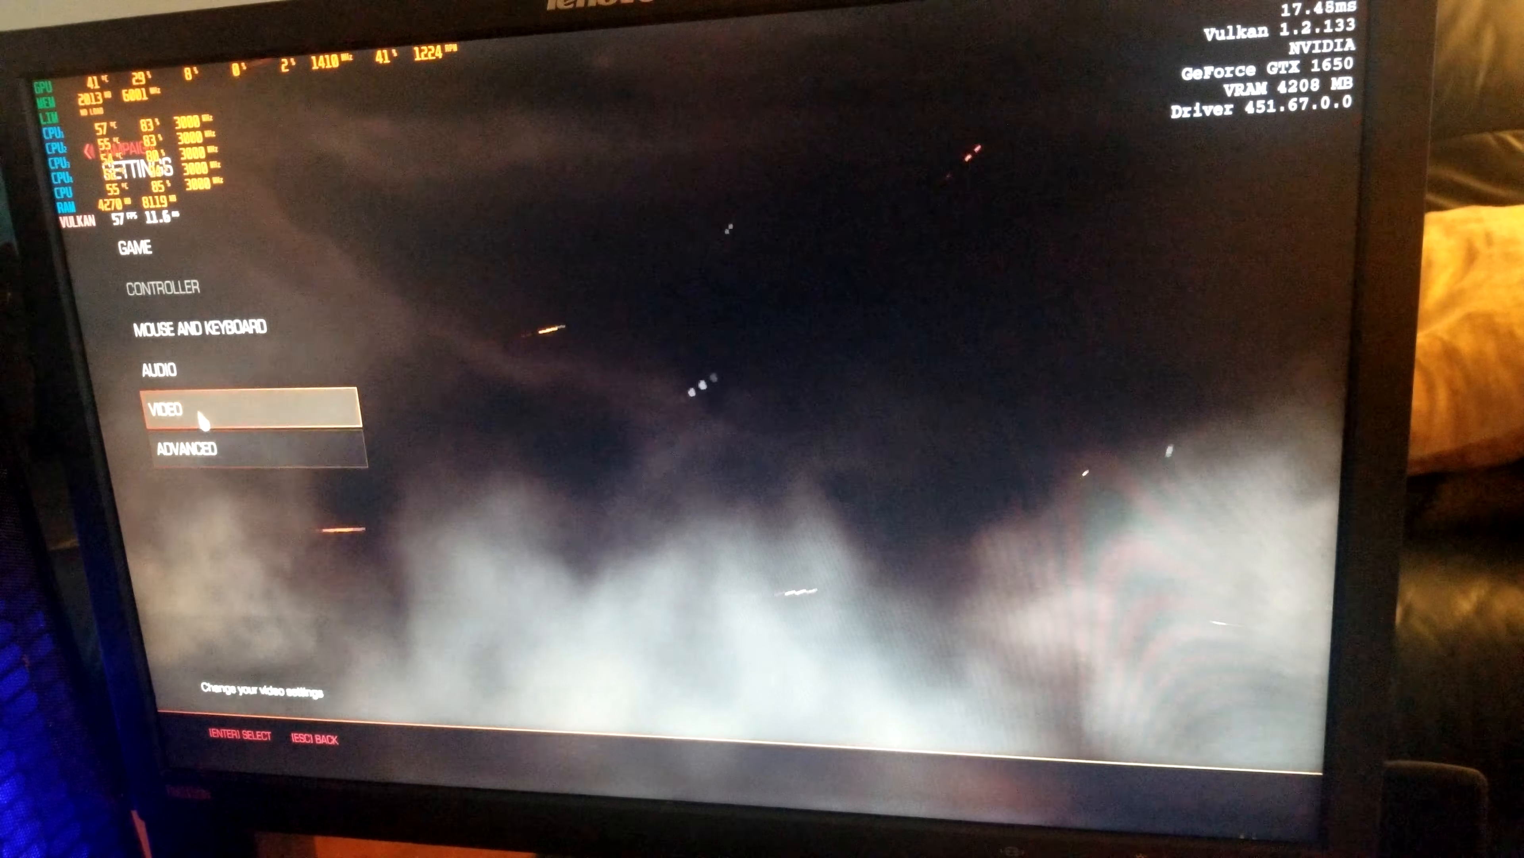
Check the Video and Advanced quality options before starting the mission
{"action": "left_click", "coordinate": [165, 406]}
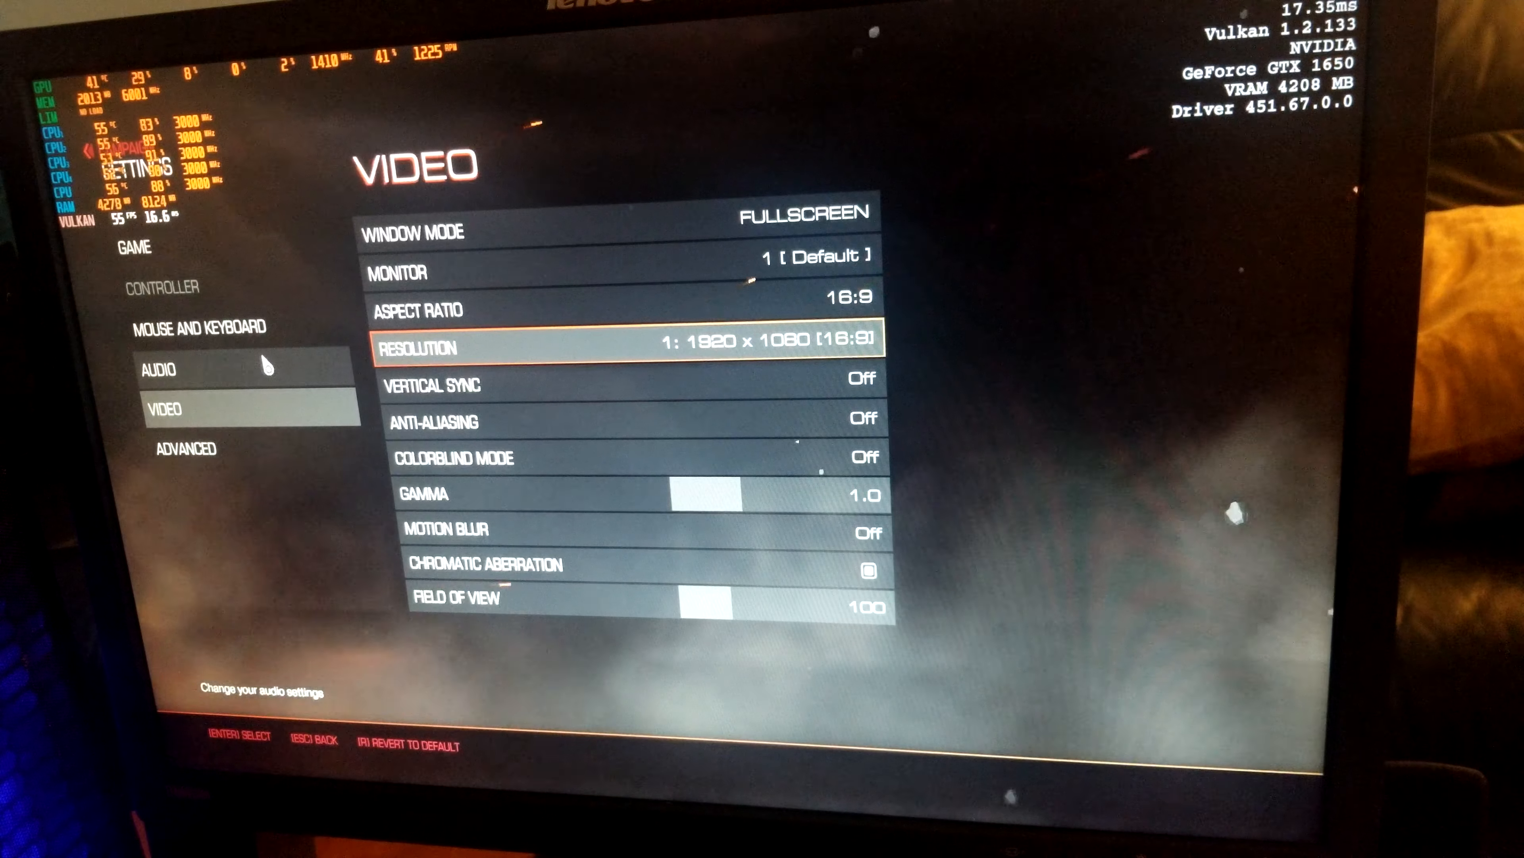
{"action": "left_click", "coordinate": [185, 448]}
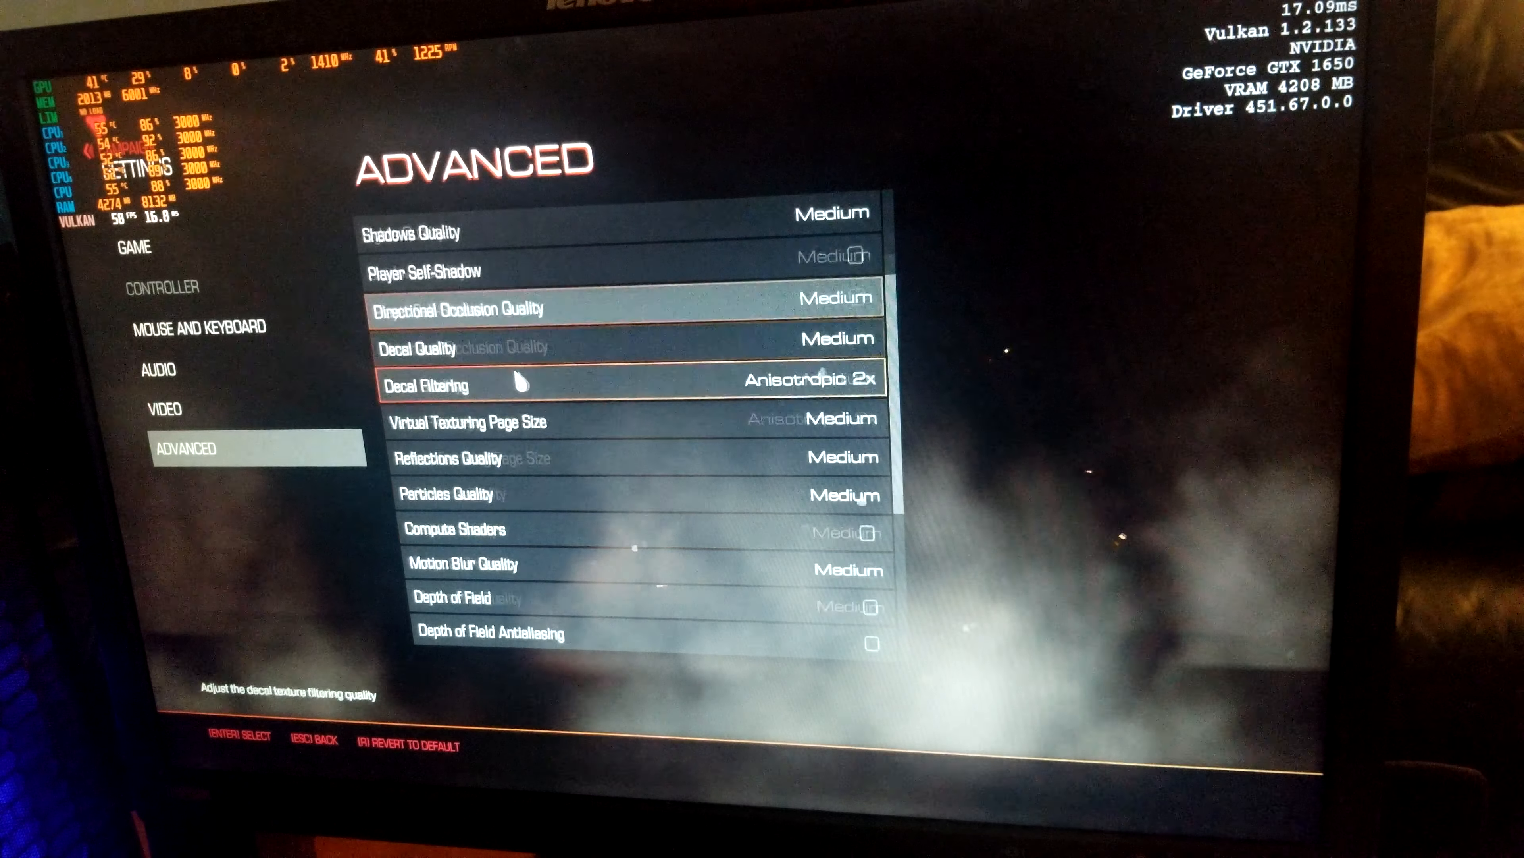
{"action": "scroll", "scroll_direction": "down", "scroll_amount": 3}
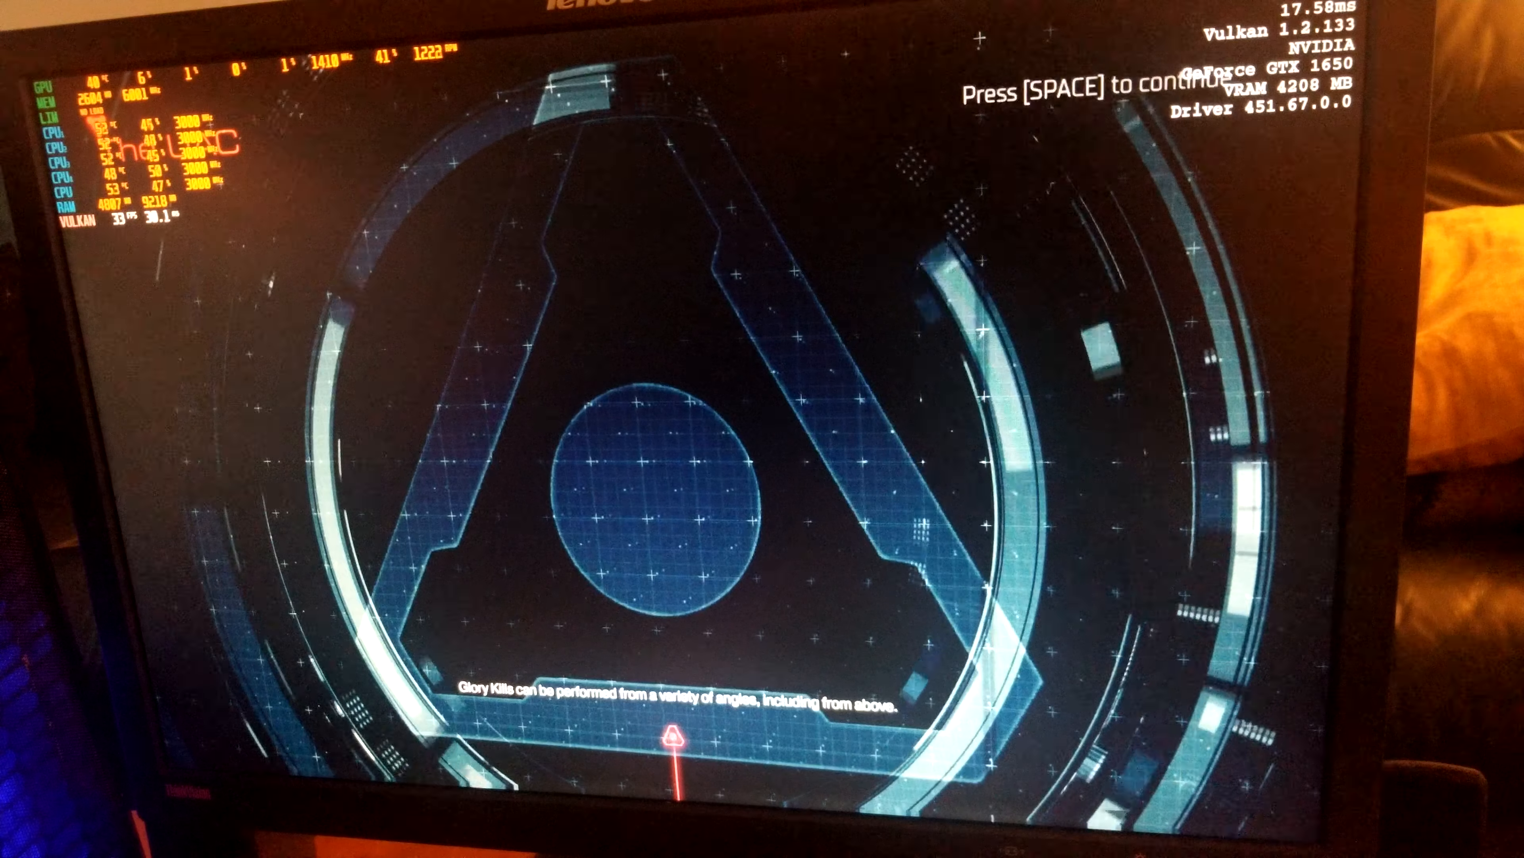
Continue past the loading screen into the mission with Space
{"action": "key", "text": "space"}
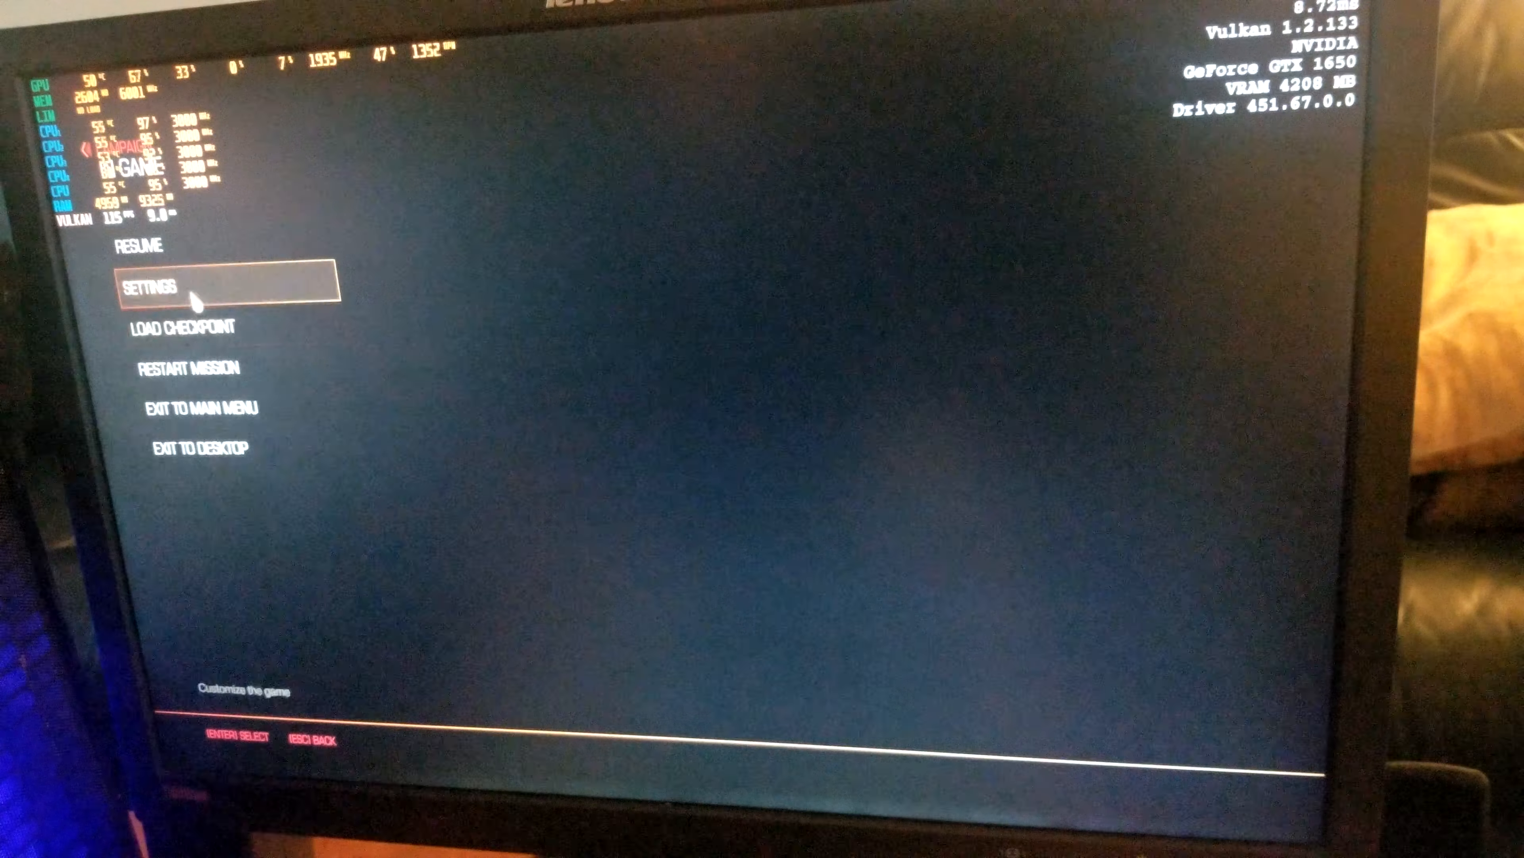
From the pause menu, view Video settings showing fullscreen 1920 x 1080 with vsync off
{"action": "left_click", "coordinate": [153, 284]}
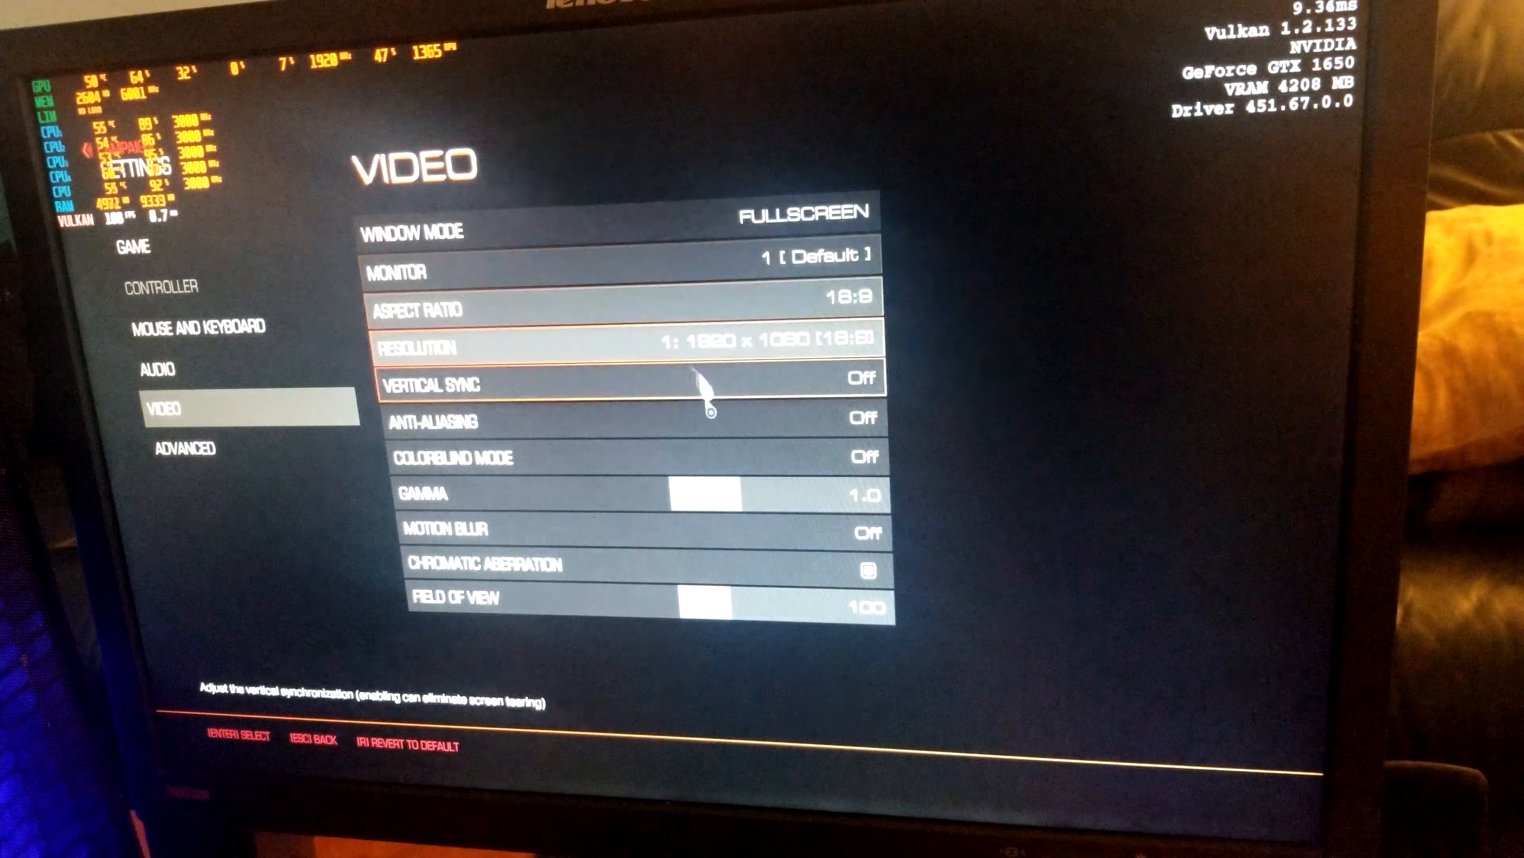
{"action": "left_click", "coordinate": [183, 446]}
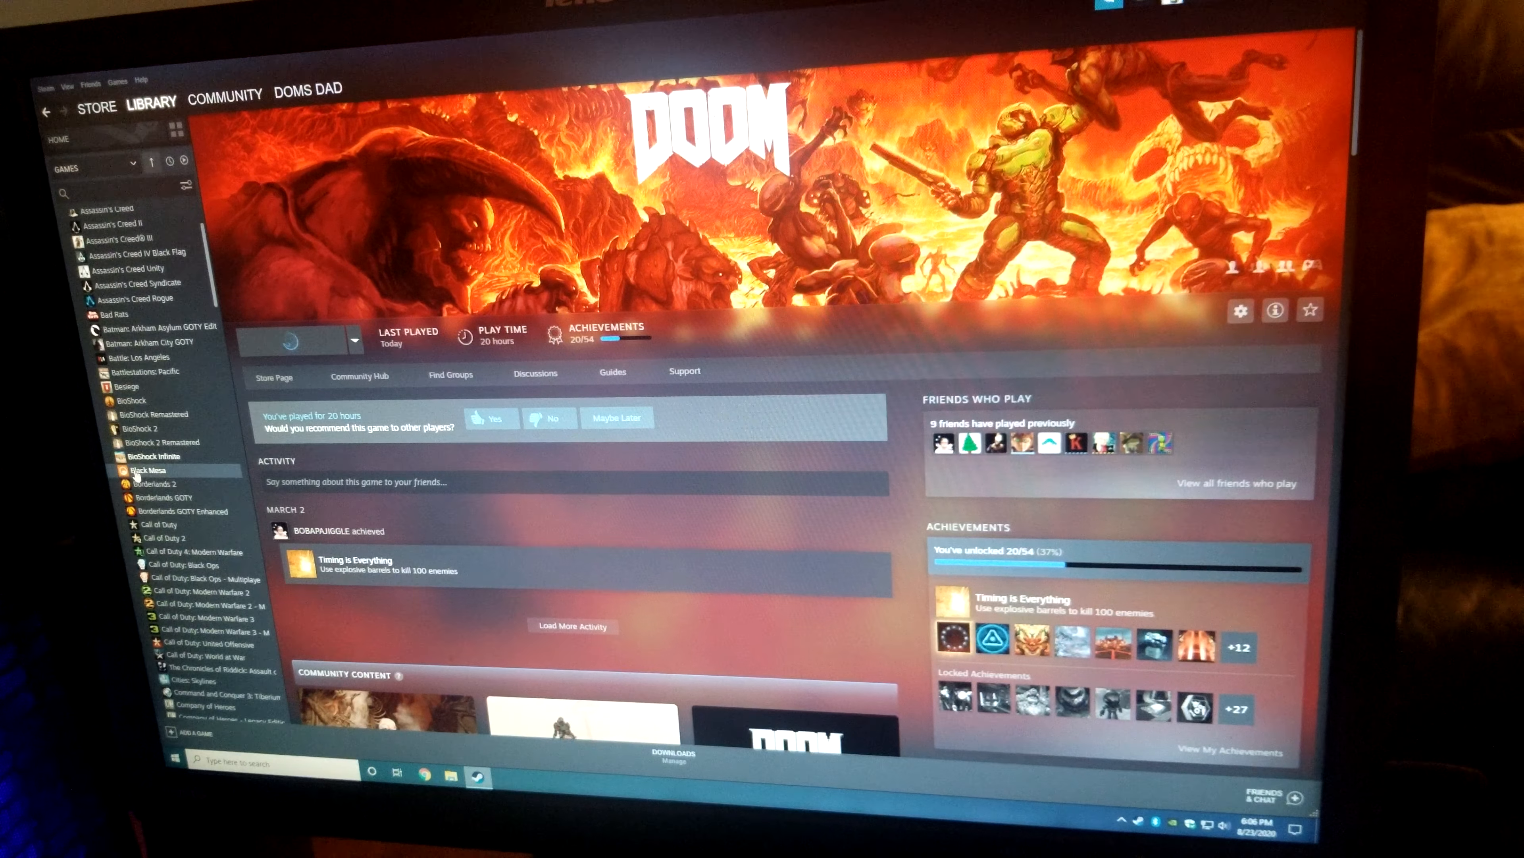
Enter the Black Mesa options screen from the main menu
{"action": "left_click", "coordinate": [147, 470]}
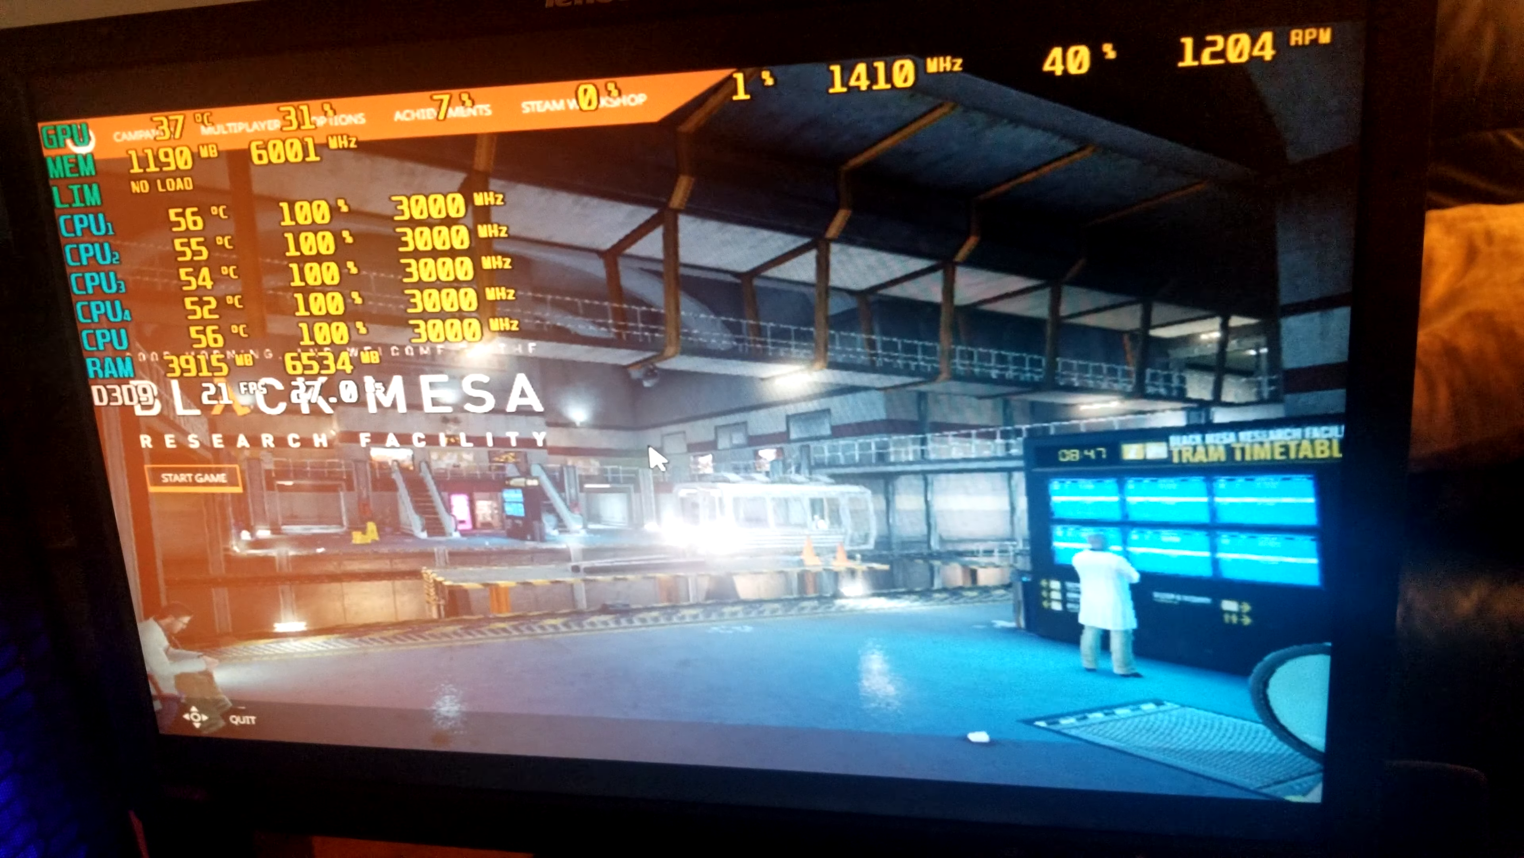
{"action": "mouse_move", "coordinate": [382, 503]}
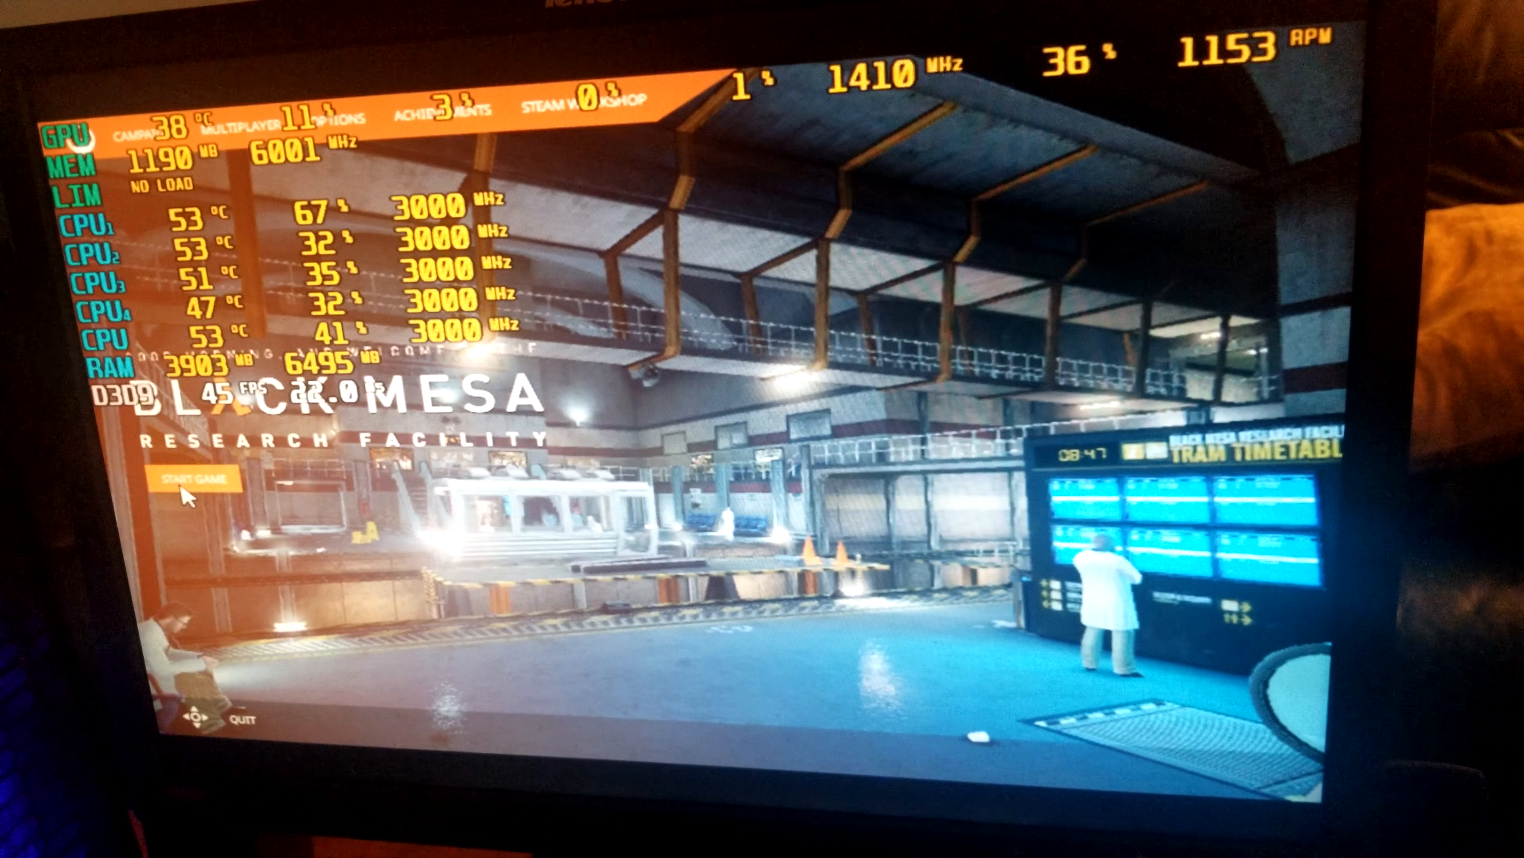
{"action": "left_click", "coordinate": [190, 479]}
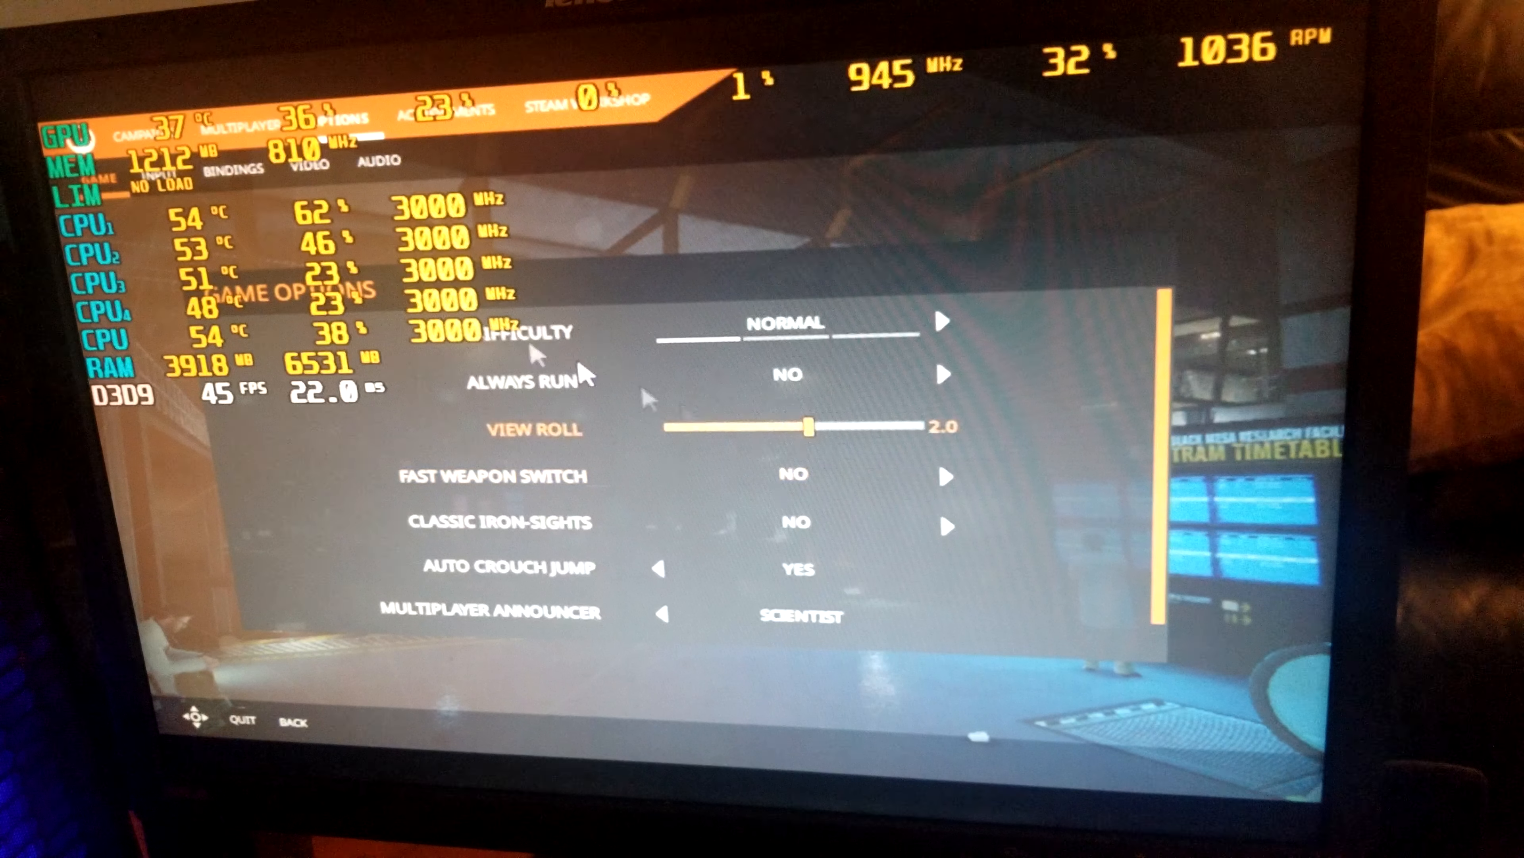
Raise the video resolution from 800 x 600 to 1920 x 1200 fullscreen with effects on and apply the changes
{"action": "left_click", "coordinate": [307, 162]}
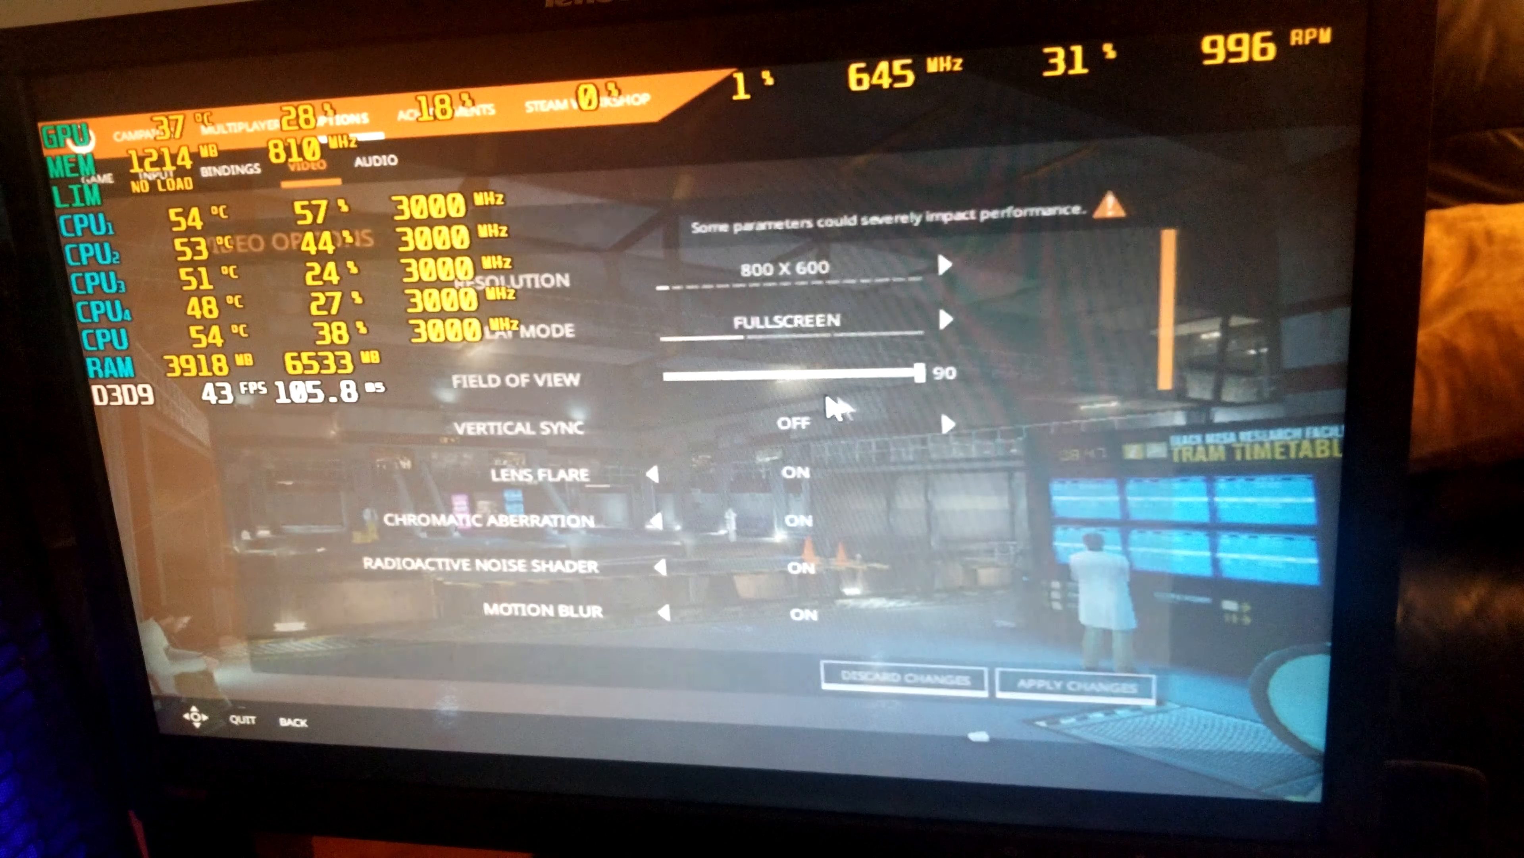
{"action": "left_click", "coordinate": [941, 263]}
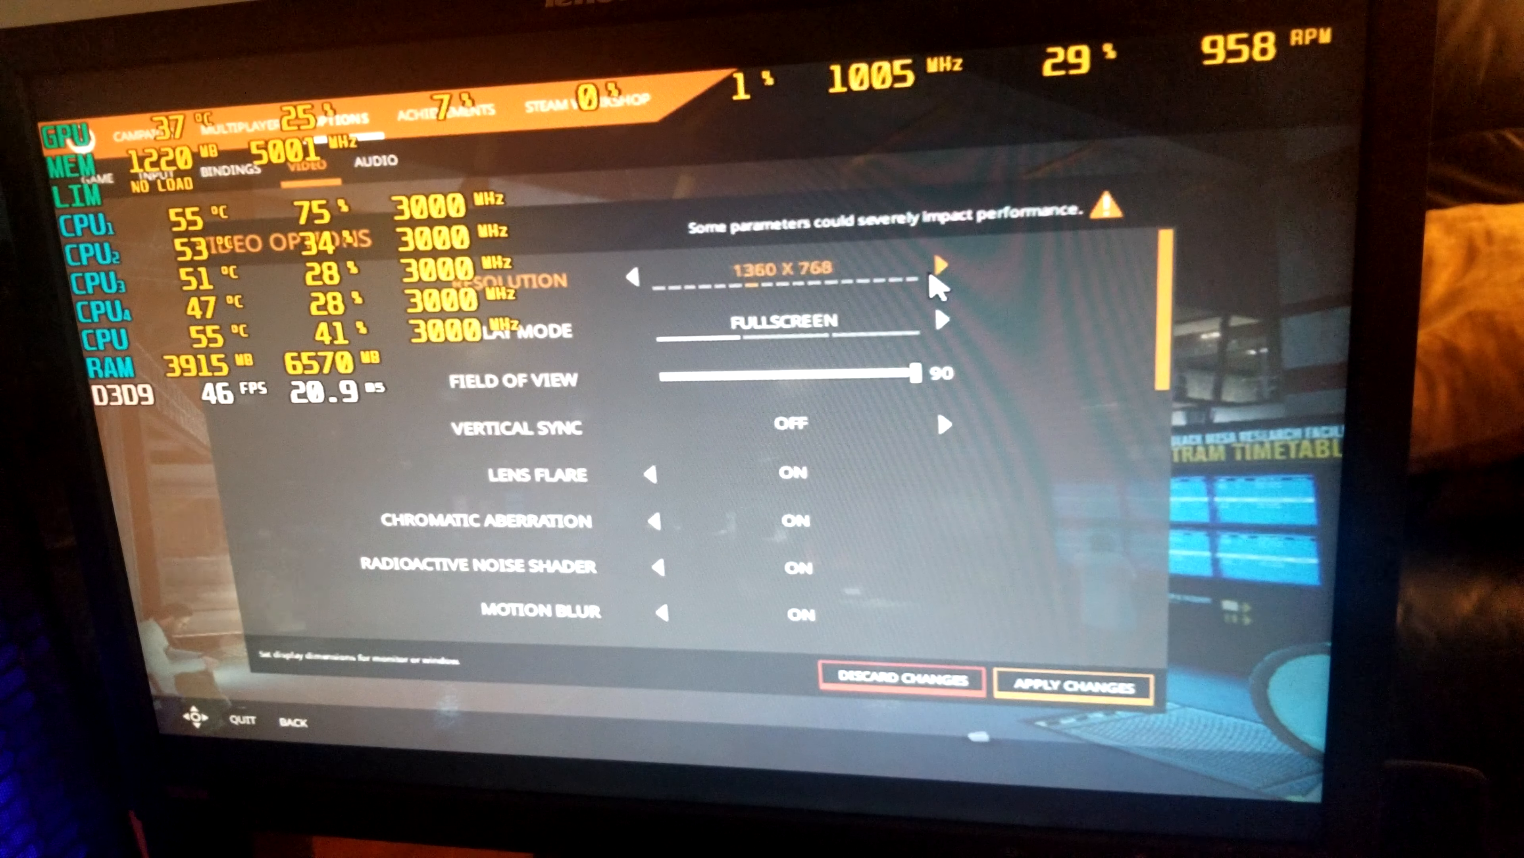
{"action": "left_click", "coordinate": [936, 264]}
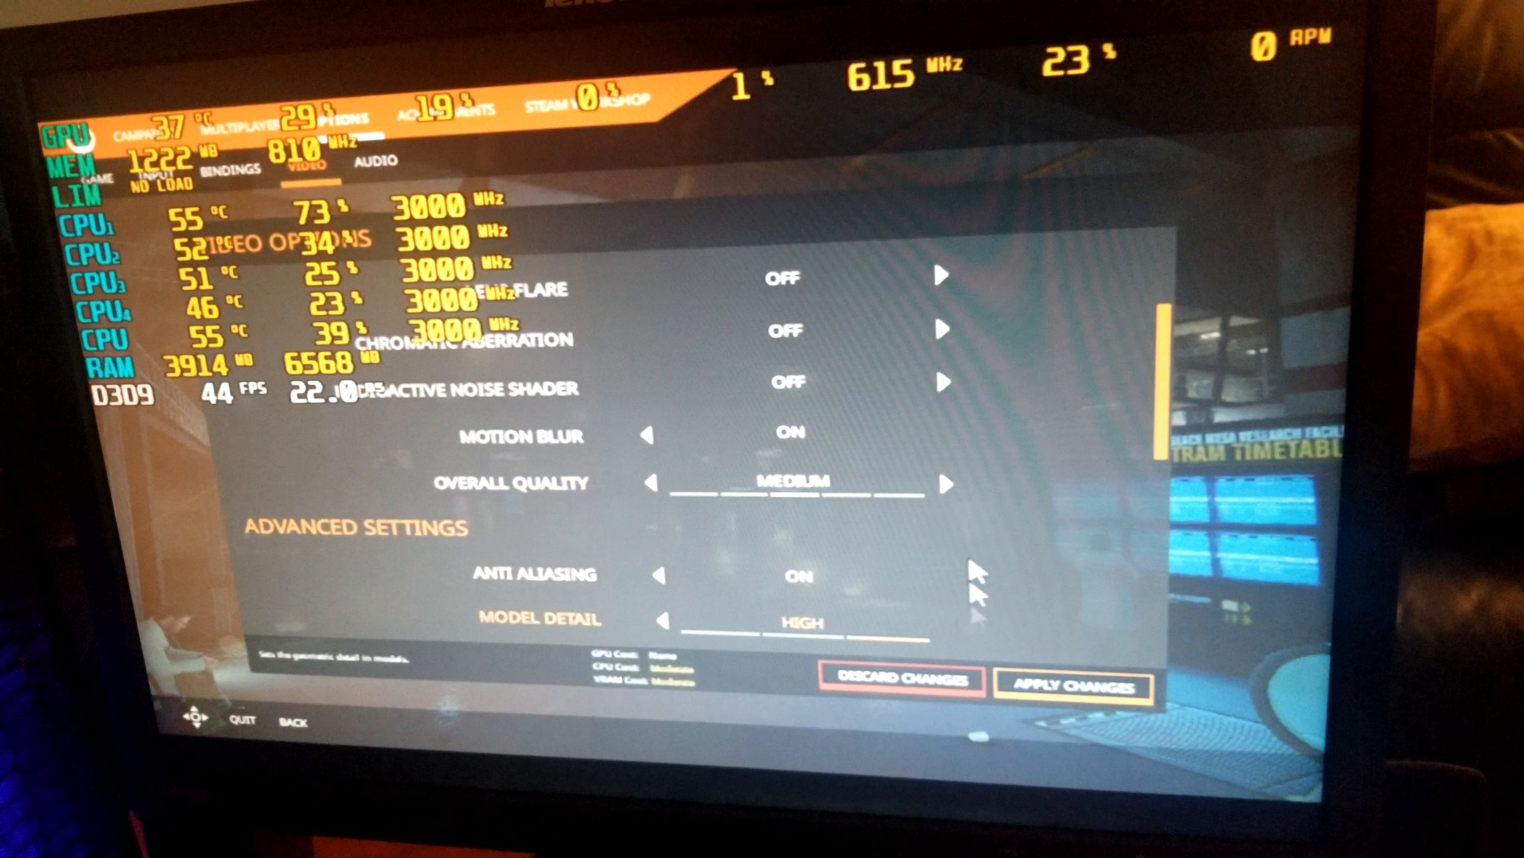
{"action": "left_click", "coordinate": [949, 482]}
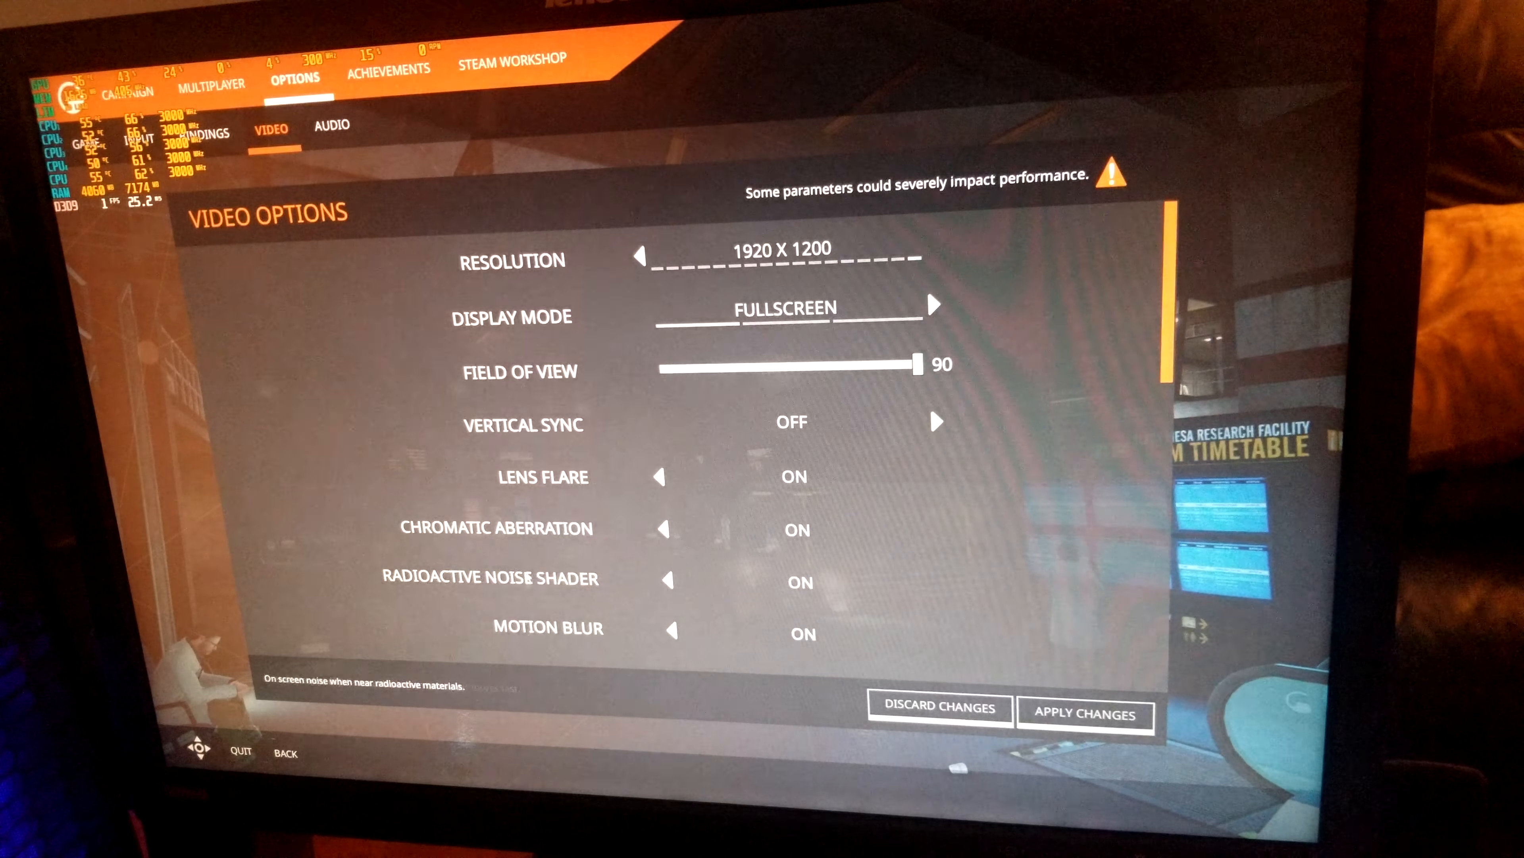
{"action": "mouse_move", "coordinate": [533, 579]}
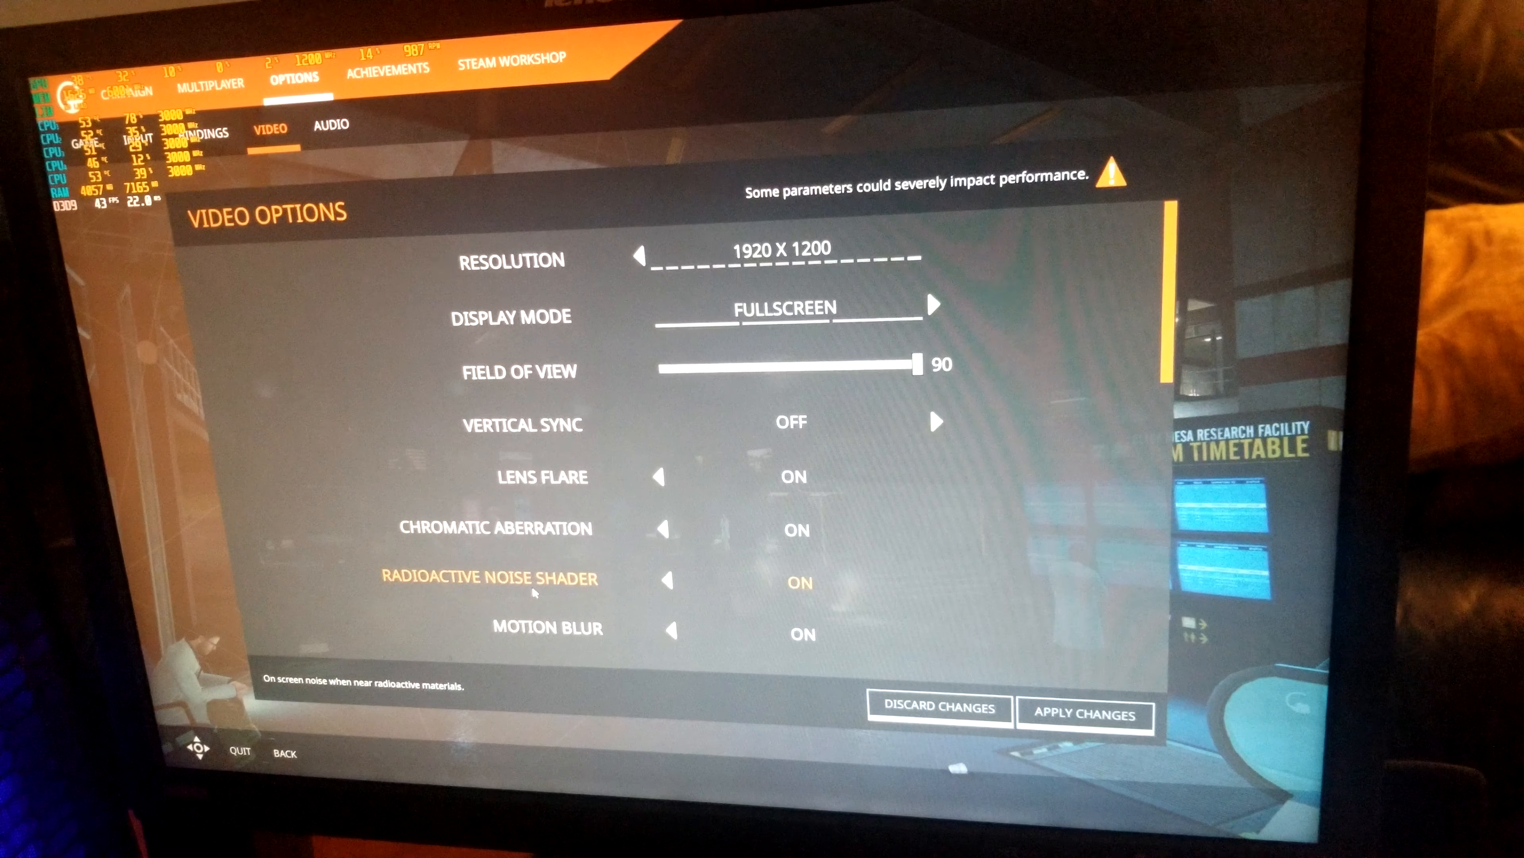
{"action": "mouse_move", "coordinate": [785, 476]}
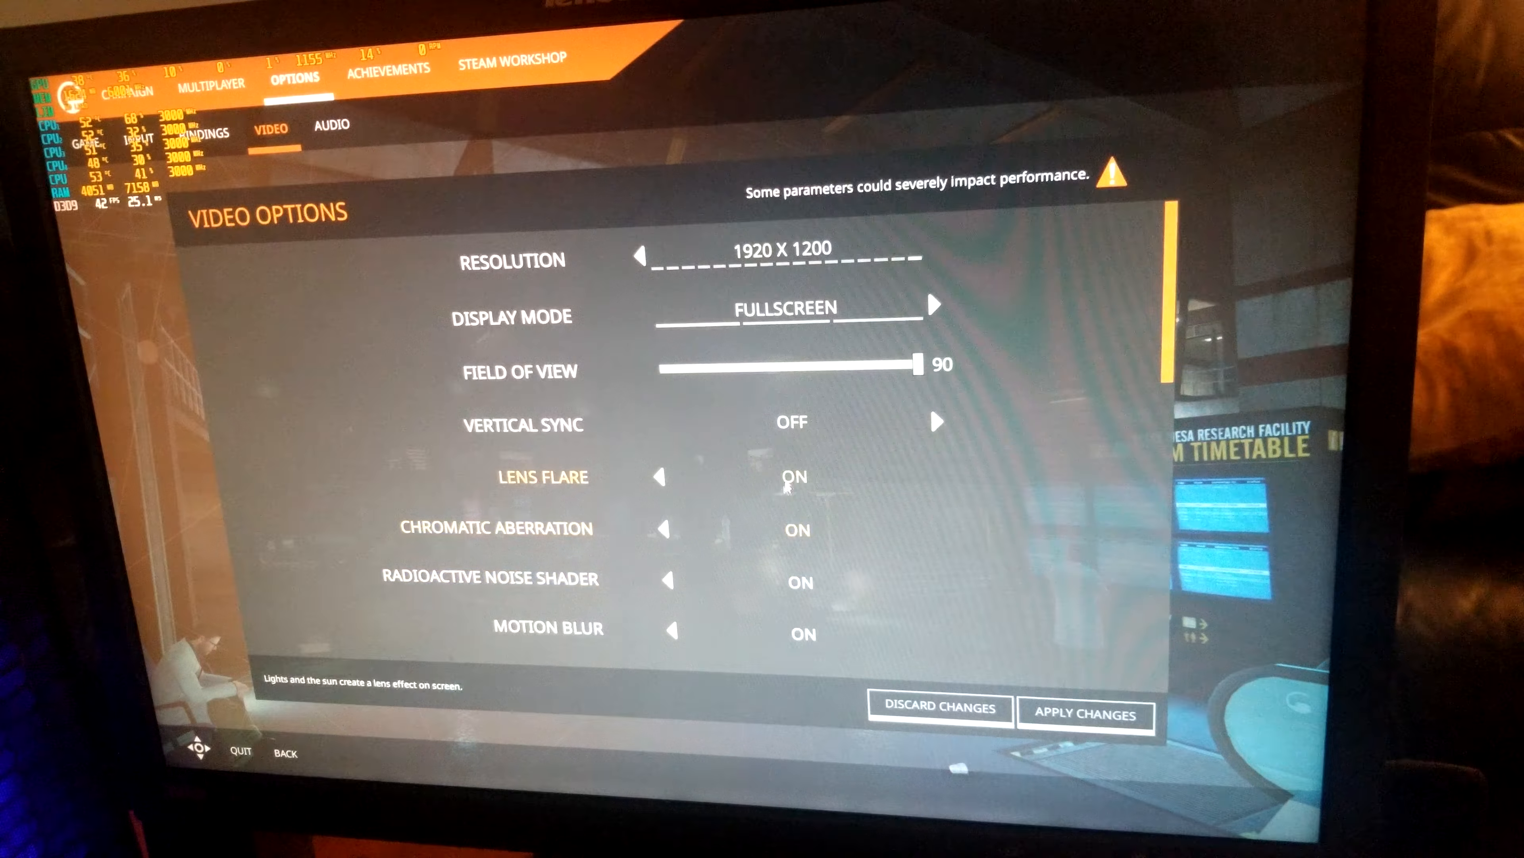
{"action": "scroll", "scroll_direction": "down", "scroll_amount": 3}
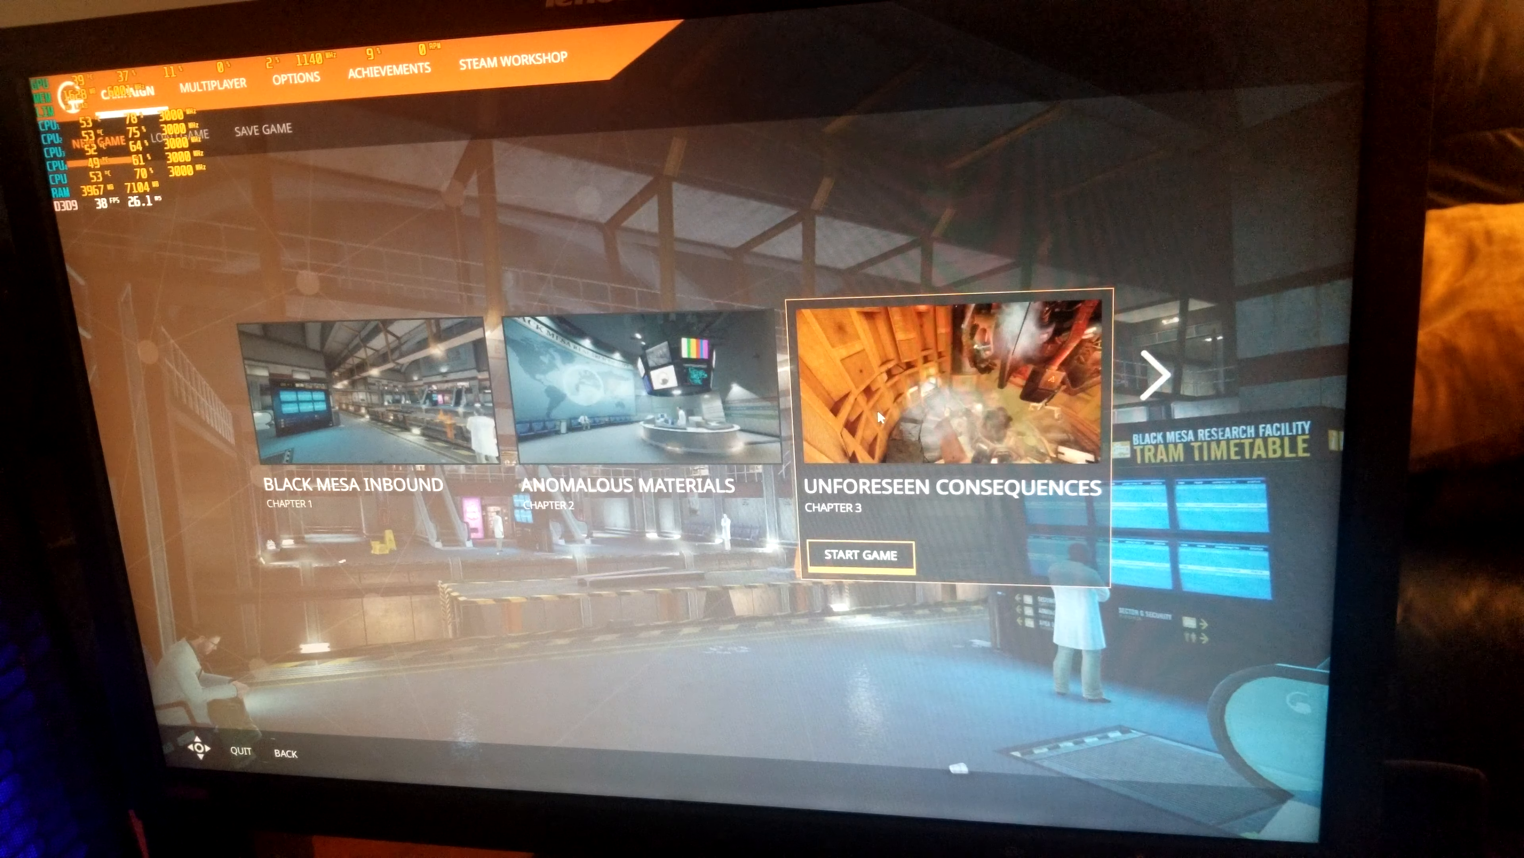
Start the chapter "We've Got Hostiles!" from the next page of the chapter list
{"action": "left_click", "coordinate": [1151, 377]}
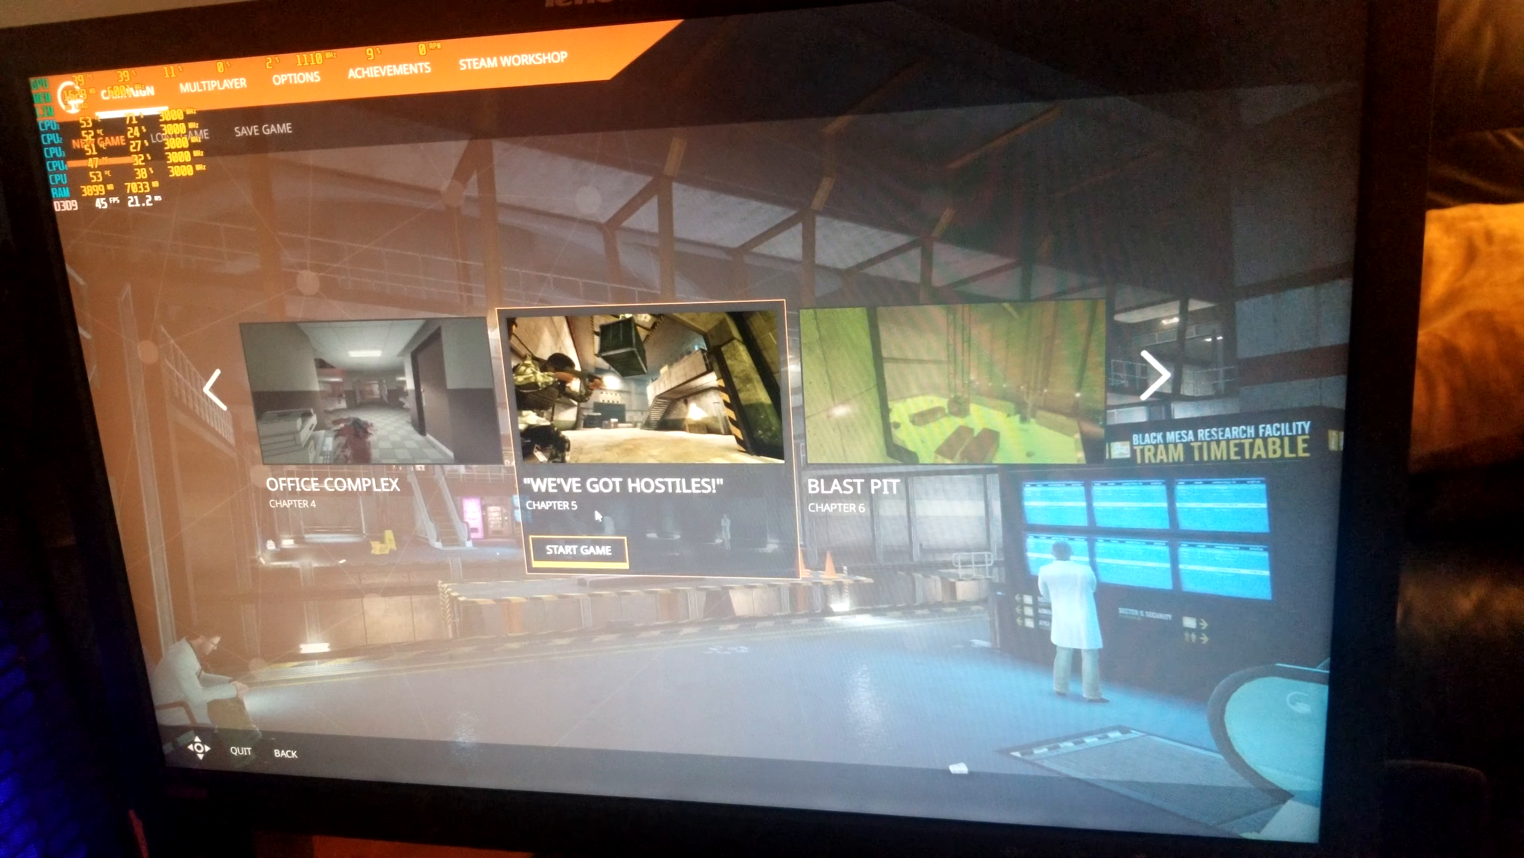
{"action": "left_click", "coordinate": [576, 549]}
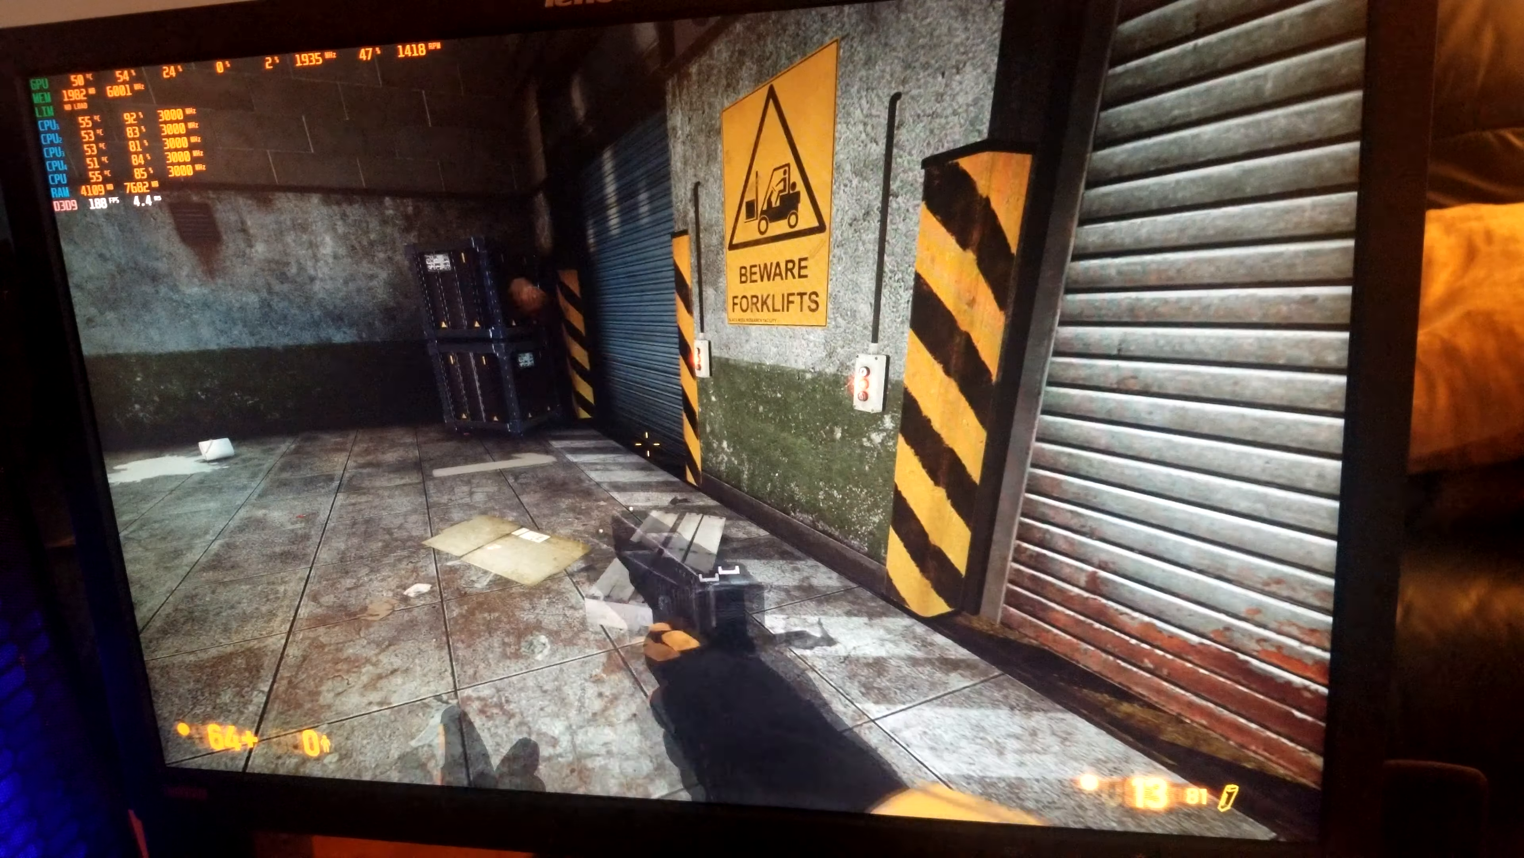
Pause Black Mesa and quit back to the Steam library
{"action": "key", "text": "Escape"}
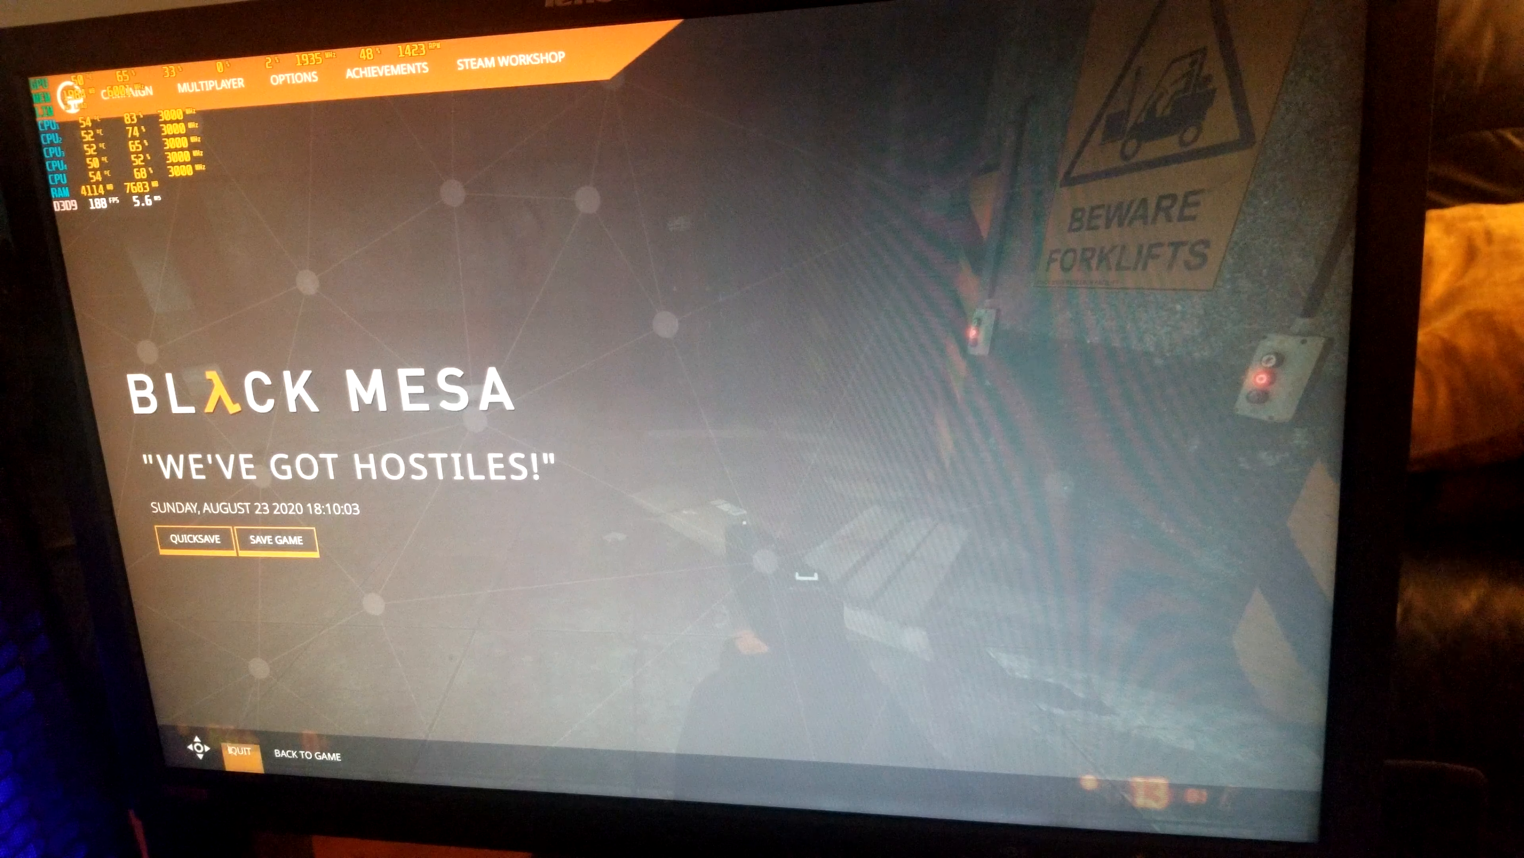
{"action": "left_click", "coordinate": [237, 755]}
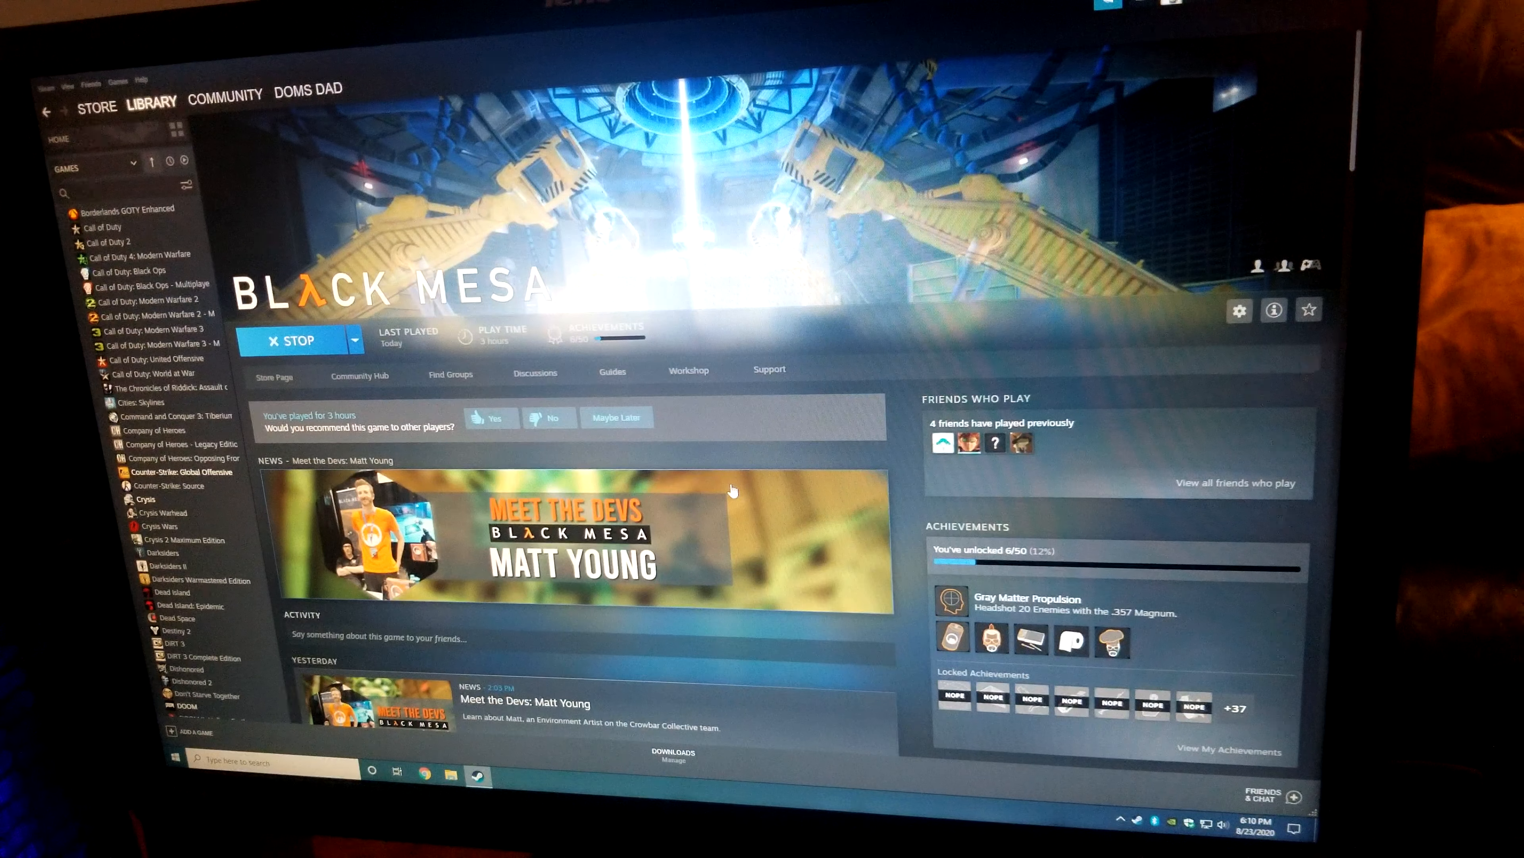
{"action": "left_click", "coordinate": [292, 341]}
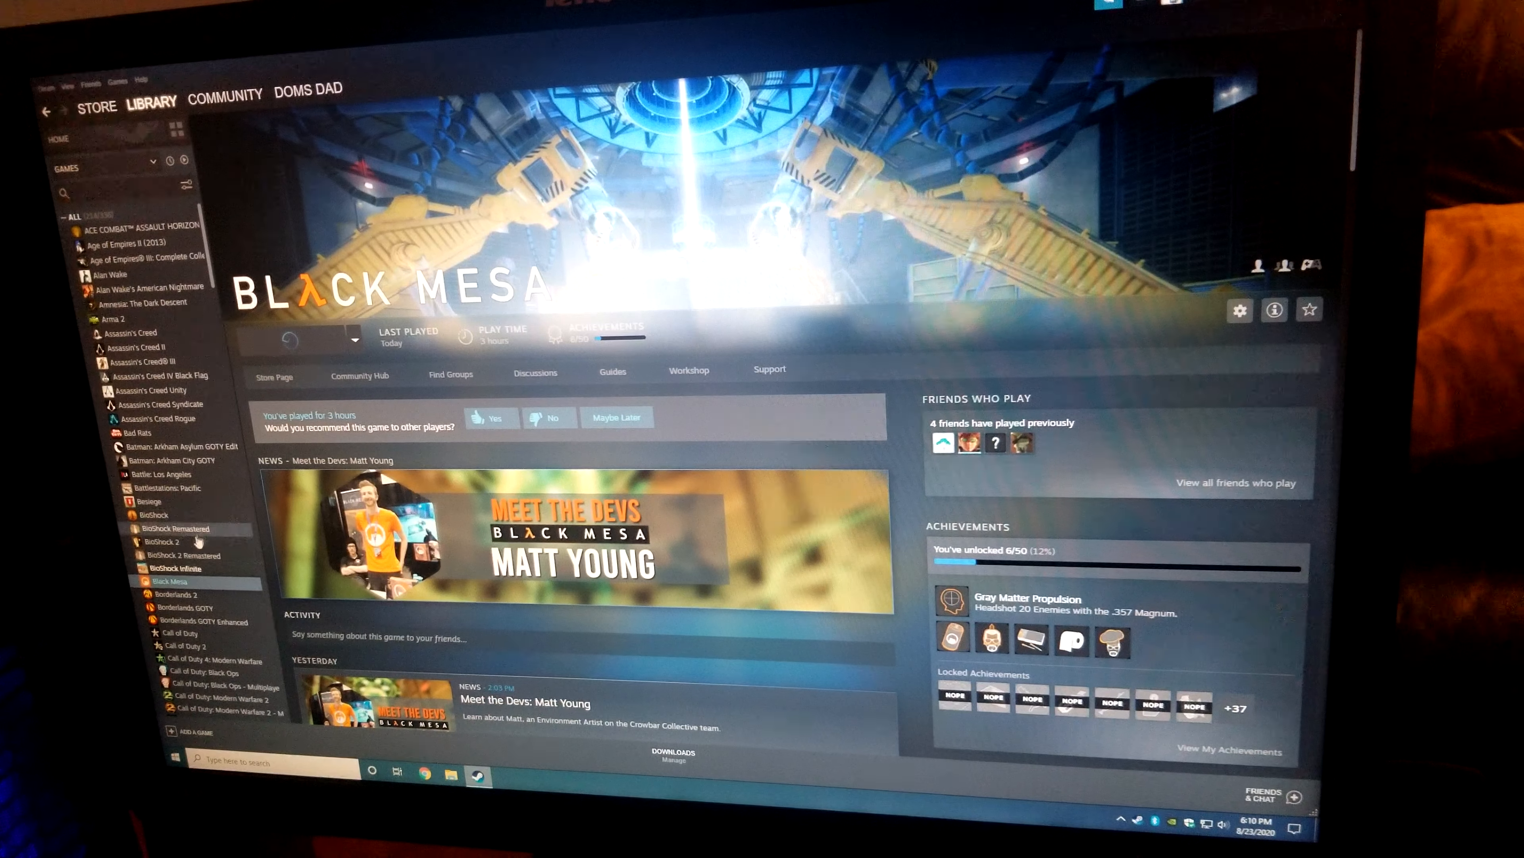
Scroll the library sidebar to Sid Meier's Civilization VI and show its page
{"action": "scroll", "scroll_direction": "down", "scroll_amount": 3}
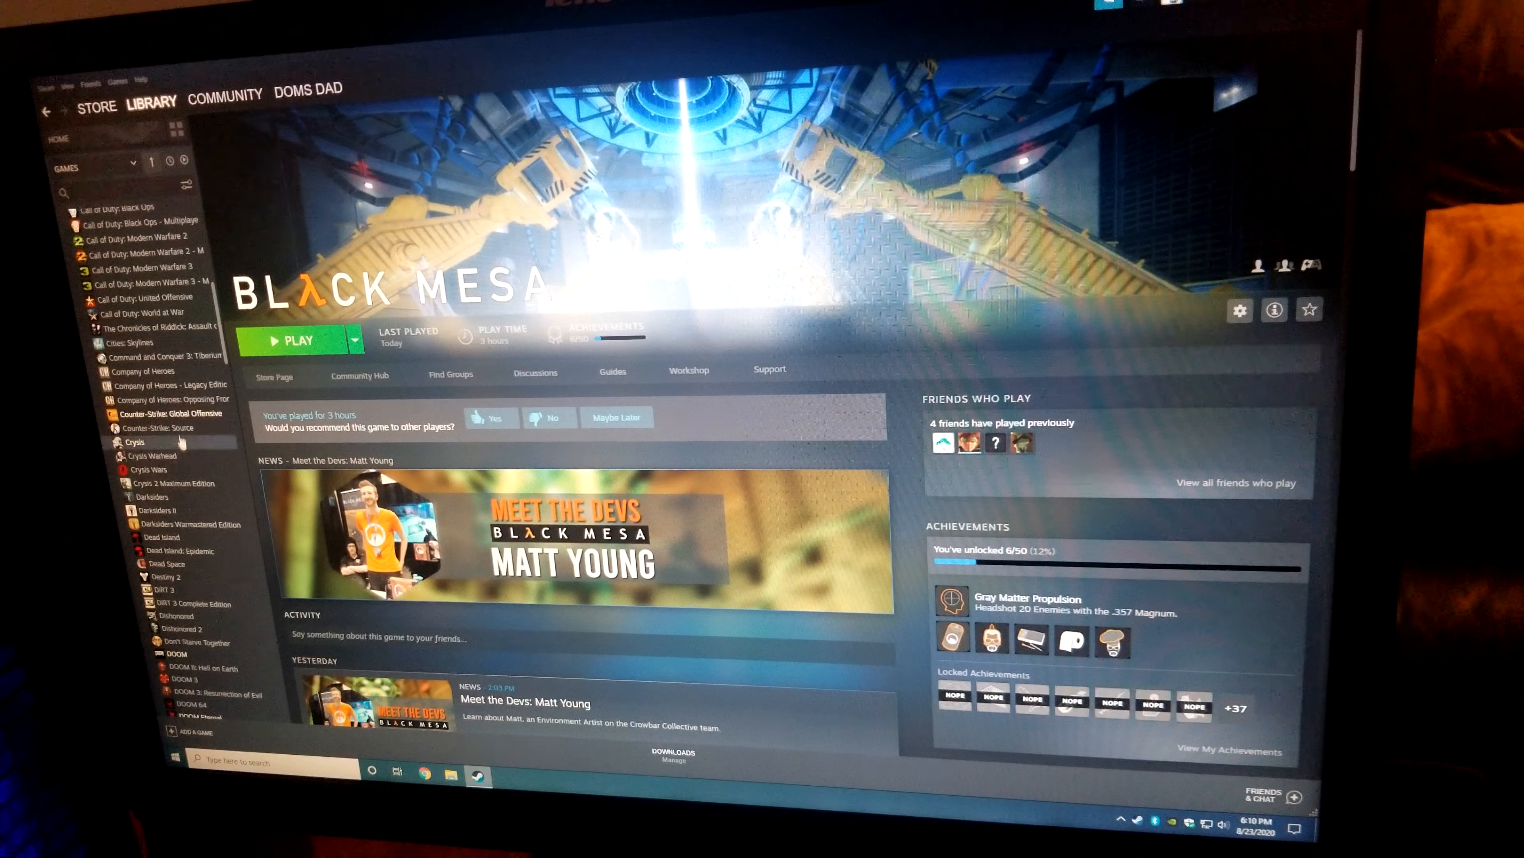
{"action": "scroll", "scroll_direction": "down", "scroll_amount": 3}
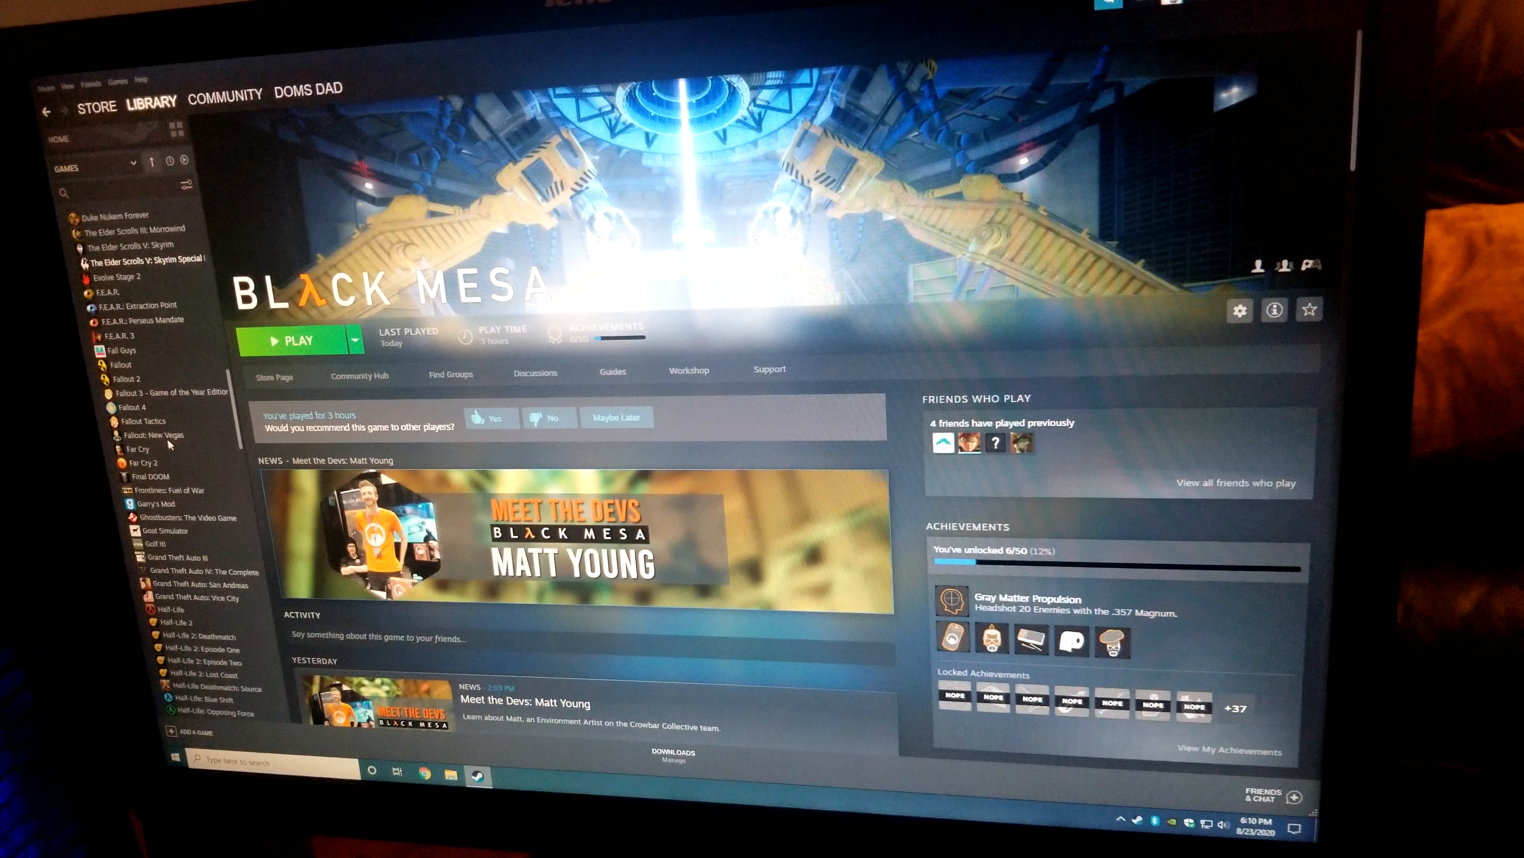
{"action": "scroll", "scroll_direction": "down", "scroll_amount": 3}
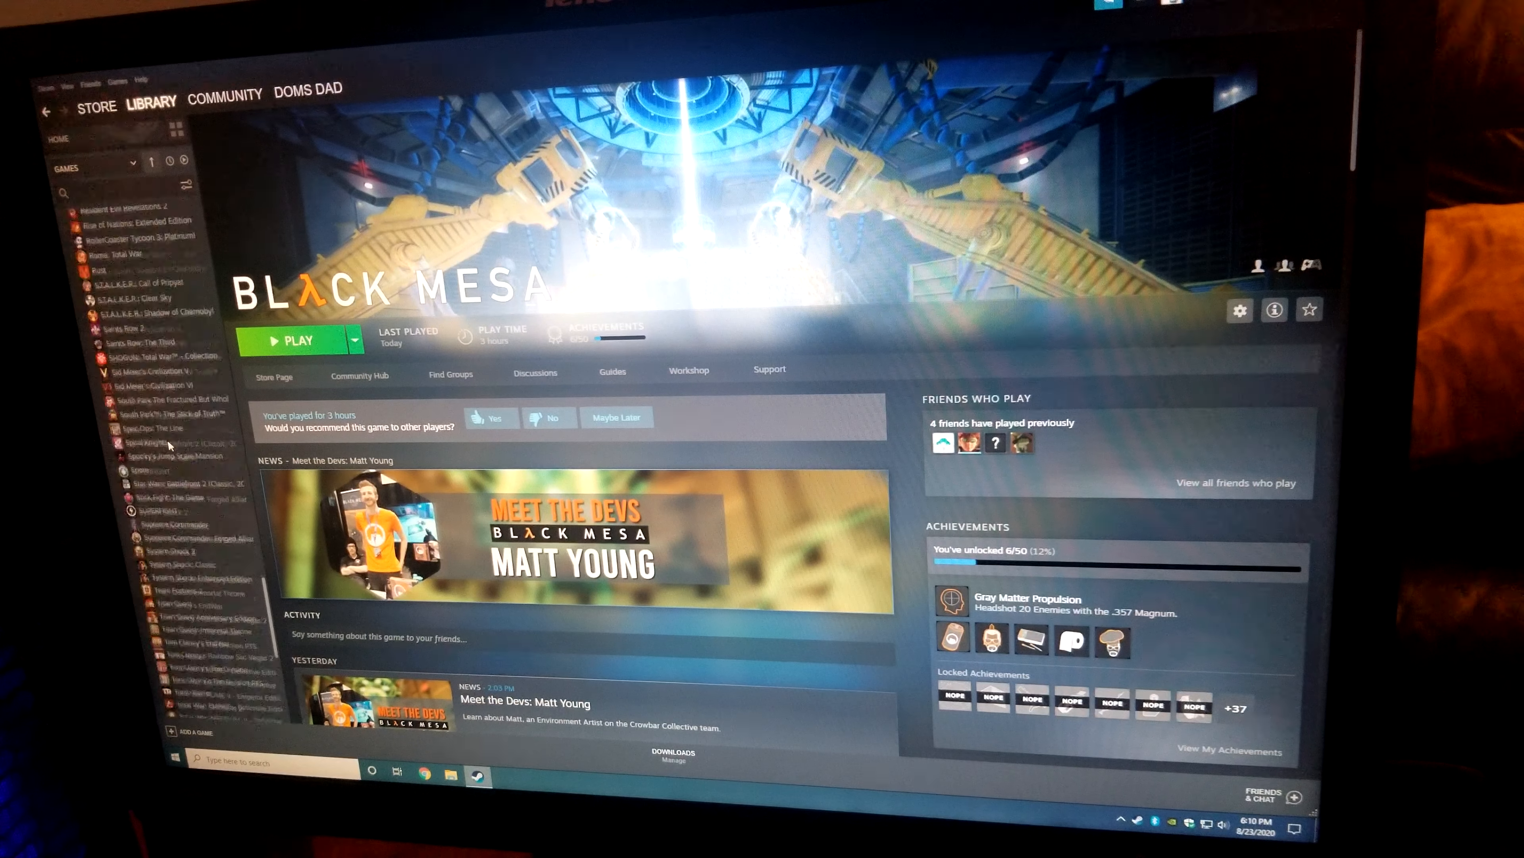
{"action": "scroll", "scroll_direction": "down", "scroll_amount": 3}
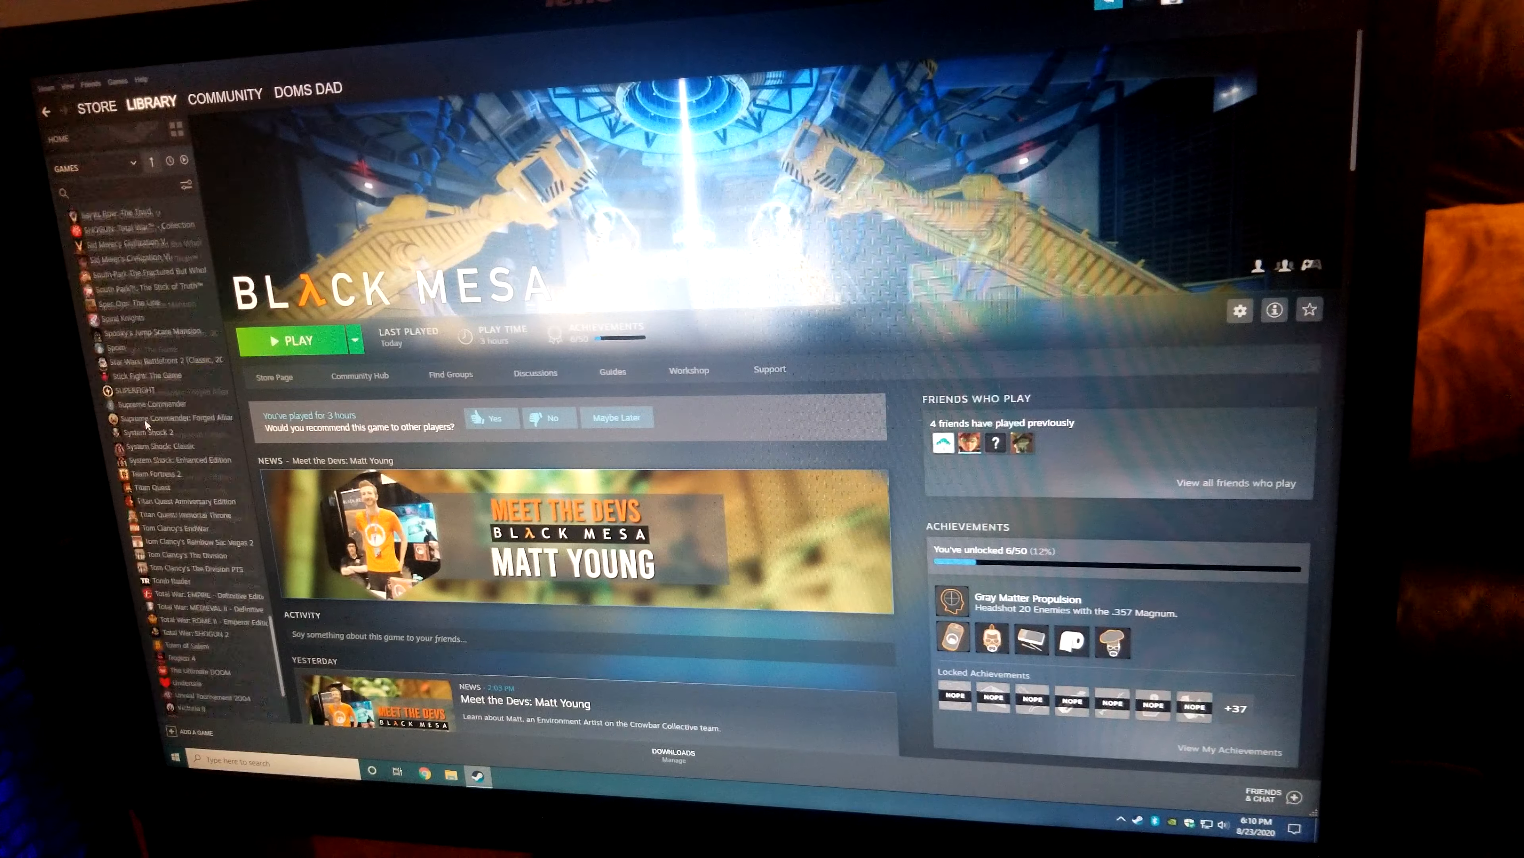
{"action": "scroll", "scroll_direction": "down", "scroll_amount": 3}
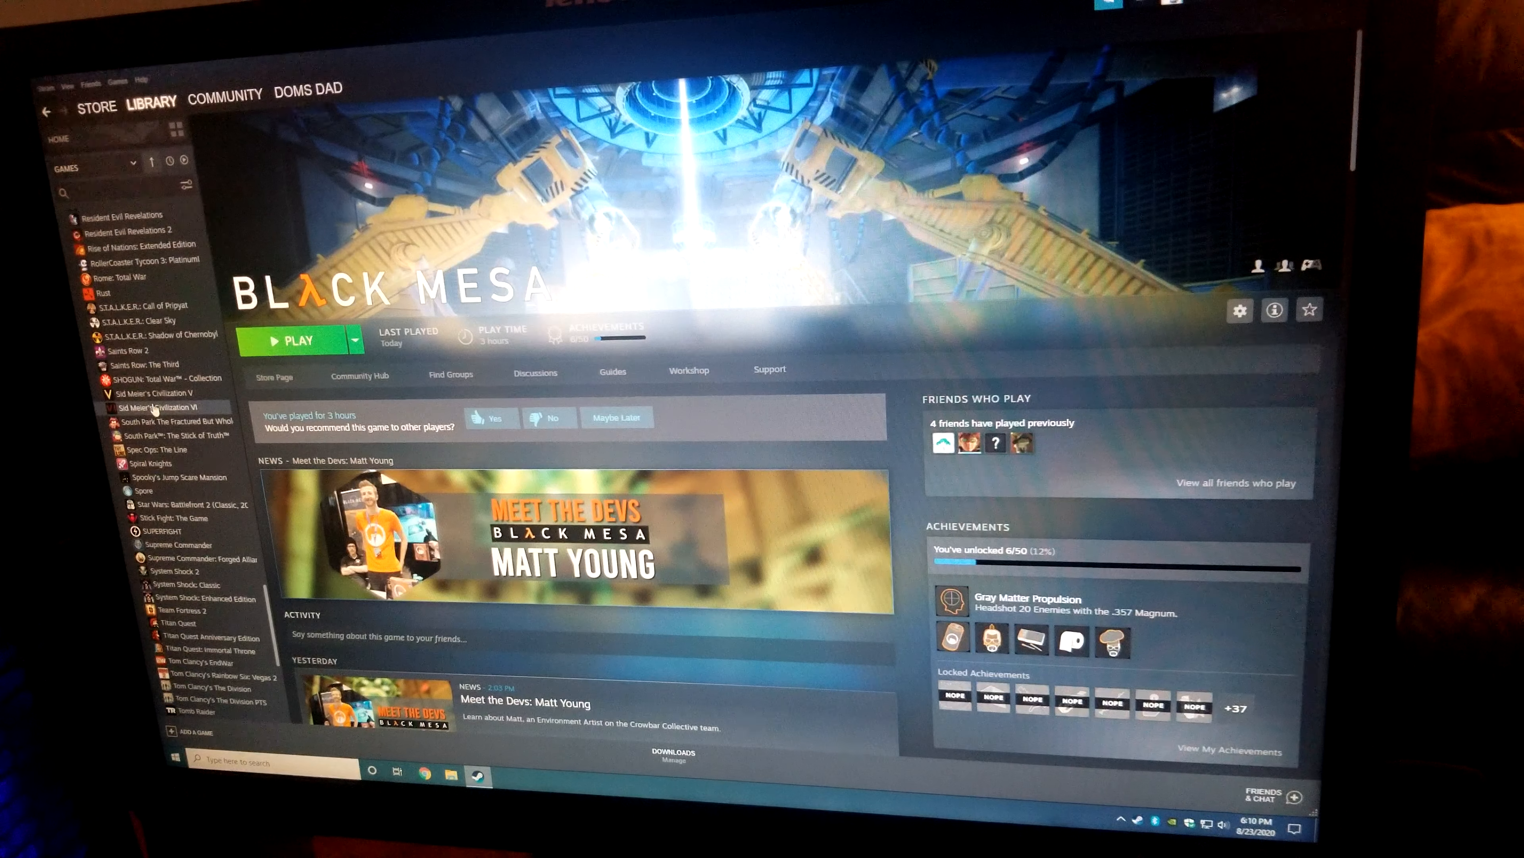
{"action": "left_click", "coordinate": [175, 406]}
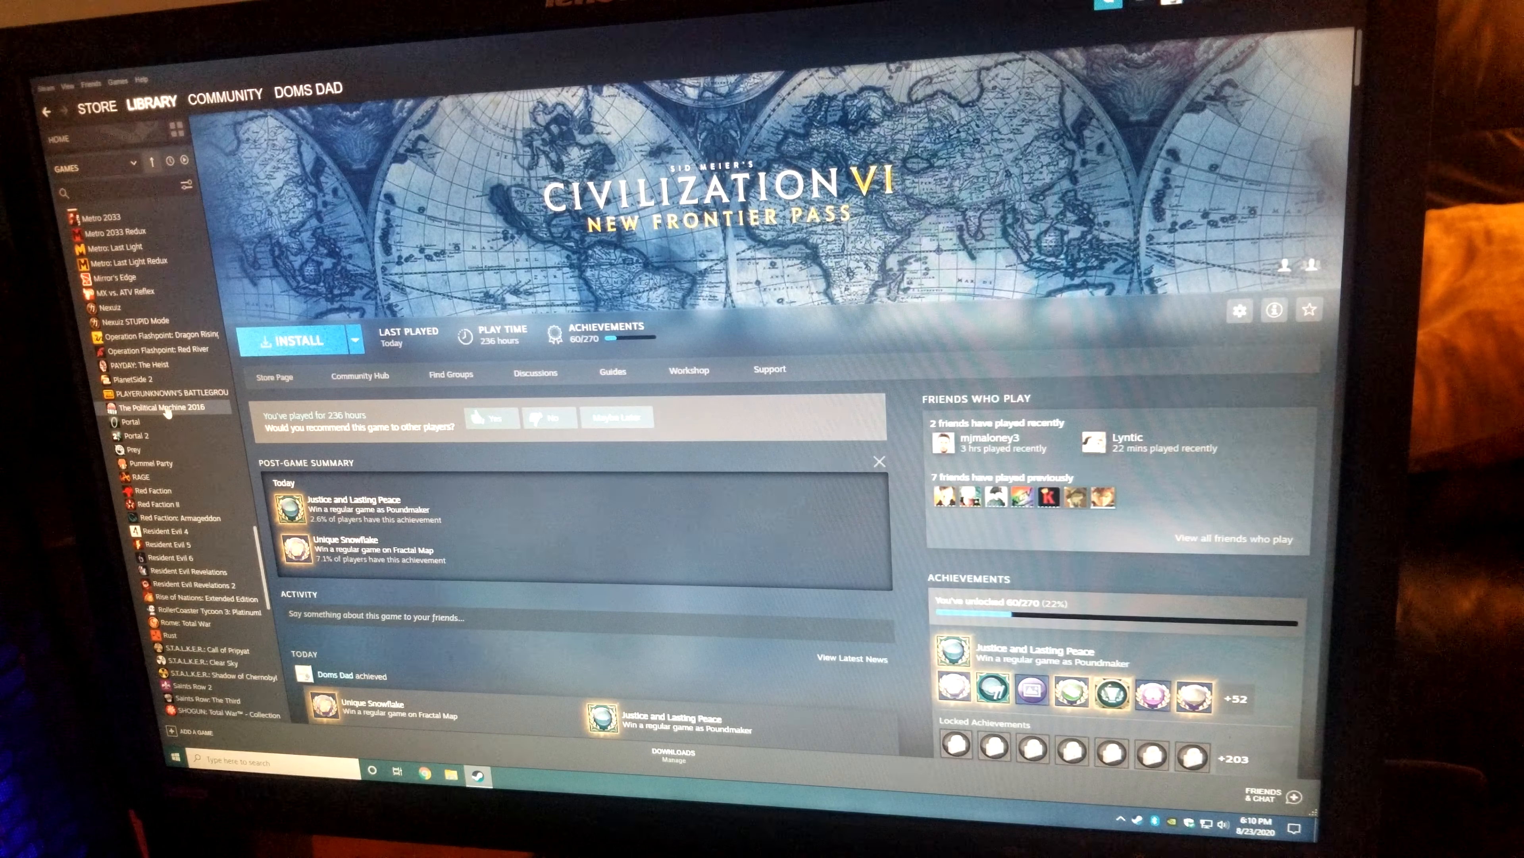
{"action": "scroll", "scroll_direction": "down", "scroll_amount": 3}
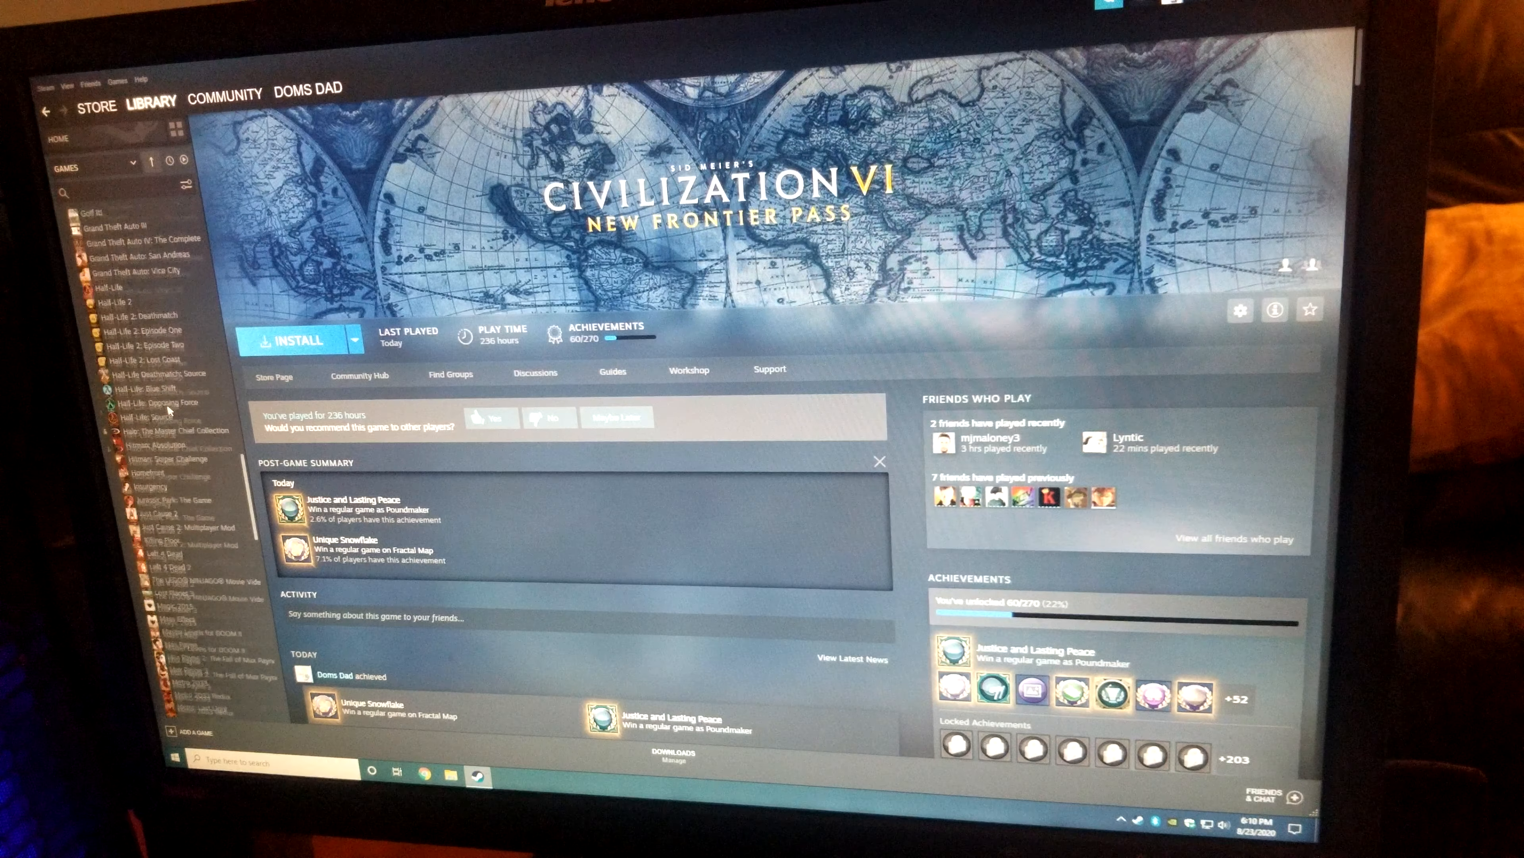
{"action": "scroll", "scroll_direction": "down", "scroll_amount": 3}
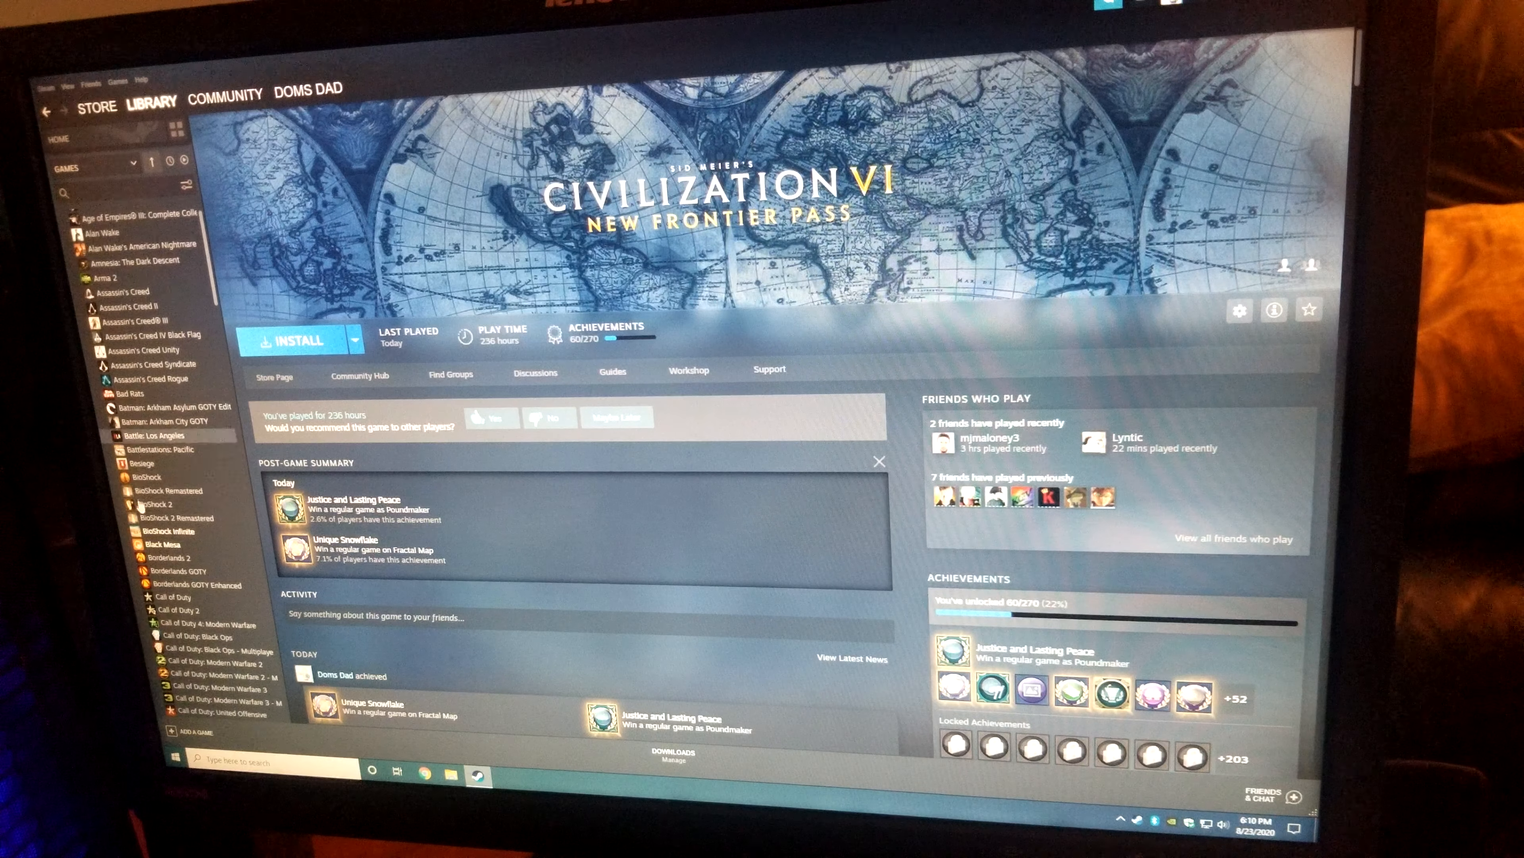
Launch BioShock Infinite from its library page, choosing the game rather than the benchmarking utility
{"action": "left_click", "coordinate": [156, 532]}
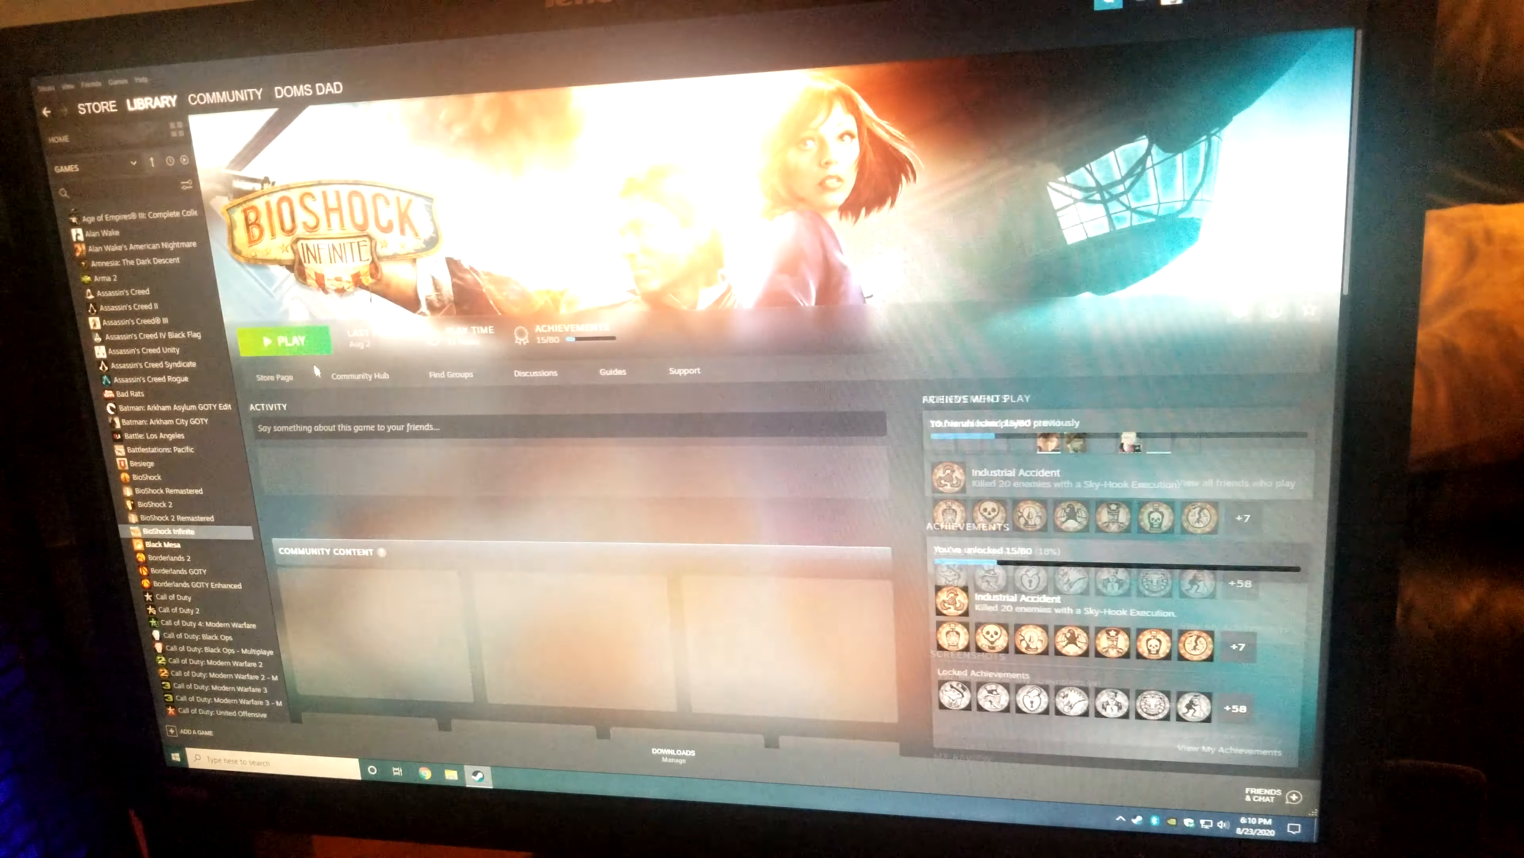
{"action": "left_click", "coordinate": [286, 342]}
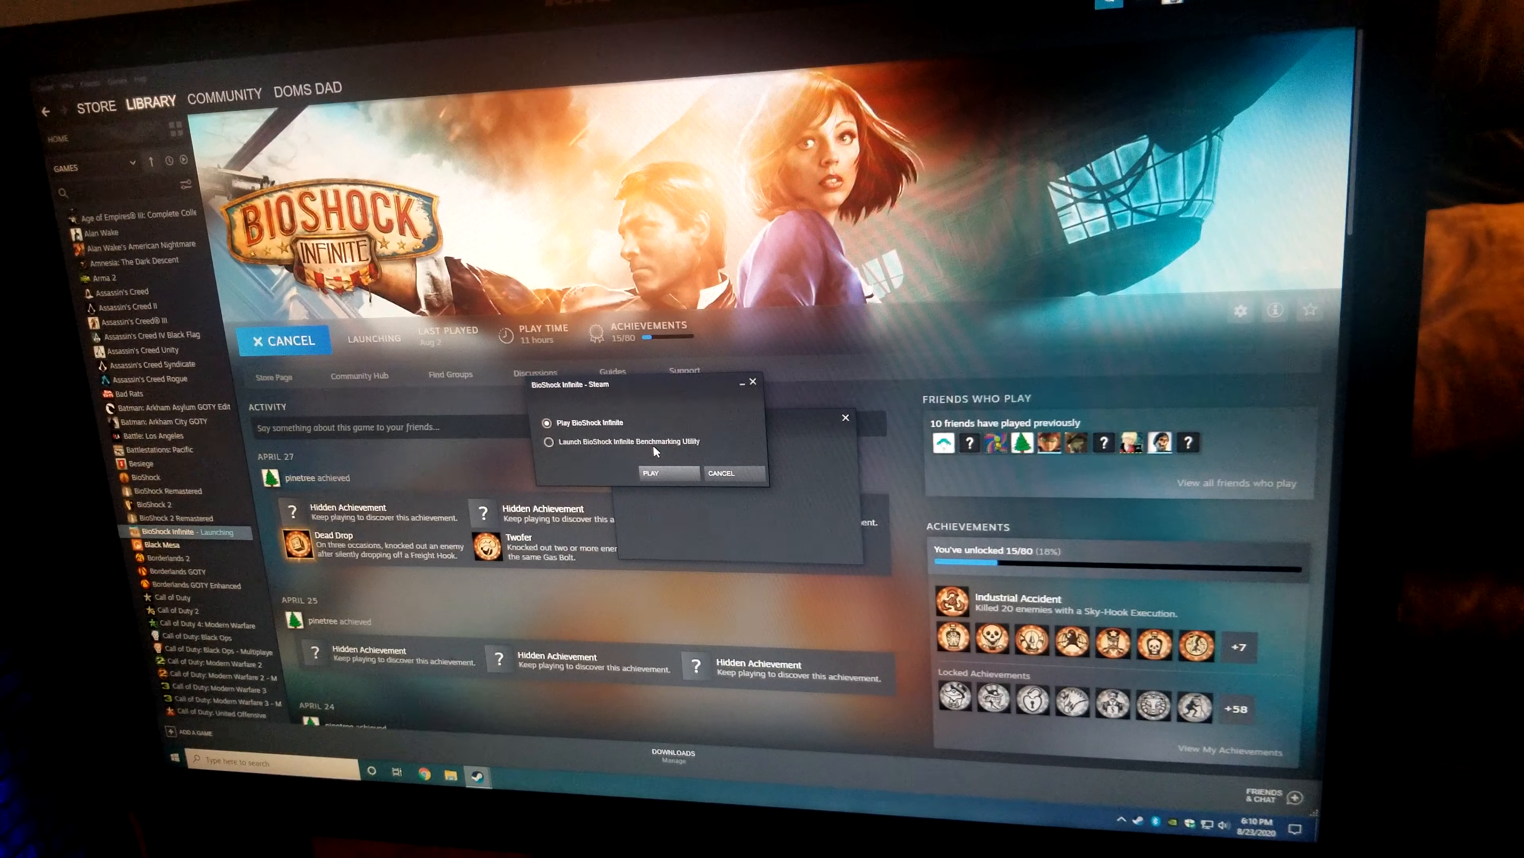
{"action": "left_click", "coordinate": [653, 473]}
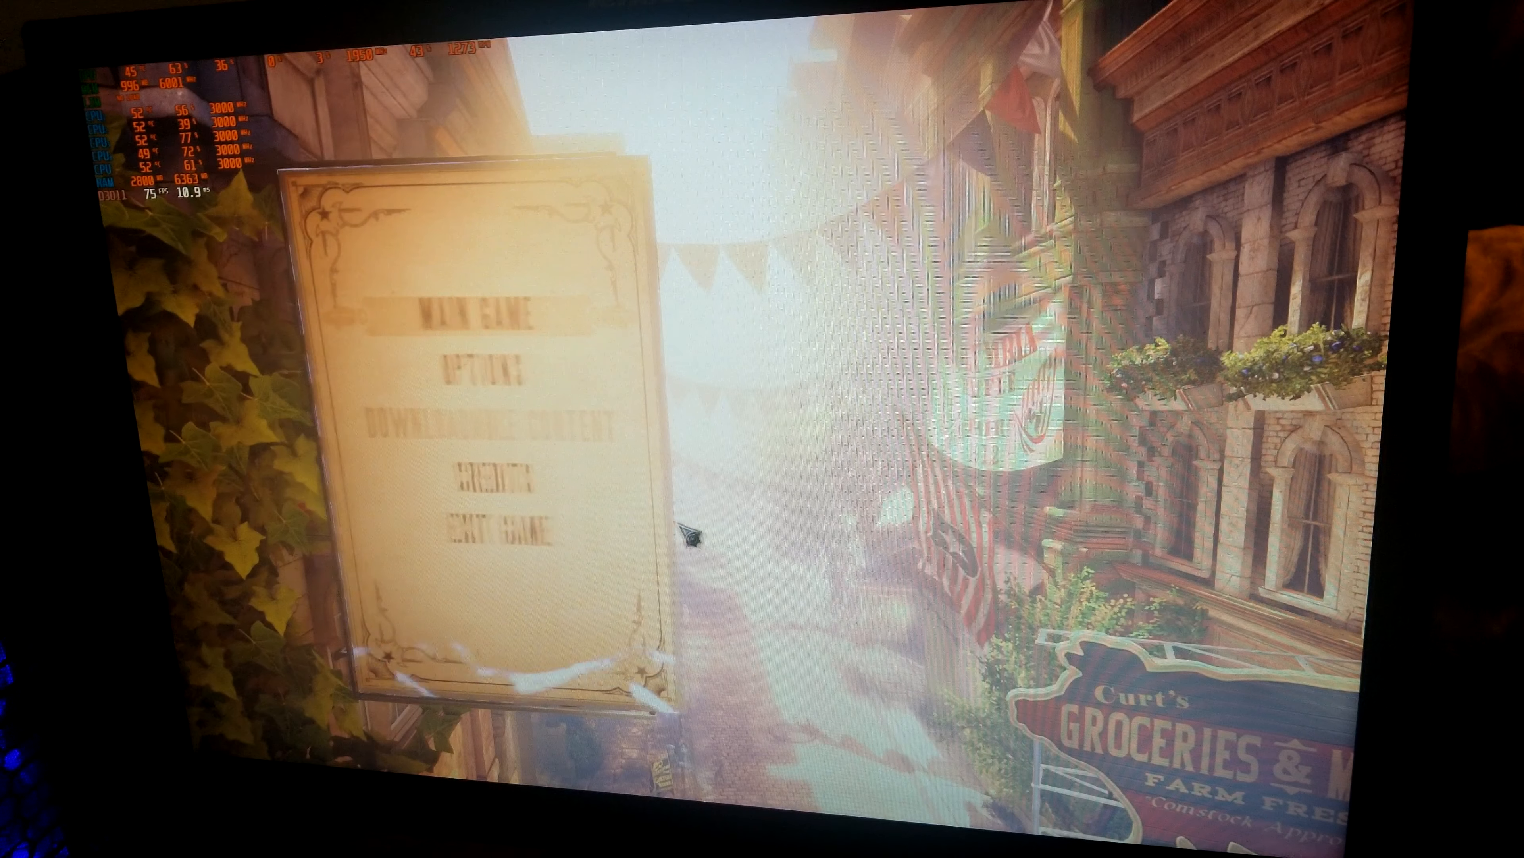
Go through the main menu to pick a chapter, reaching the Overwrite Current Autosave prompt
{"action": "left_click", "coordinate": [491, 358]}
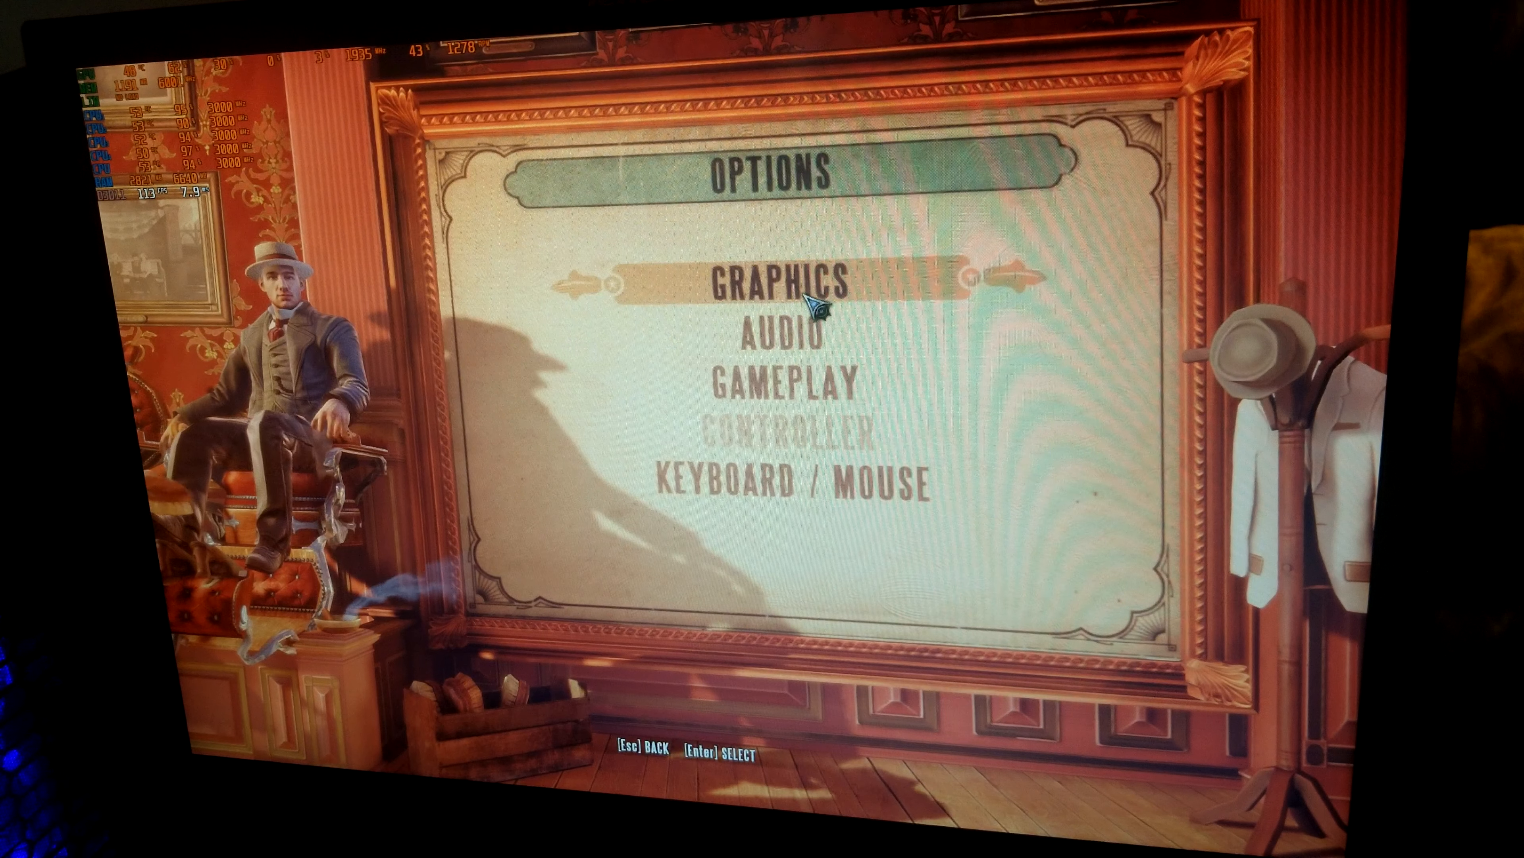
{"action": "left_click", "coordinate": [783, 282]}
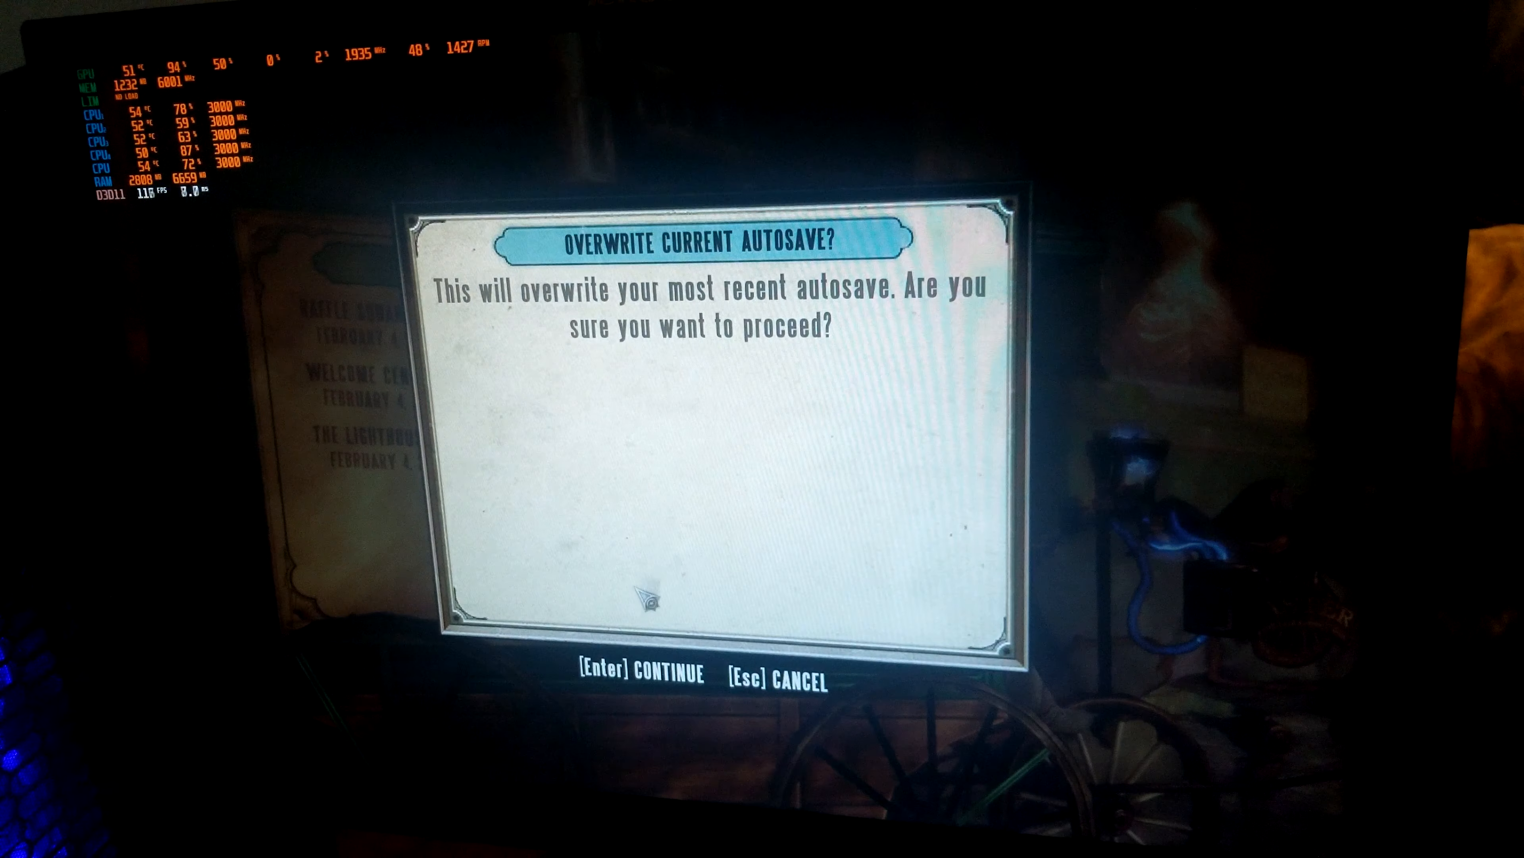
Confirm overwriting the autosave so the chapter loads into gameplay
{"action": "key", "text": "Enter"}
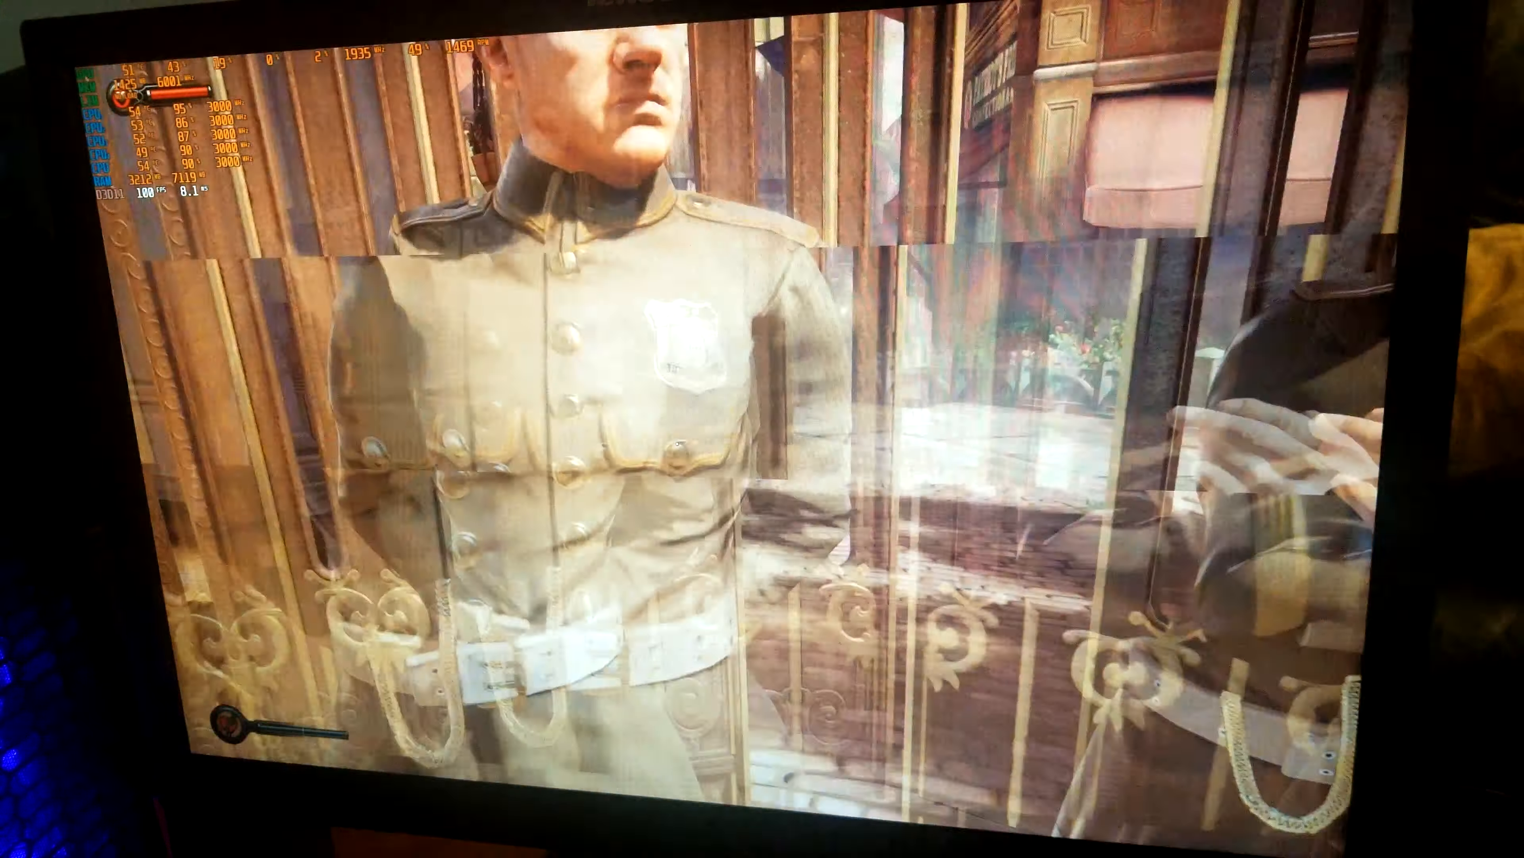
Pause BioShock Infinite and confirm Exit to Desktop, returning to Steam
{"action": "key", "text": "Escape"}
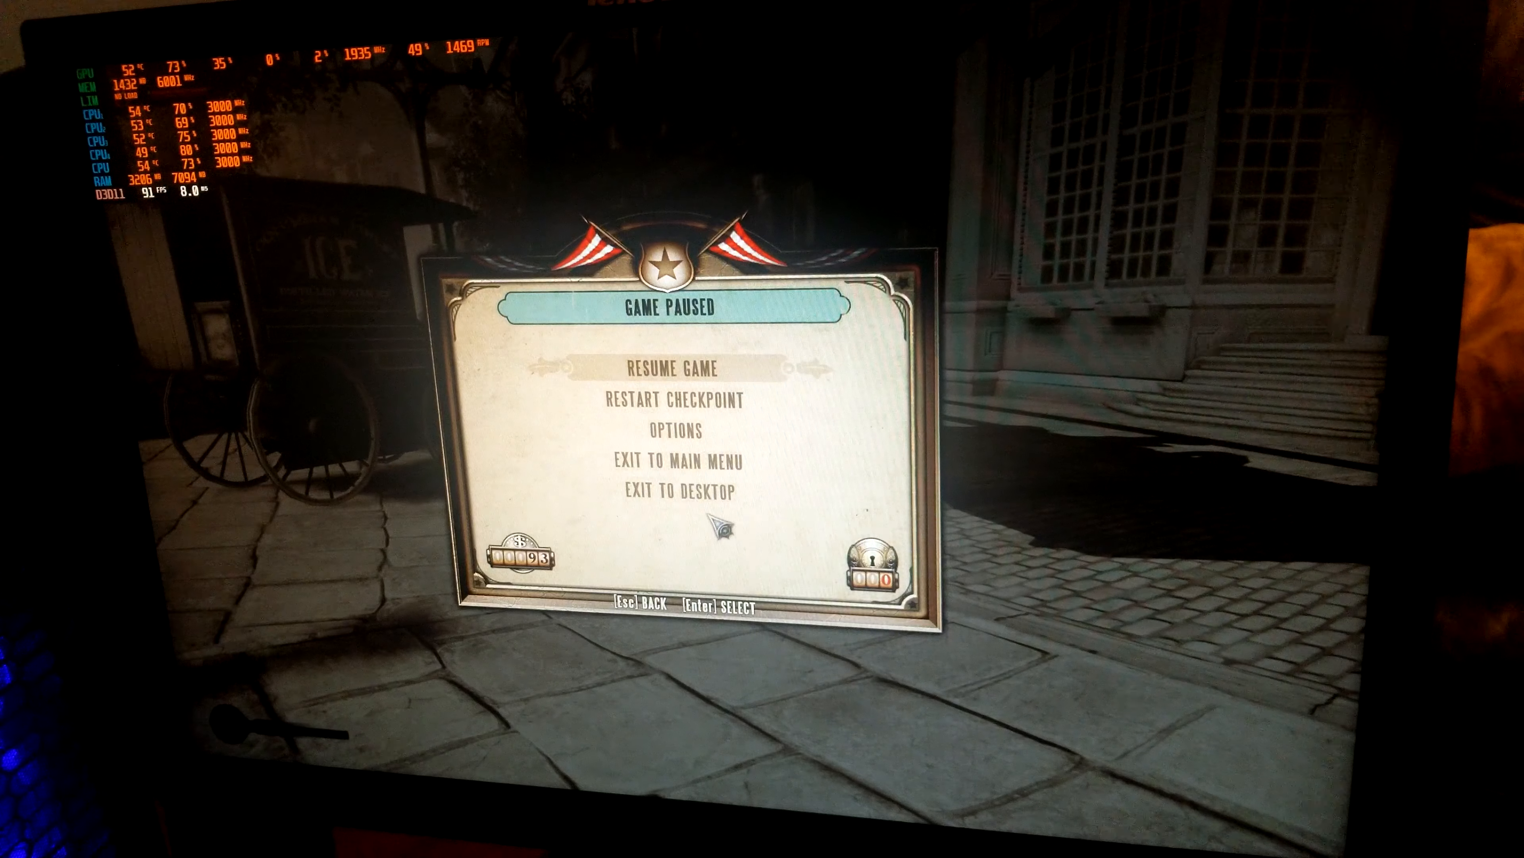
{"action": "left_click", "coordinate": [673, 491]}
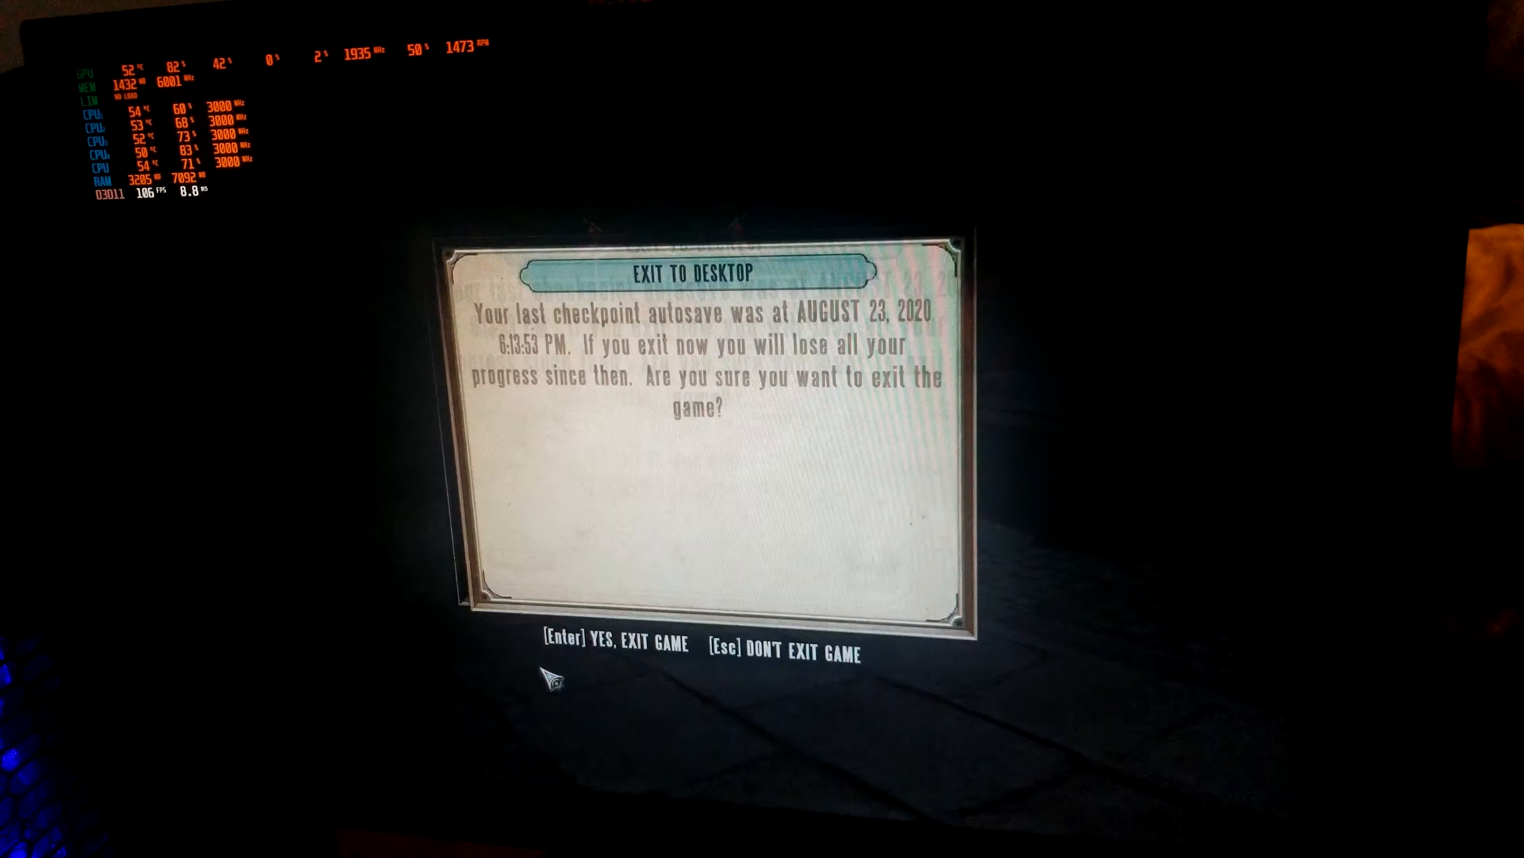
{"action": "key", "text": "enter"}
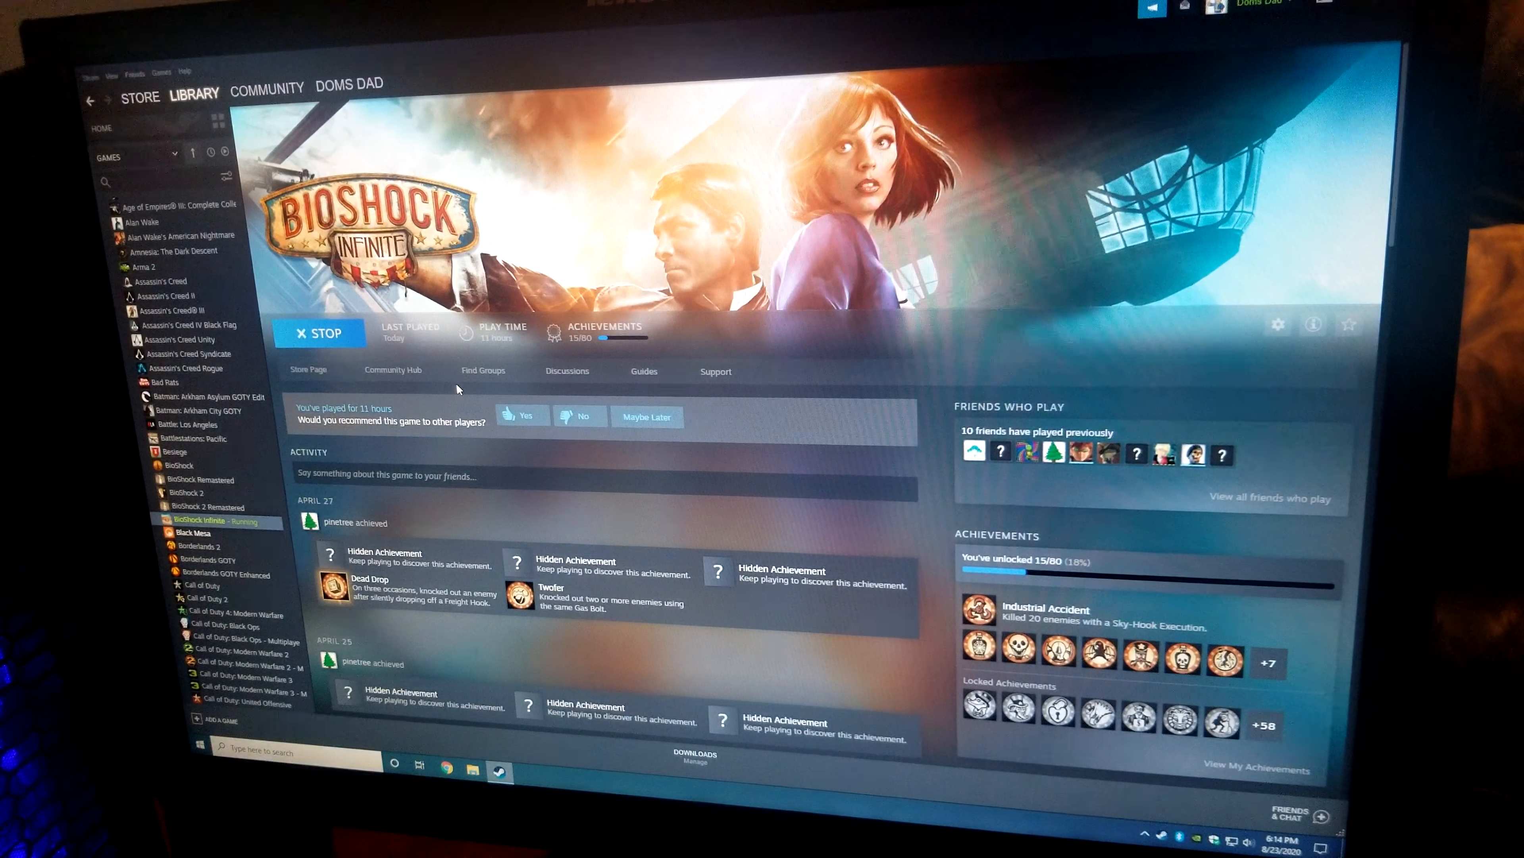
Select Counter-Strike: Global Offensive in the library and start it with Play
{"action": "scroll", "scroll_direction": "down", "scroll_amount": 3}
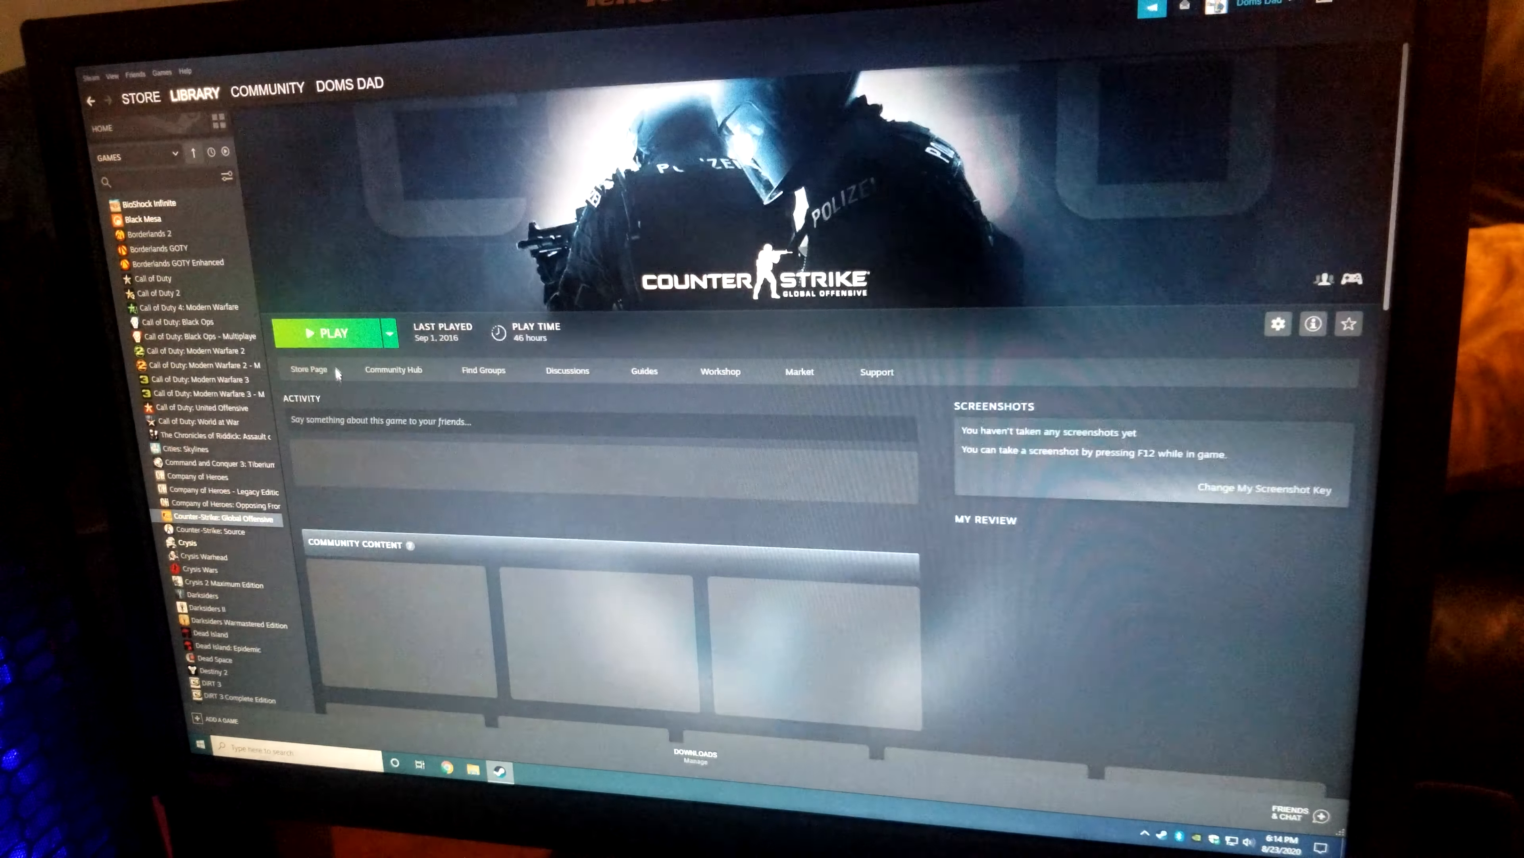
{"action": "left_click", "coordinate": [330, 334]}
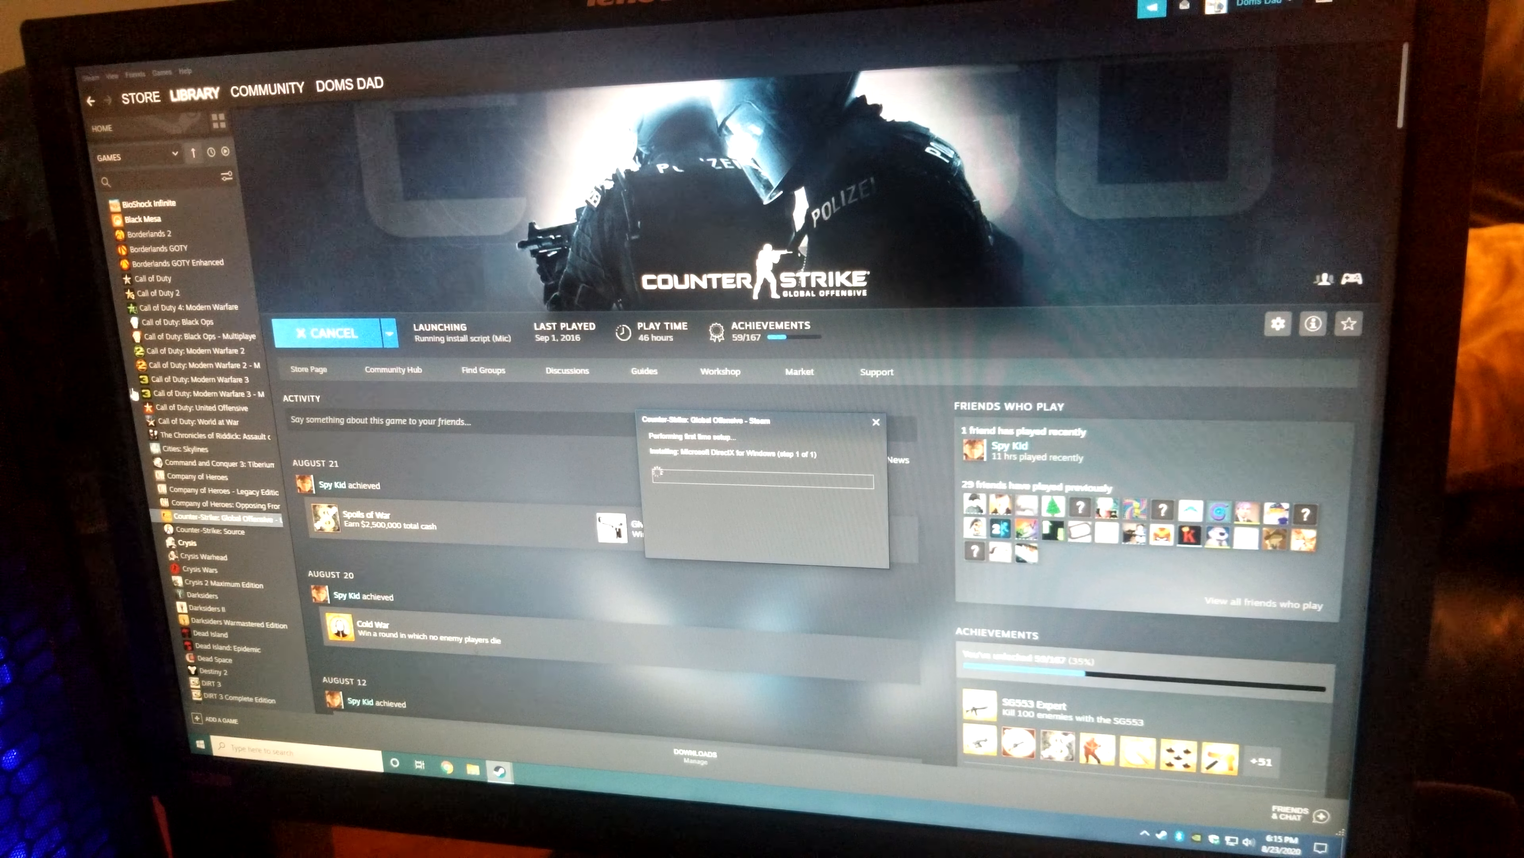
Scroll the Steam page while CS:GO's first-time DirectX setup finishes and the main menu appears
{"action": "scroll", "scroll_direction": "down", "scroll_amount": 3}
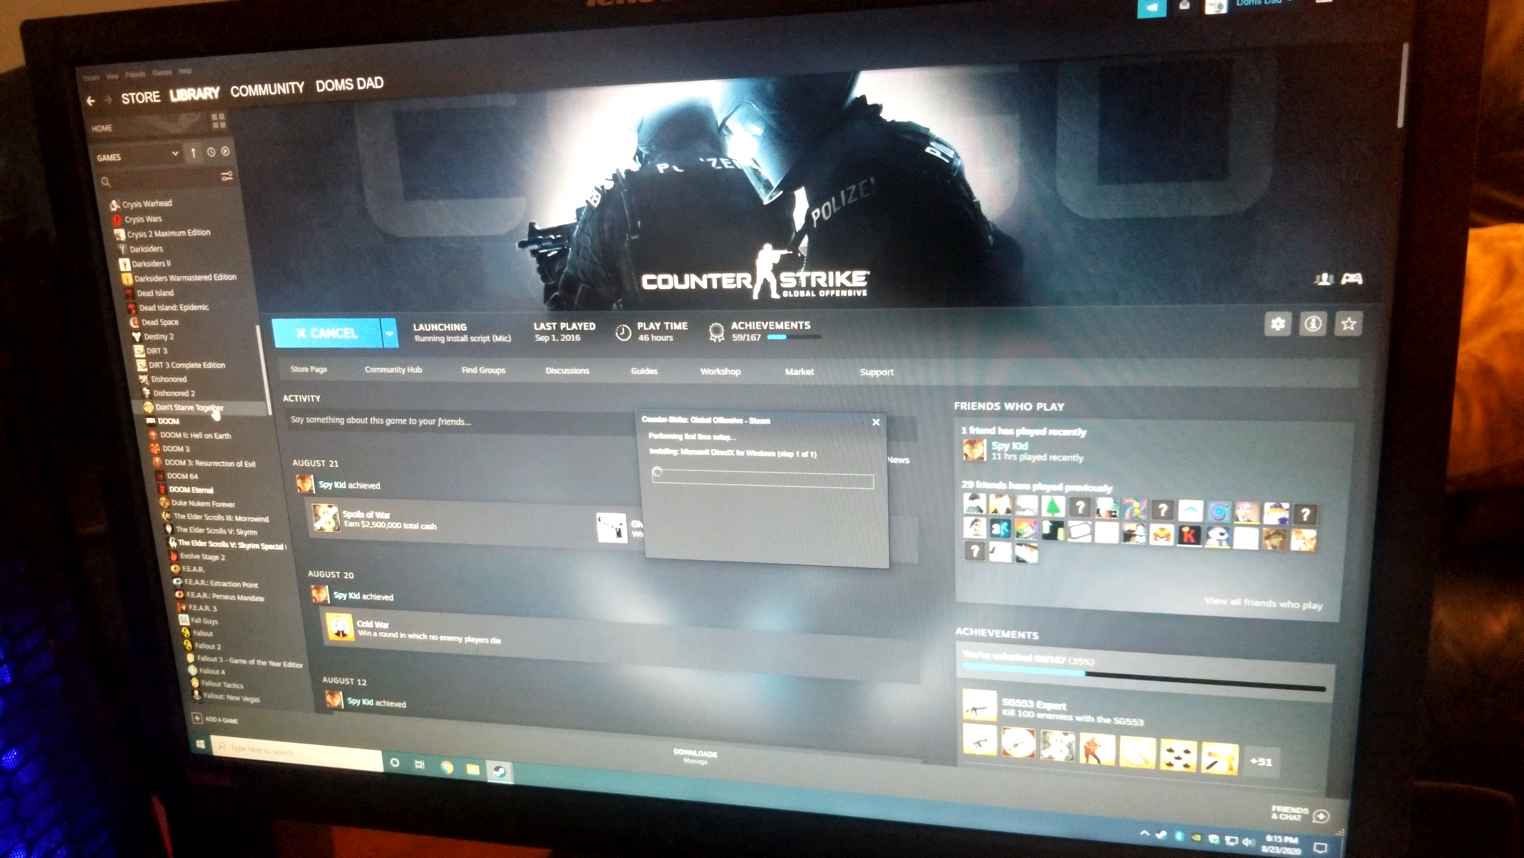
{"action": "scroll", "scroll_direction": "down", "scroll_amount": 3}
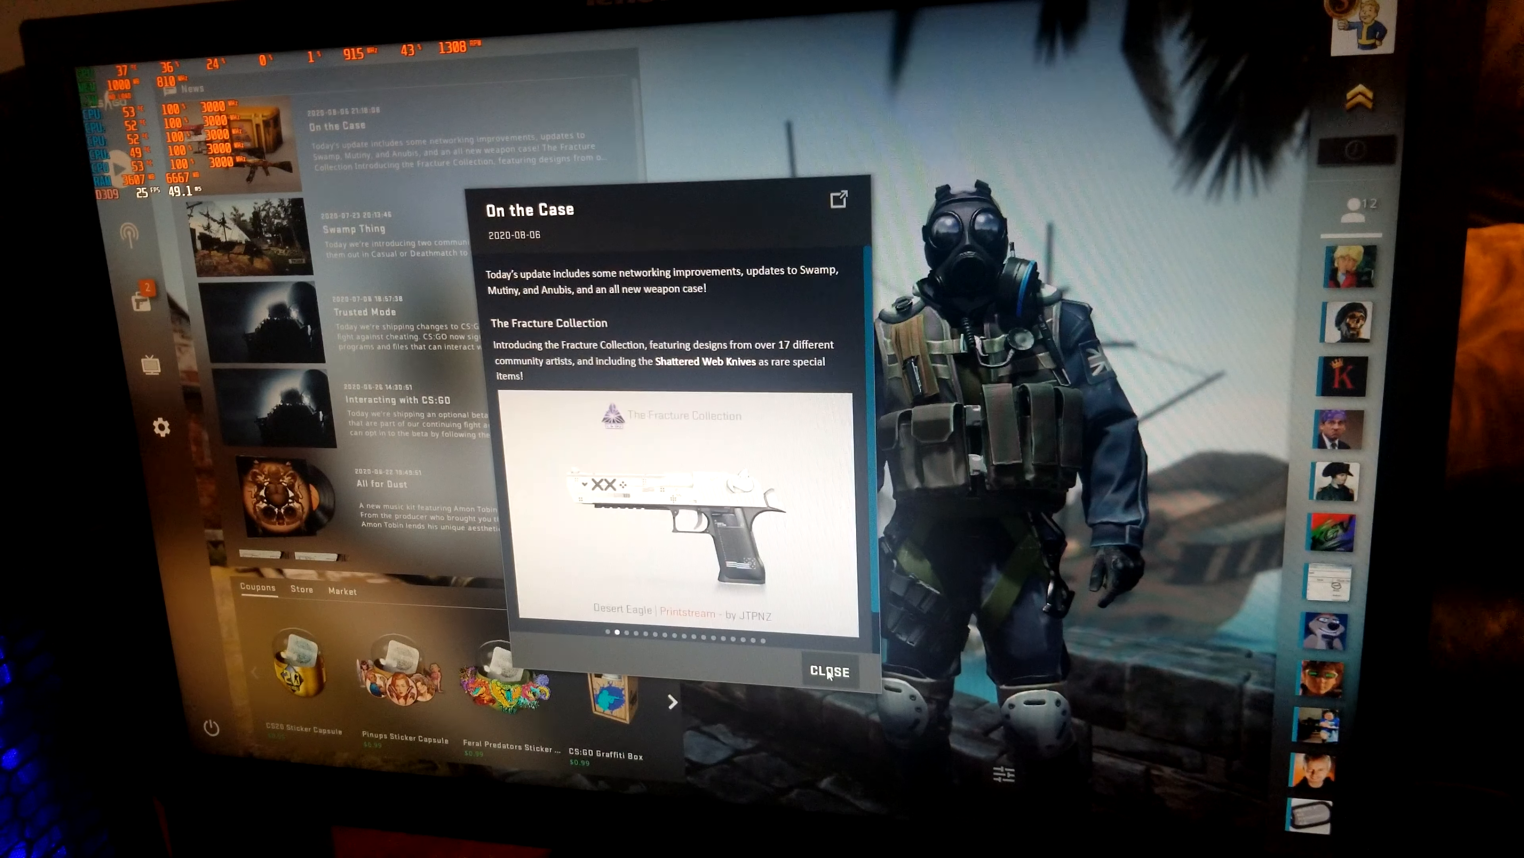
Dismiss the CS:GO update news and bring up the video settings page
{"action": "left_click", "coordinate": [828, 671]}
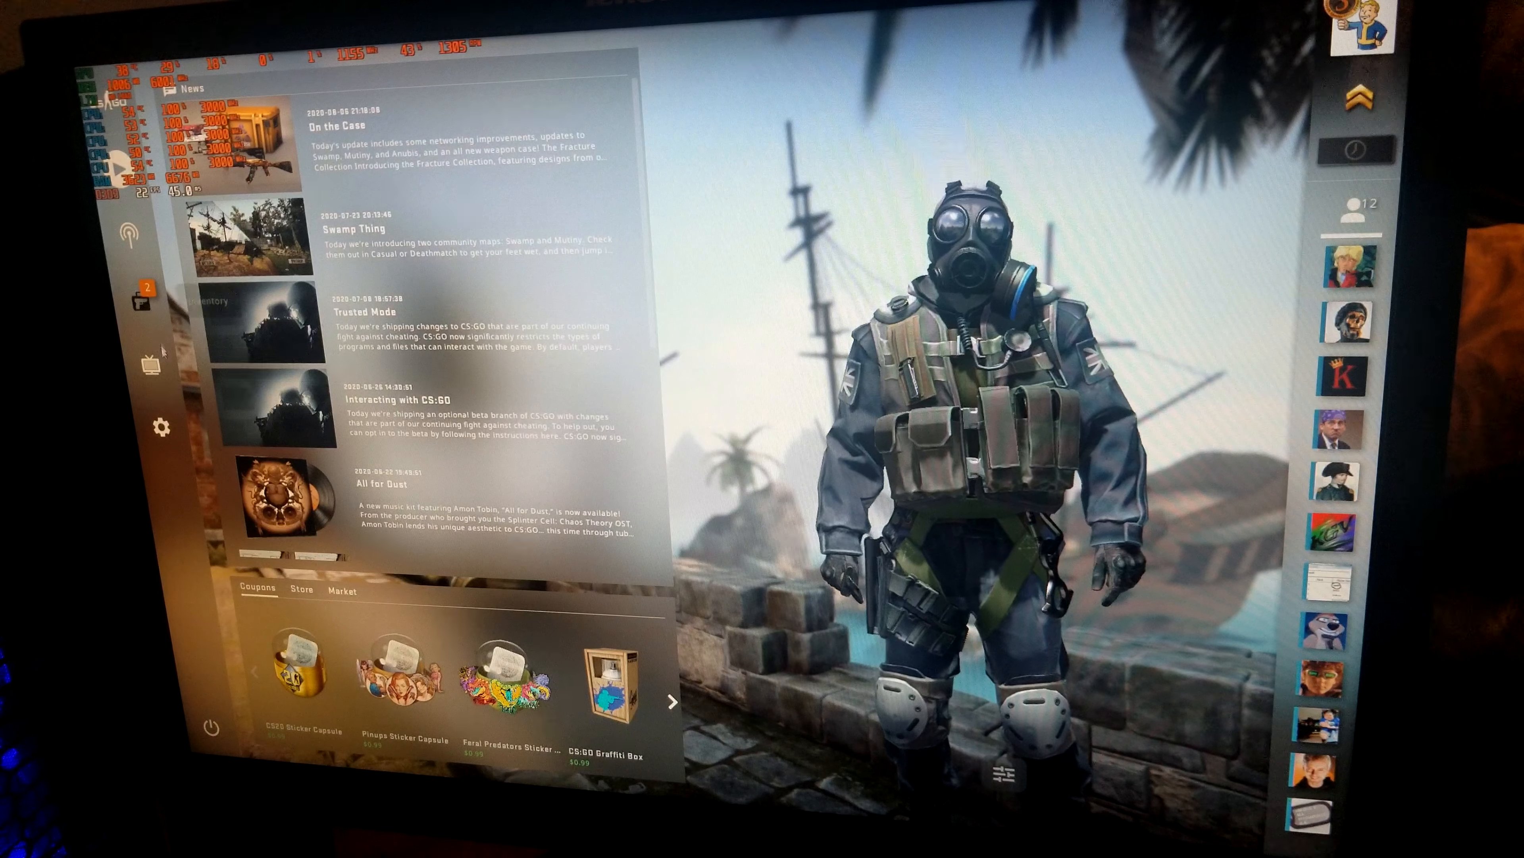
{"action": "left_click", "coordinate": [161, 427]}
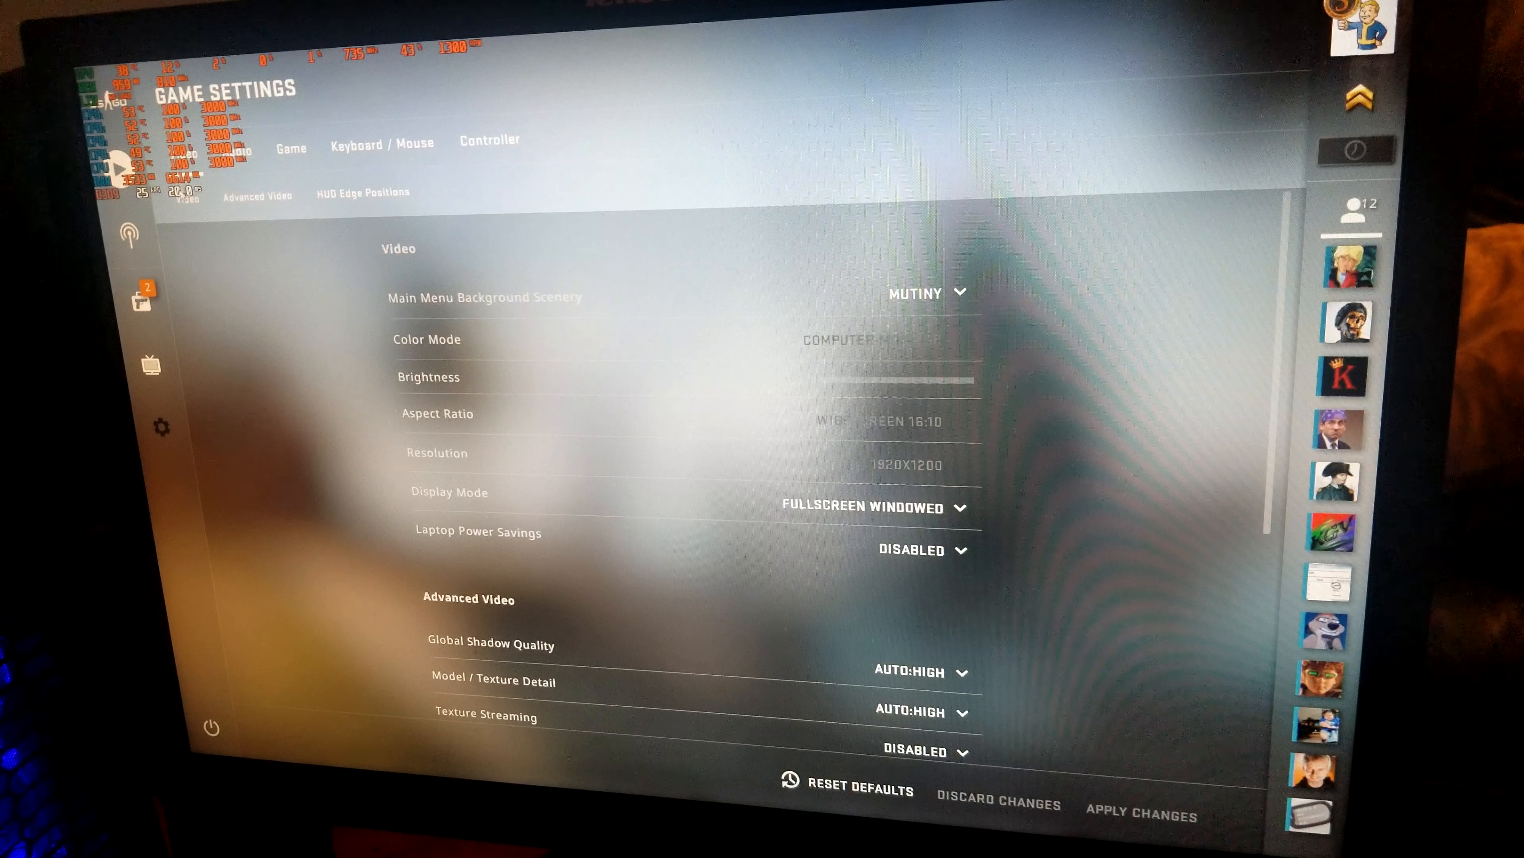
Set display mode to Fullscreen at 1920x1200, keeping Mutiny as the menu background scenery
{"action": "scroll", "scroll_direction": "down", "scroll_amount": 3}
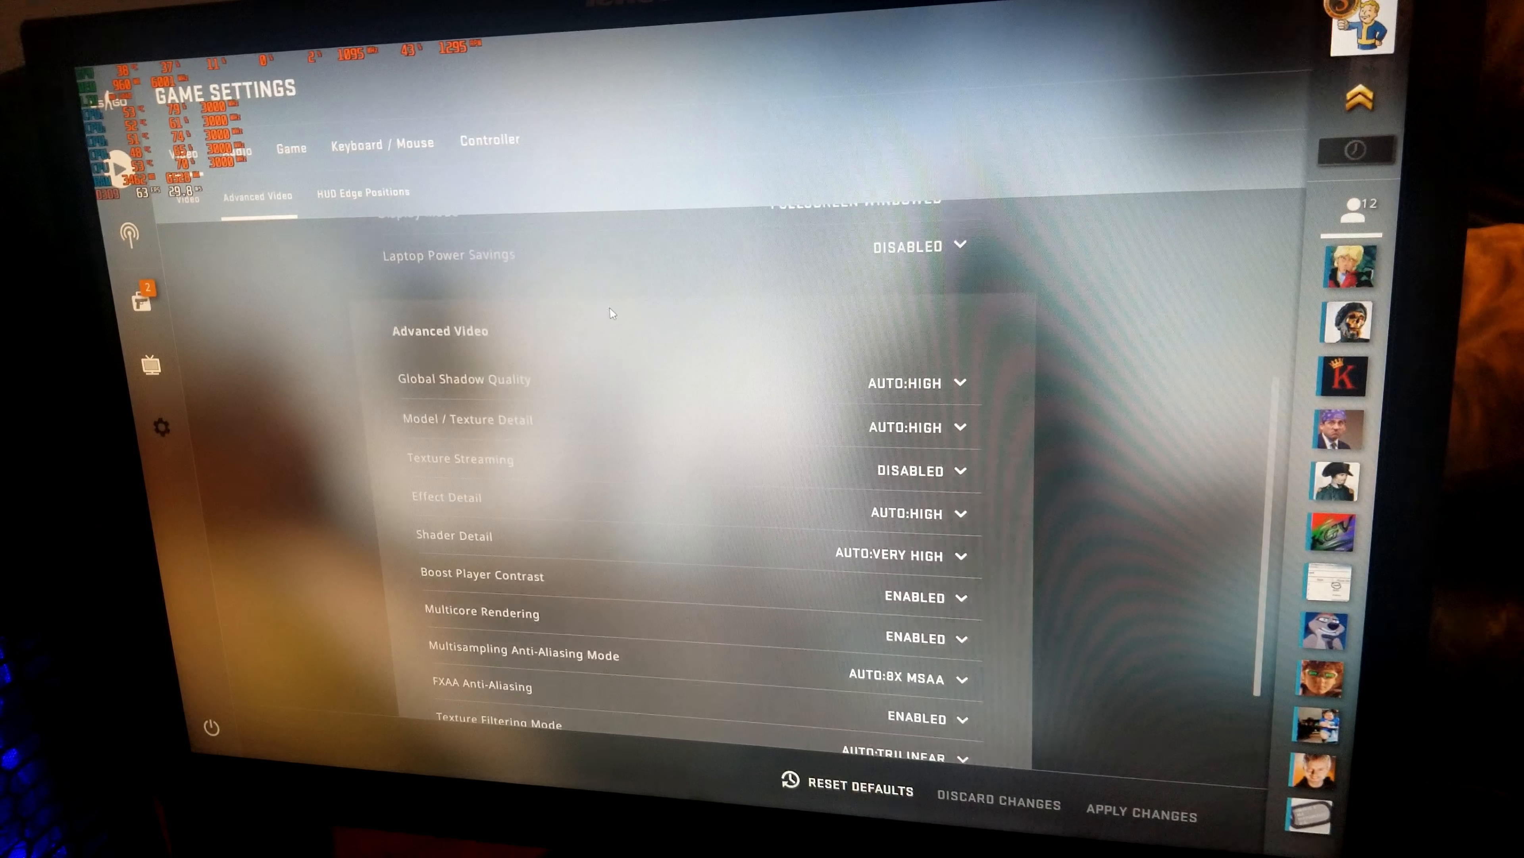
{"action": "left_click", "coordinate": [866, 269]}
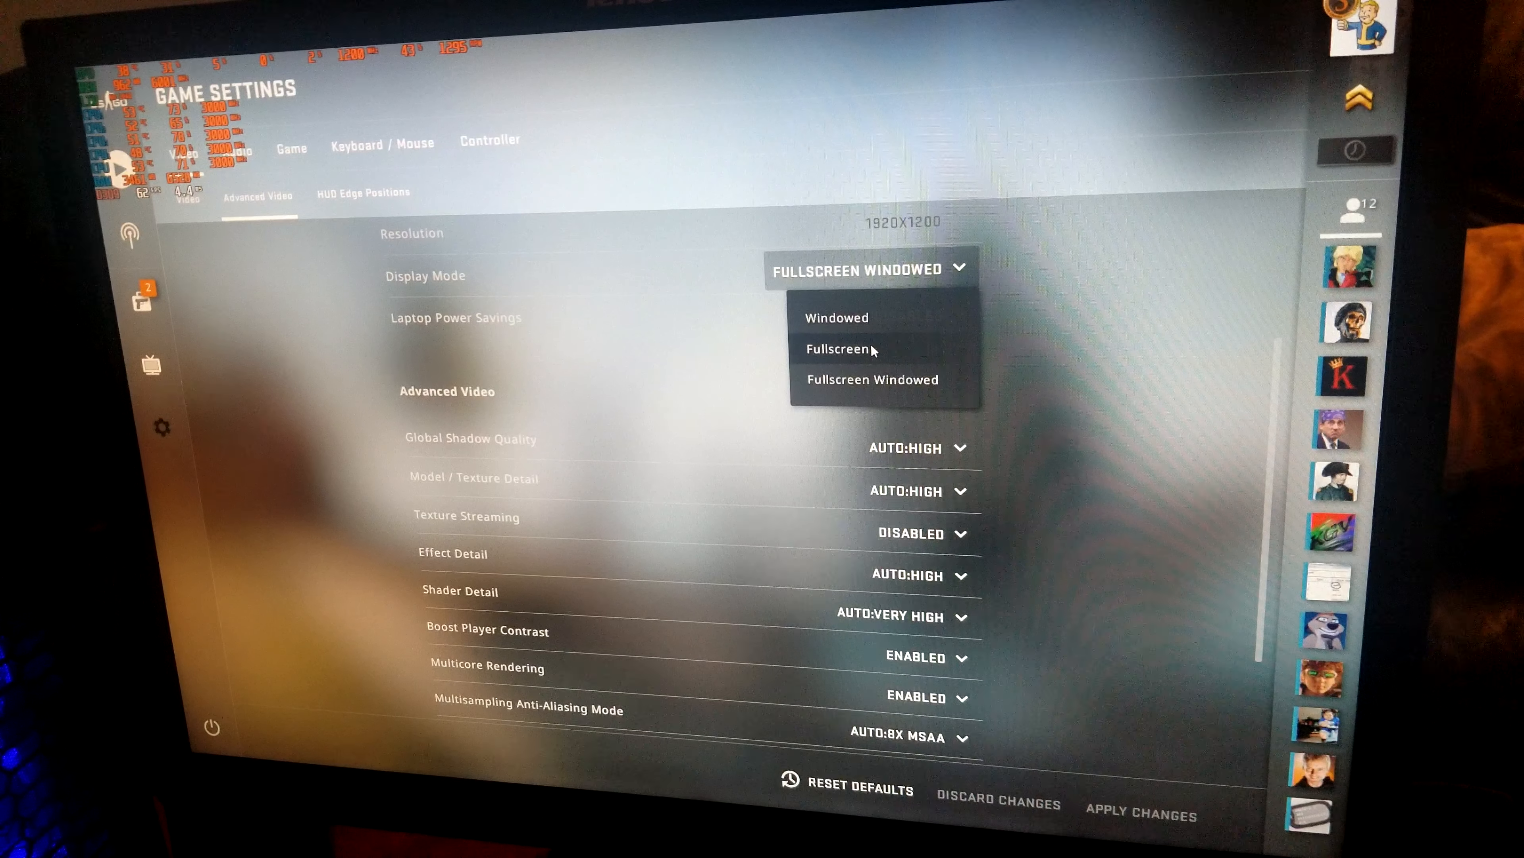
{"action": "left_click", "coordinate": [837, 349]}
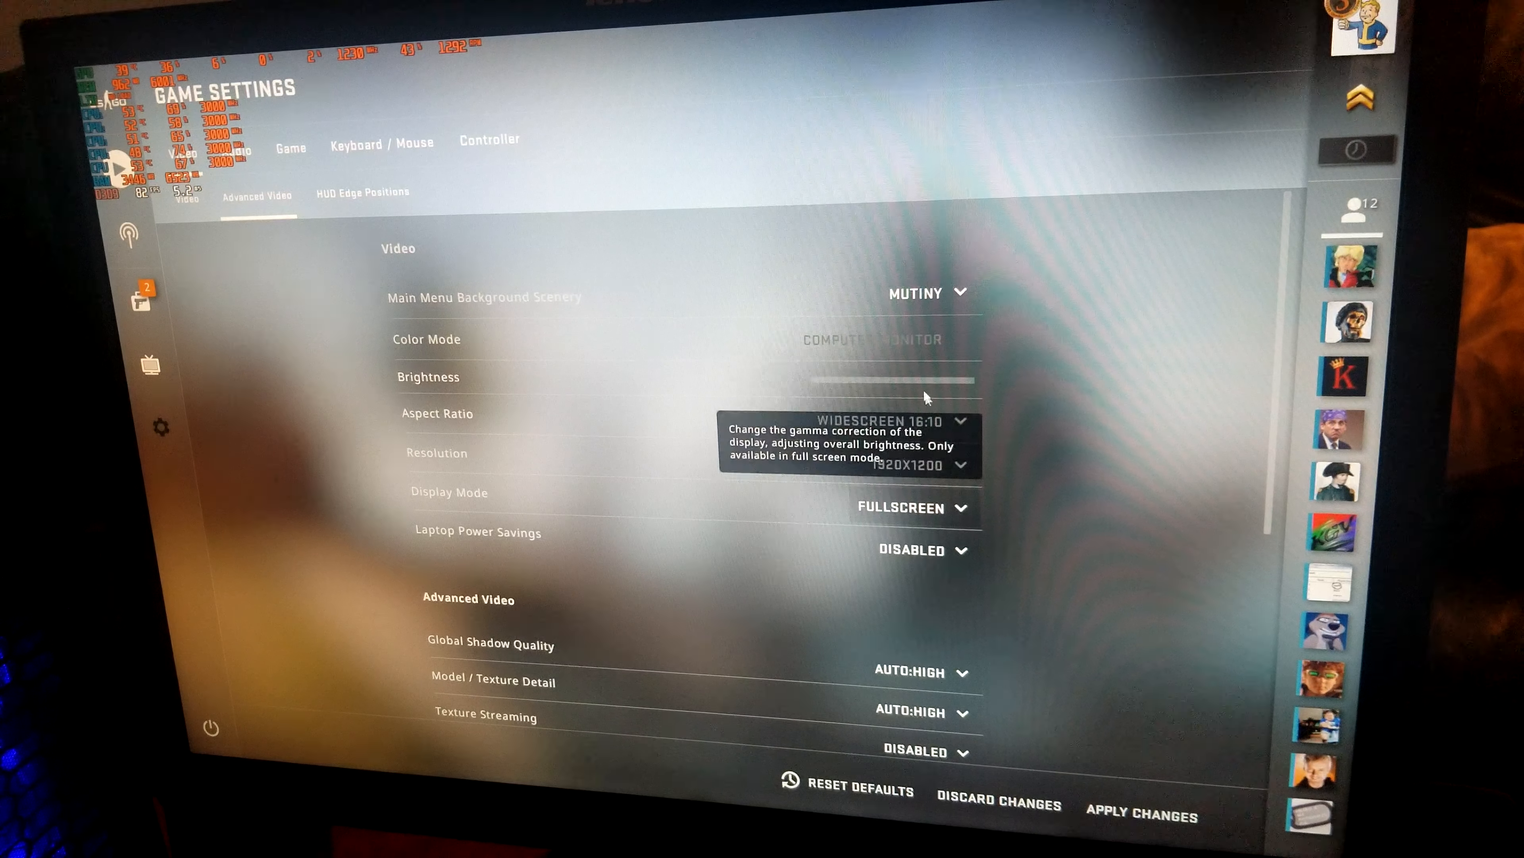
{"action": "left_click", "coordinate": [923, 293]}
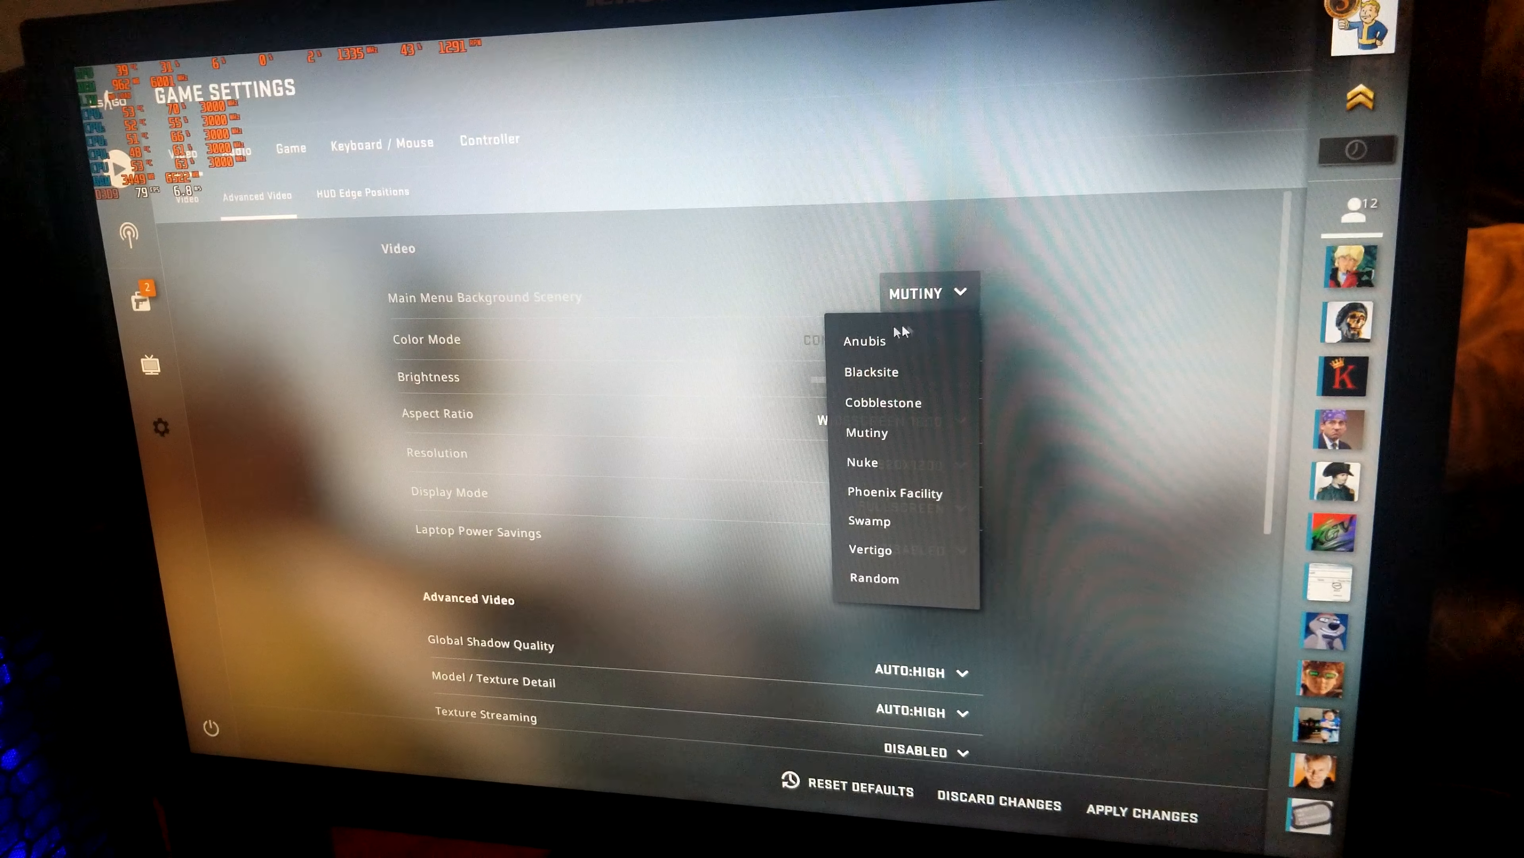
{"action": "left_click", "coordinate": [866, 432]}
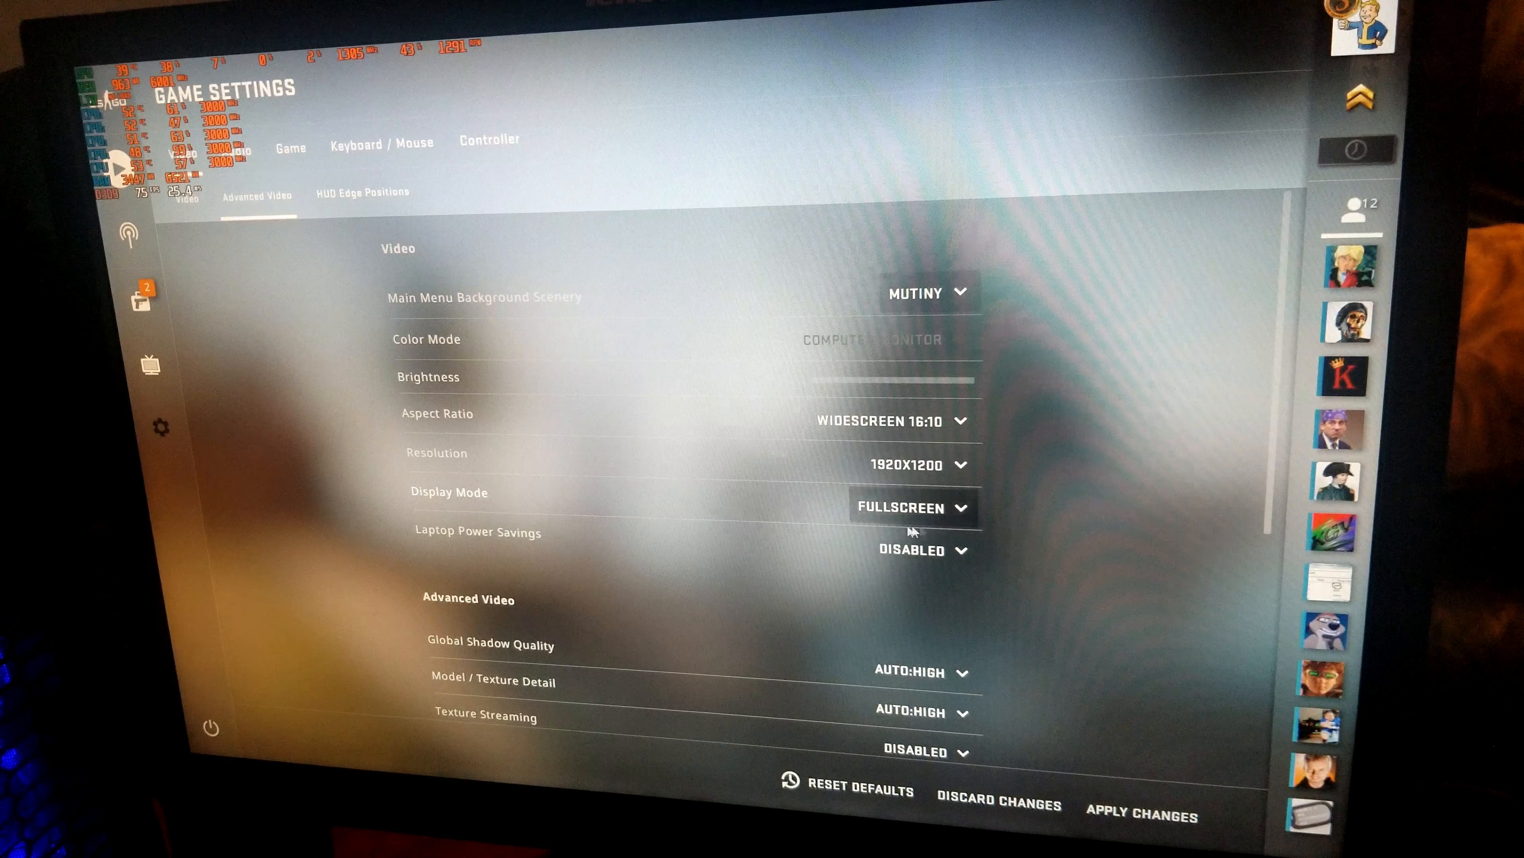
{"action": "scroll", "scroll_direction": "down", "scroll_amount": 3}
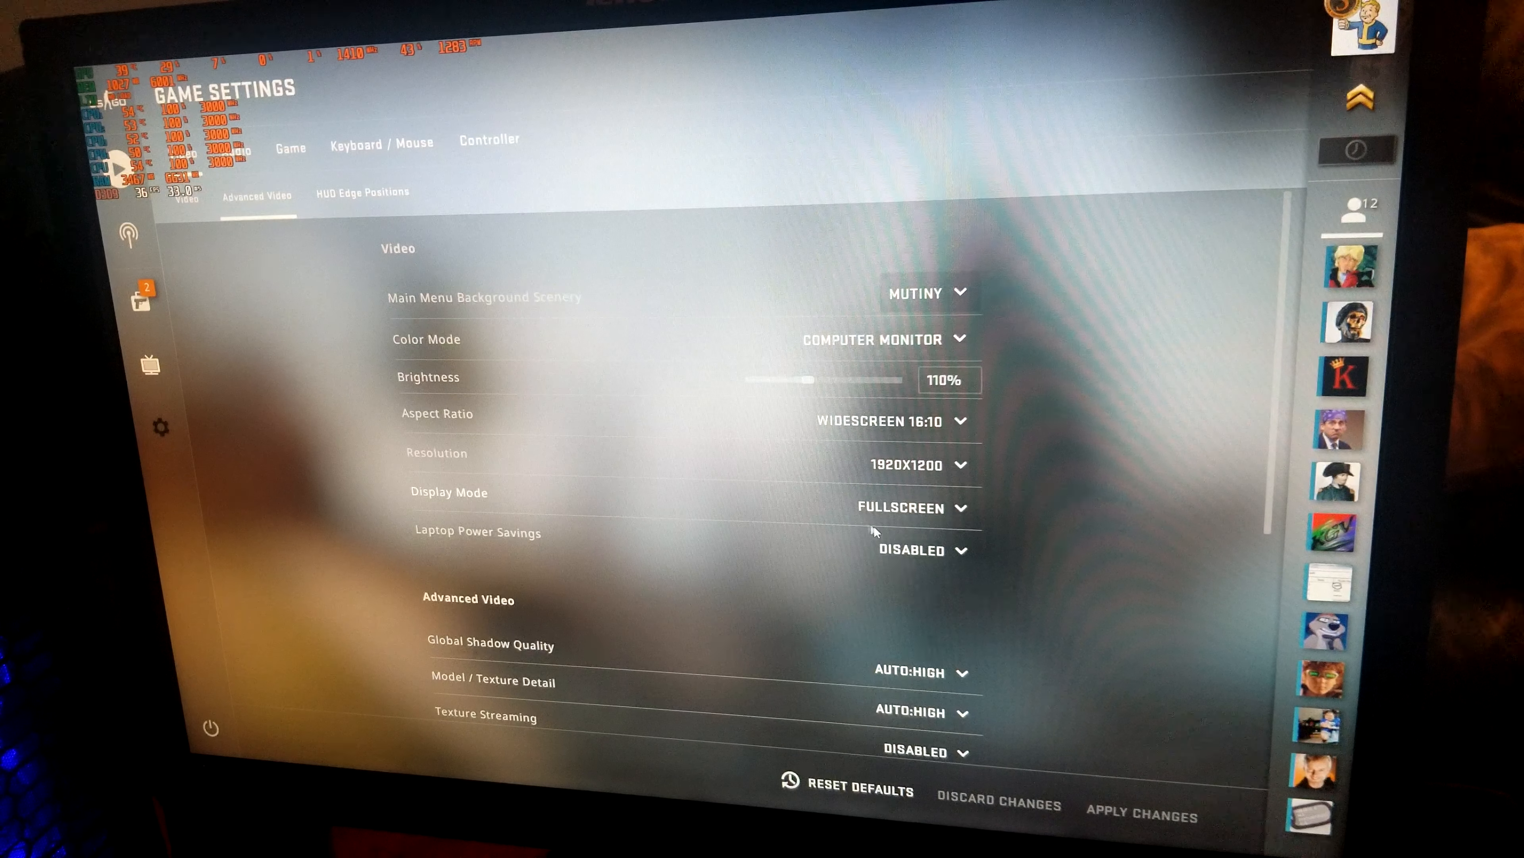
{"action": "scroll", "scroll_direction": "down", "scroll_amount": 3}
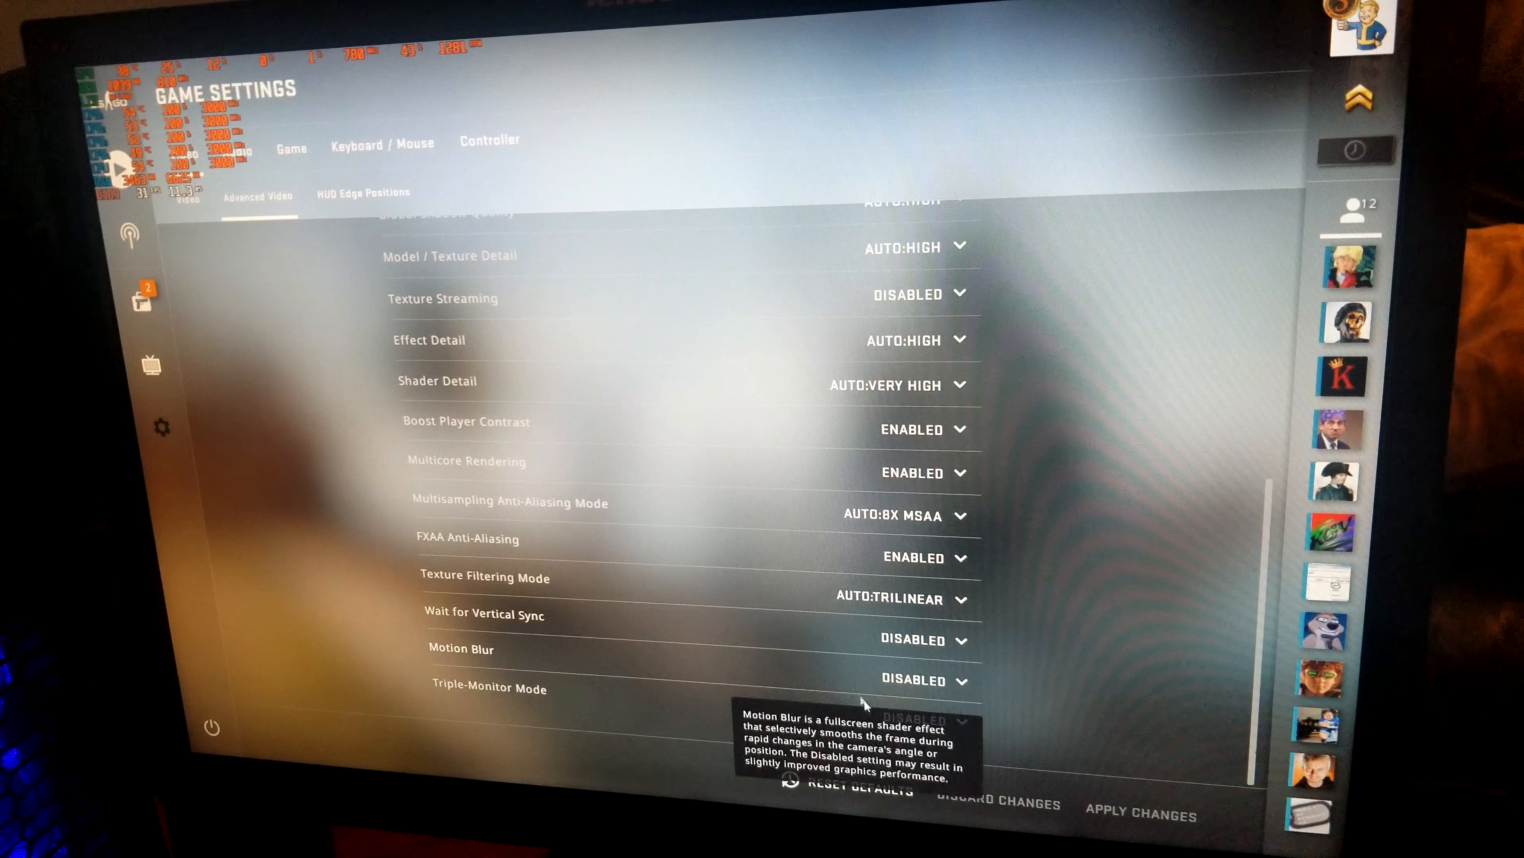
Lower advanced video to 2x MSAA, FXAA off, bilinear filtering and player contrast boost off
{"action": "left_click", "coordinate": [909, 598]}
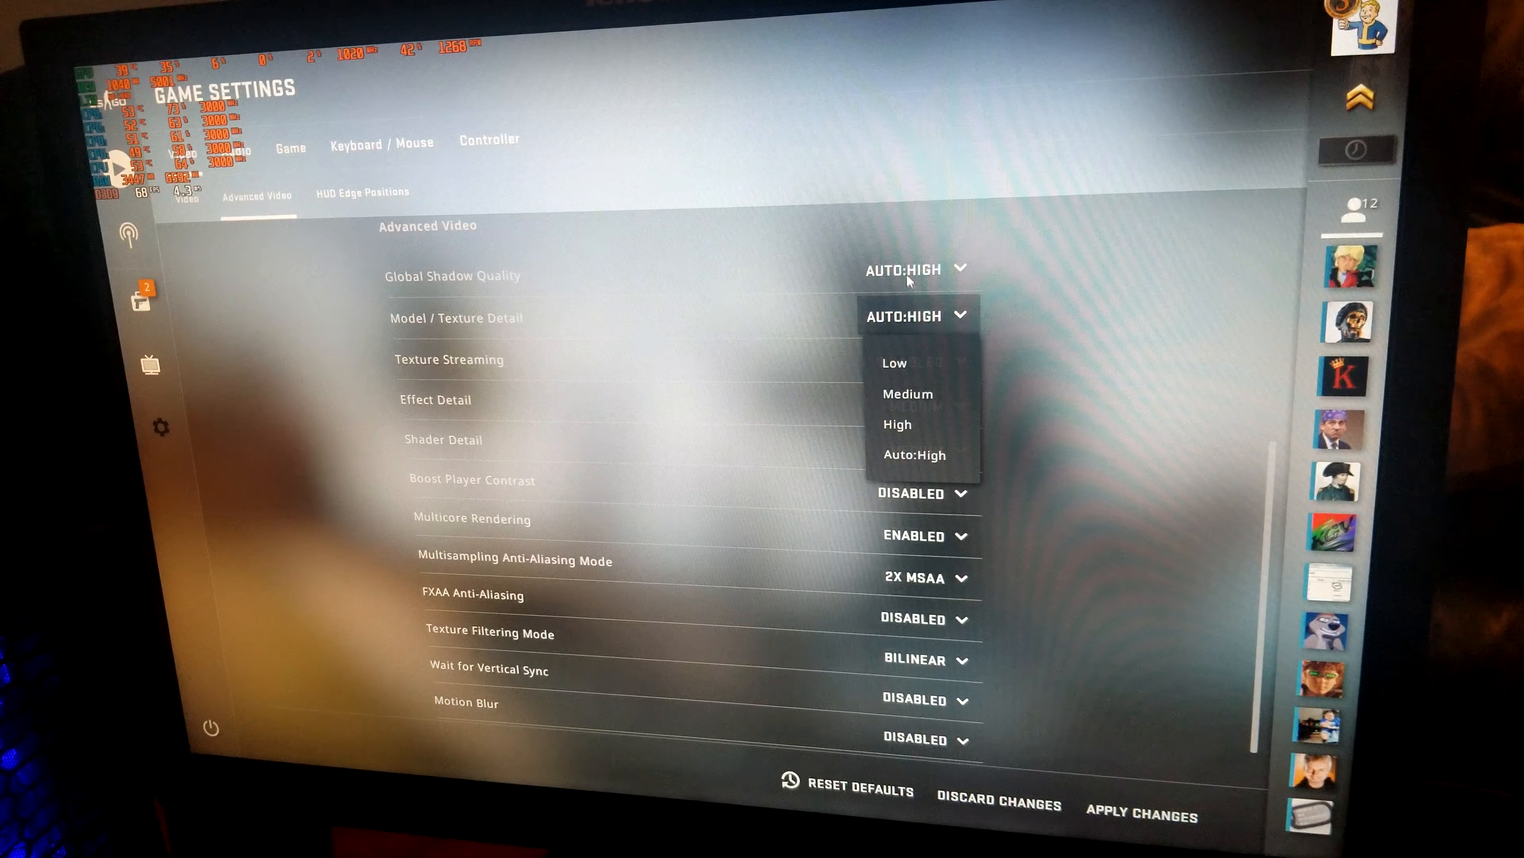
{"action": "left_click", "coordinate": [907, 393]}
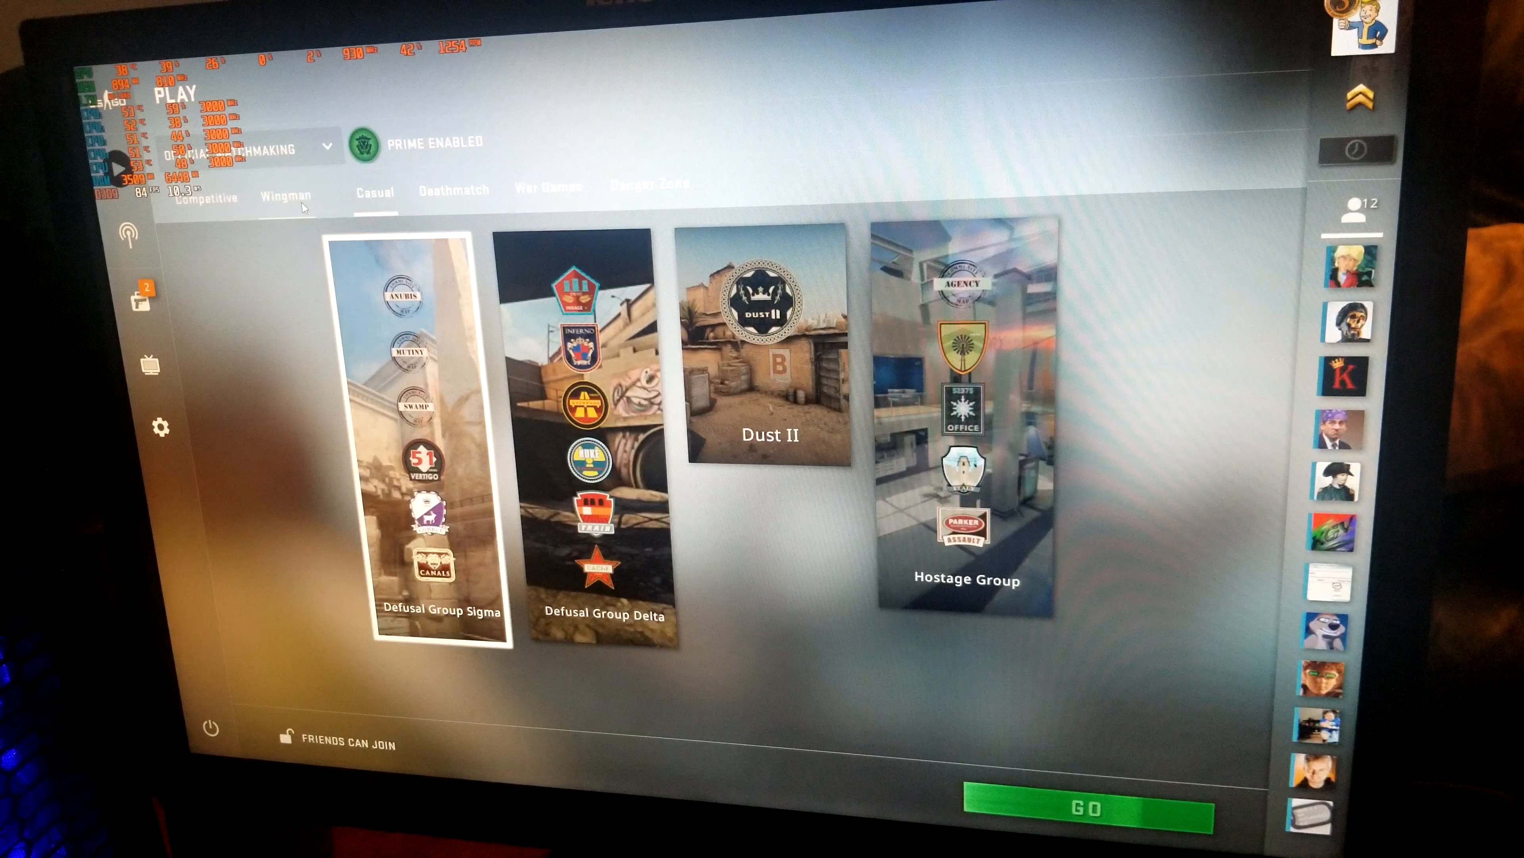
Browse the Competitive, Deathmatch and War Games map lists before settling on Deathmatch
{"action": "left_click", "coordinate": [204, 199]}
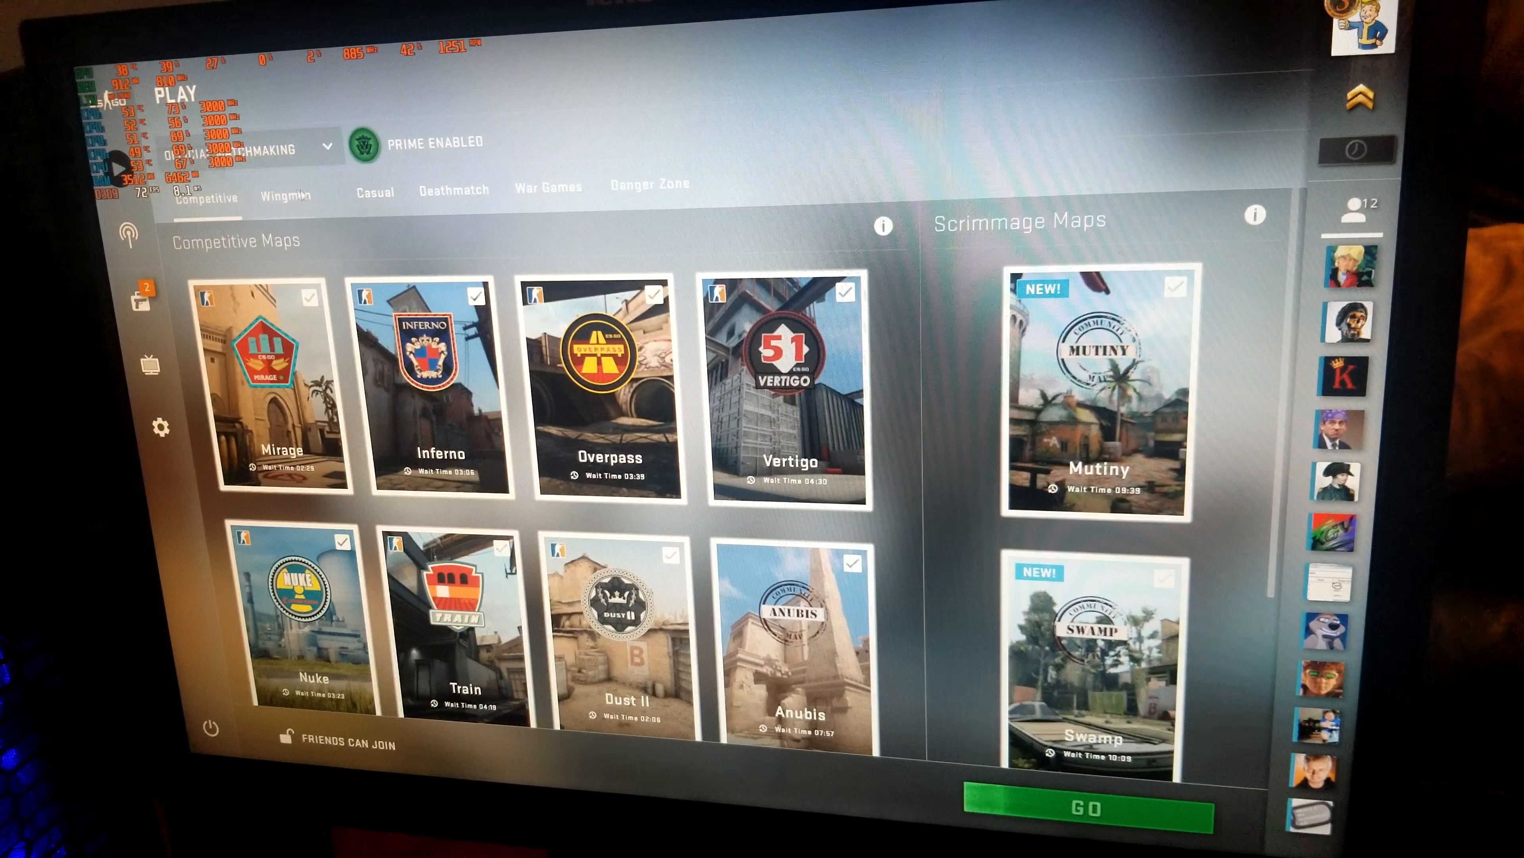
{"action": "left_click", "coordinate": [373, 190]}
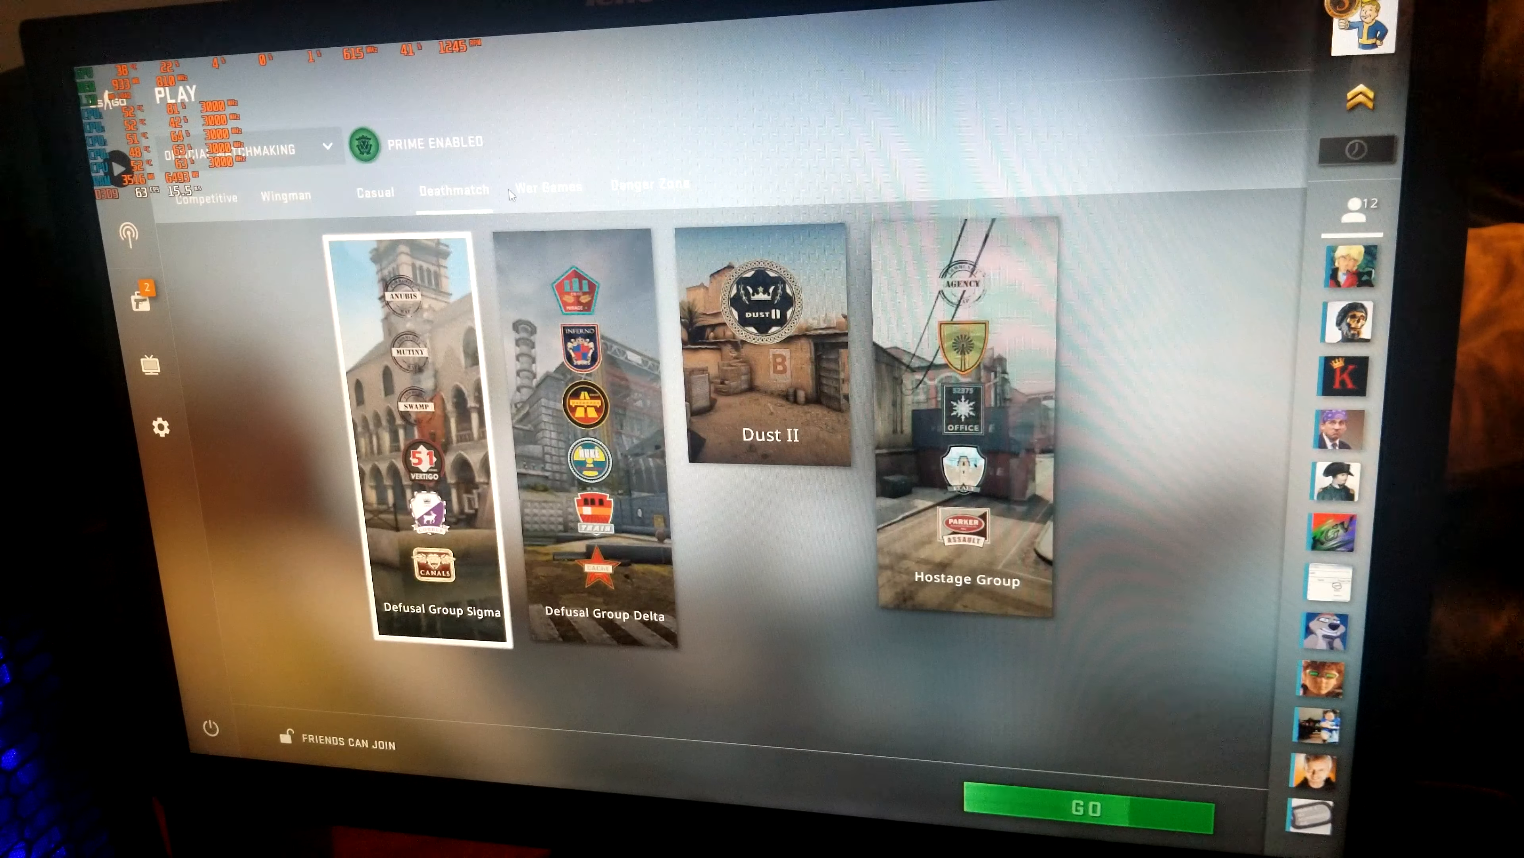
{"action": "left_click", "coordinate": [546, 187]}
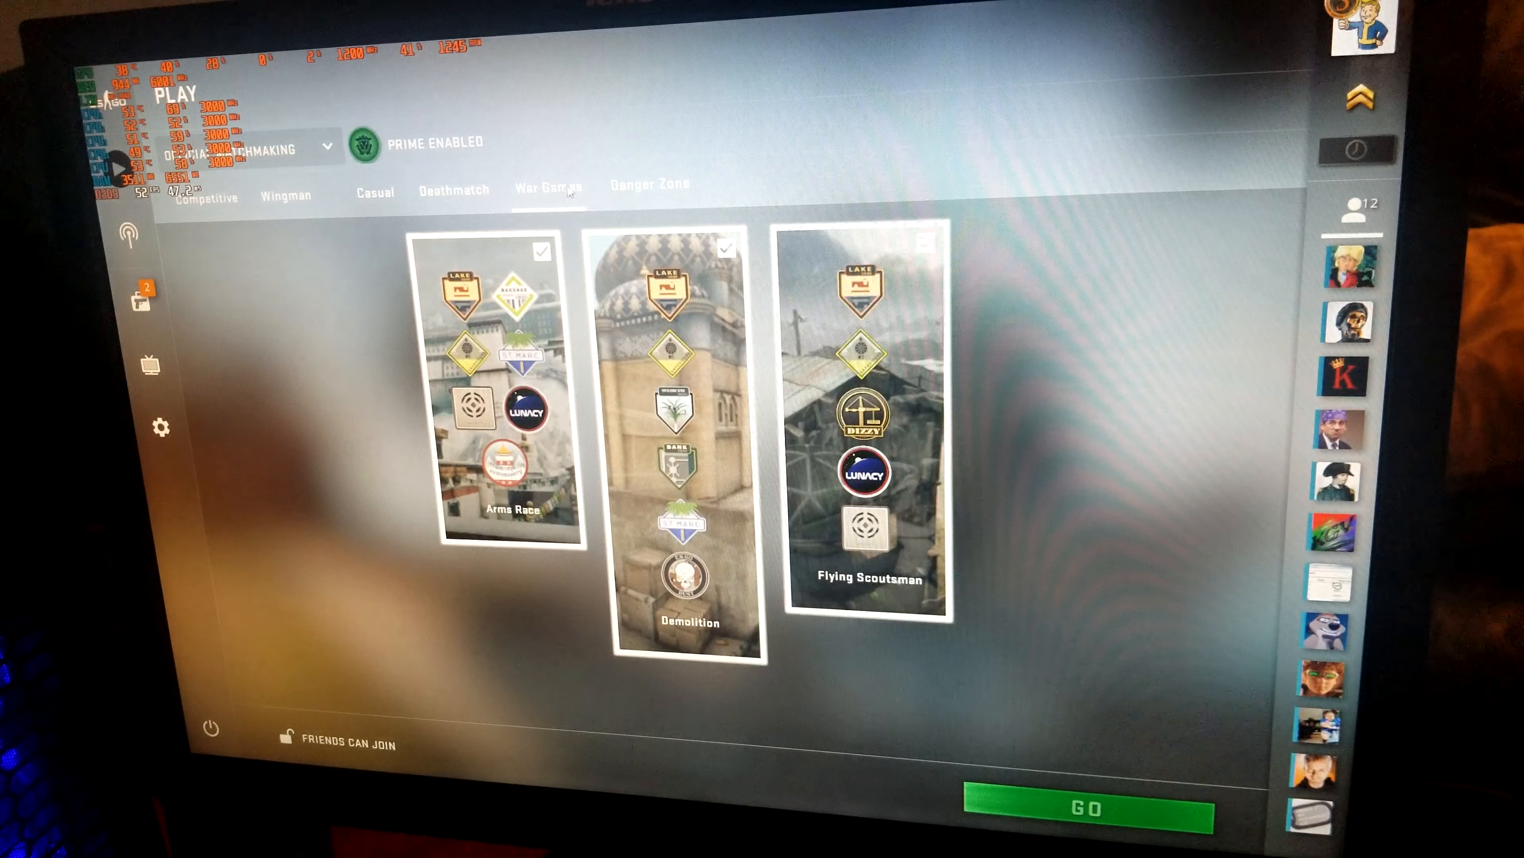
{"action": "left_click", "coordinate": [453, 190]}
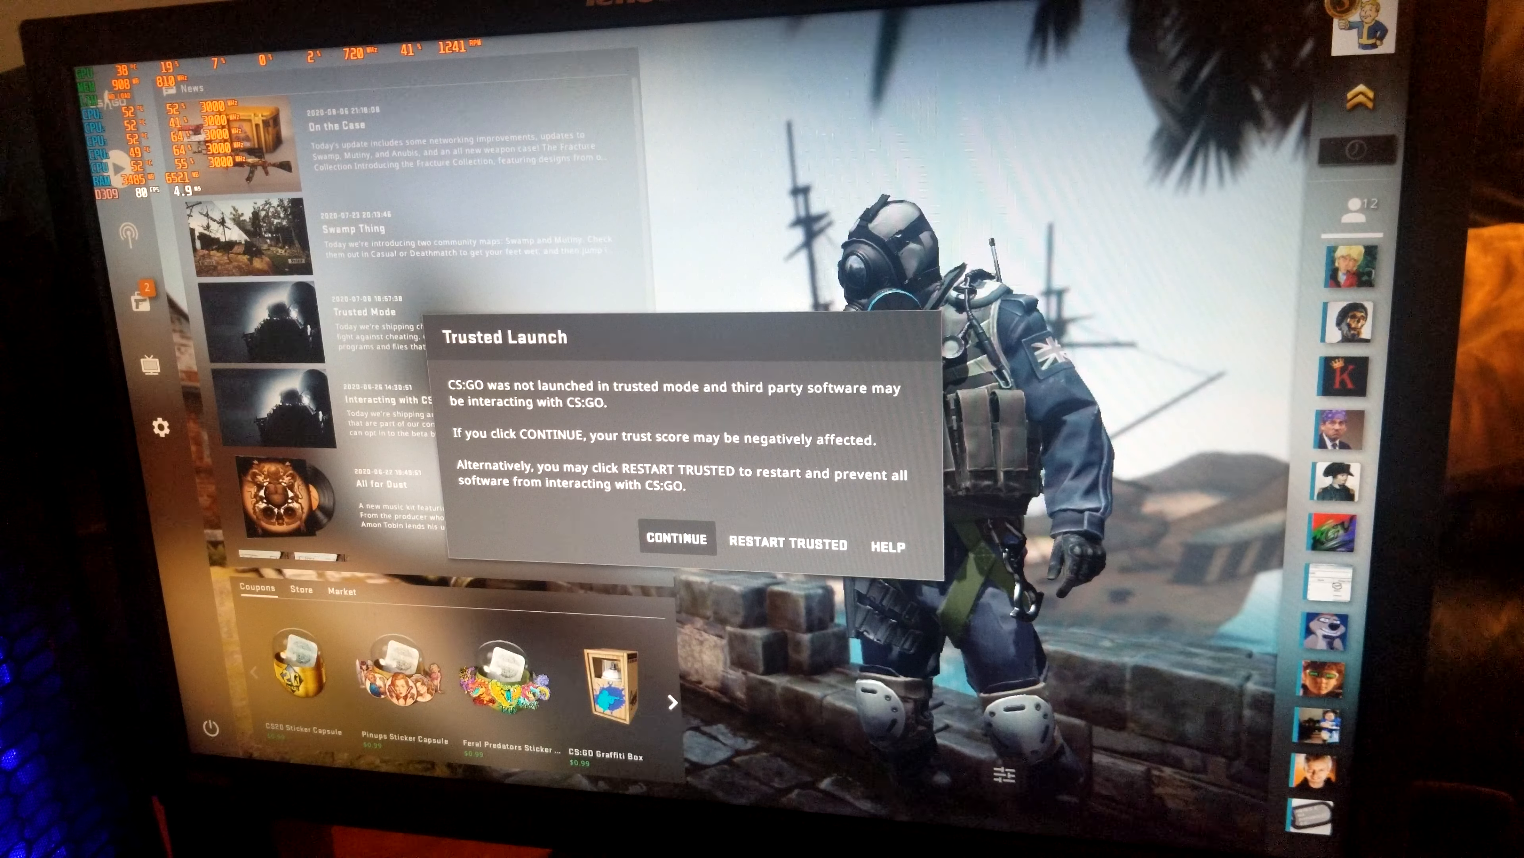
Continue past the Trusted Launch warning and start a Dust II deathmatch
{"action": "left_click", "coordinate": [677, 537]}
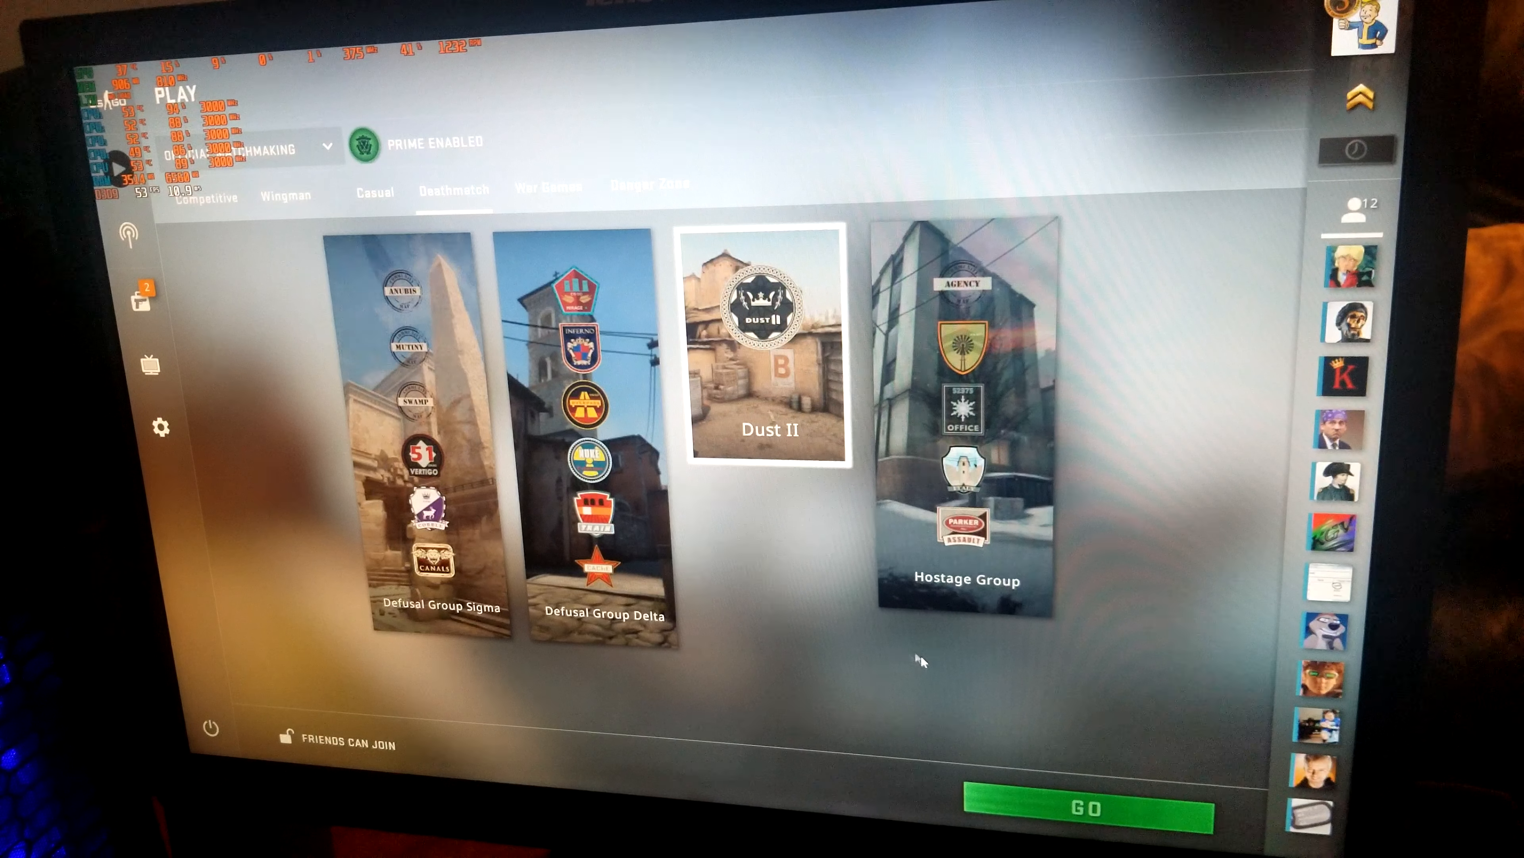
{"action": "left_click", "coordinate": [1084, 809]}
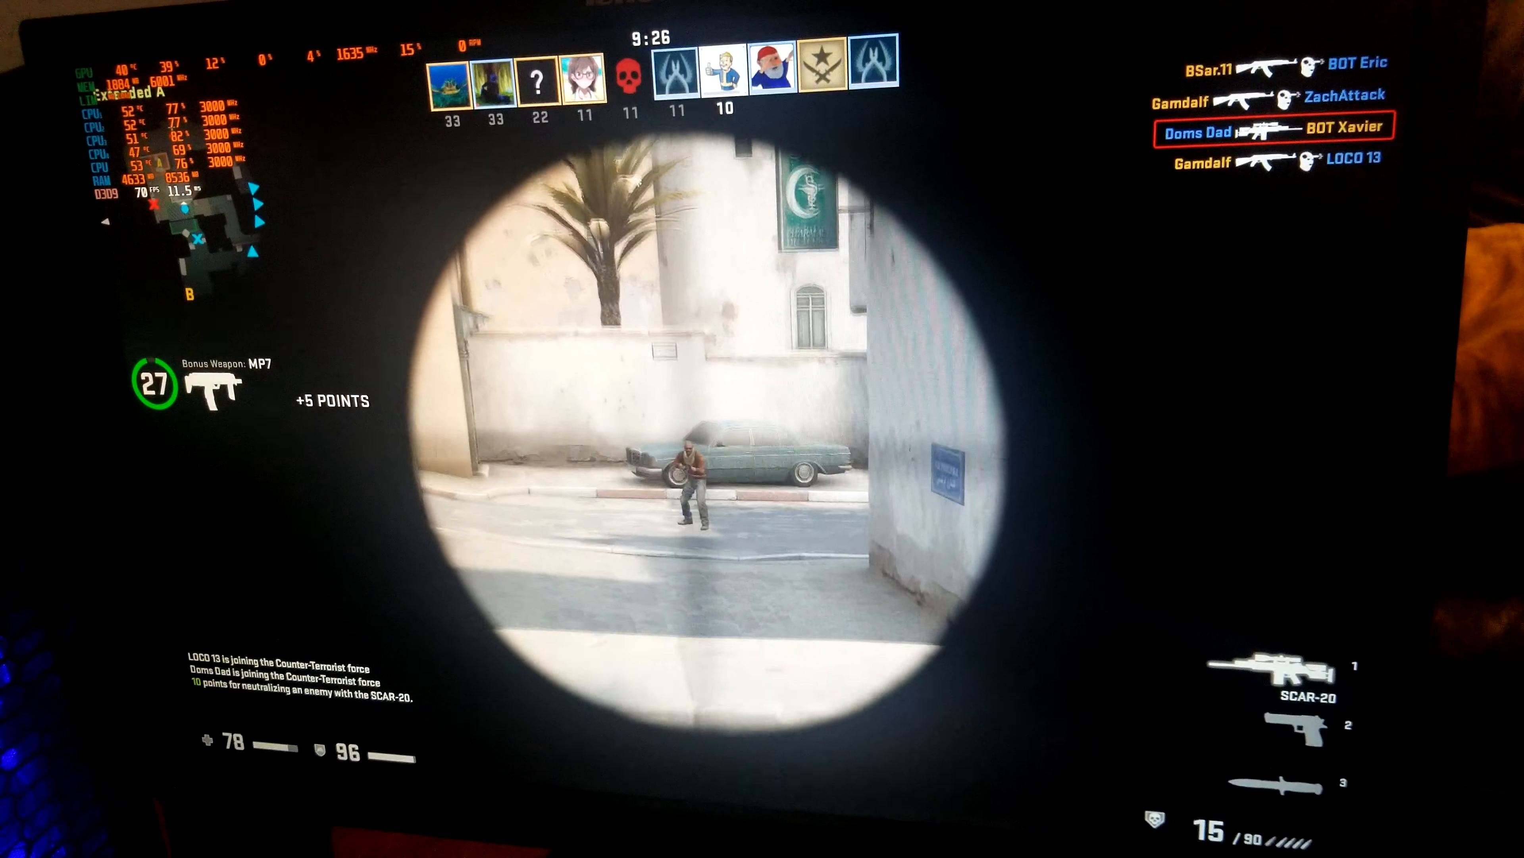
Play the Dust II deathmatch with the performance overlay, shooting enemies in the crosshairs
{"action": "left_click", "coordinate": [719, 428]}
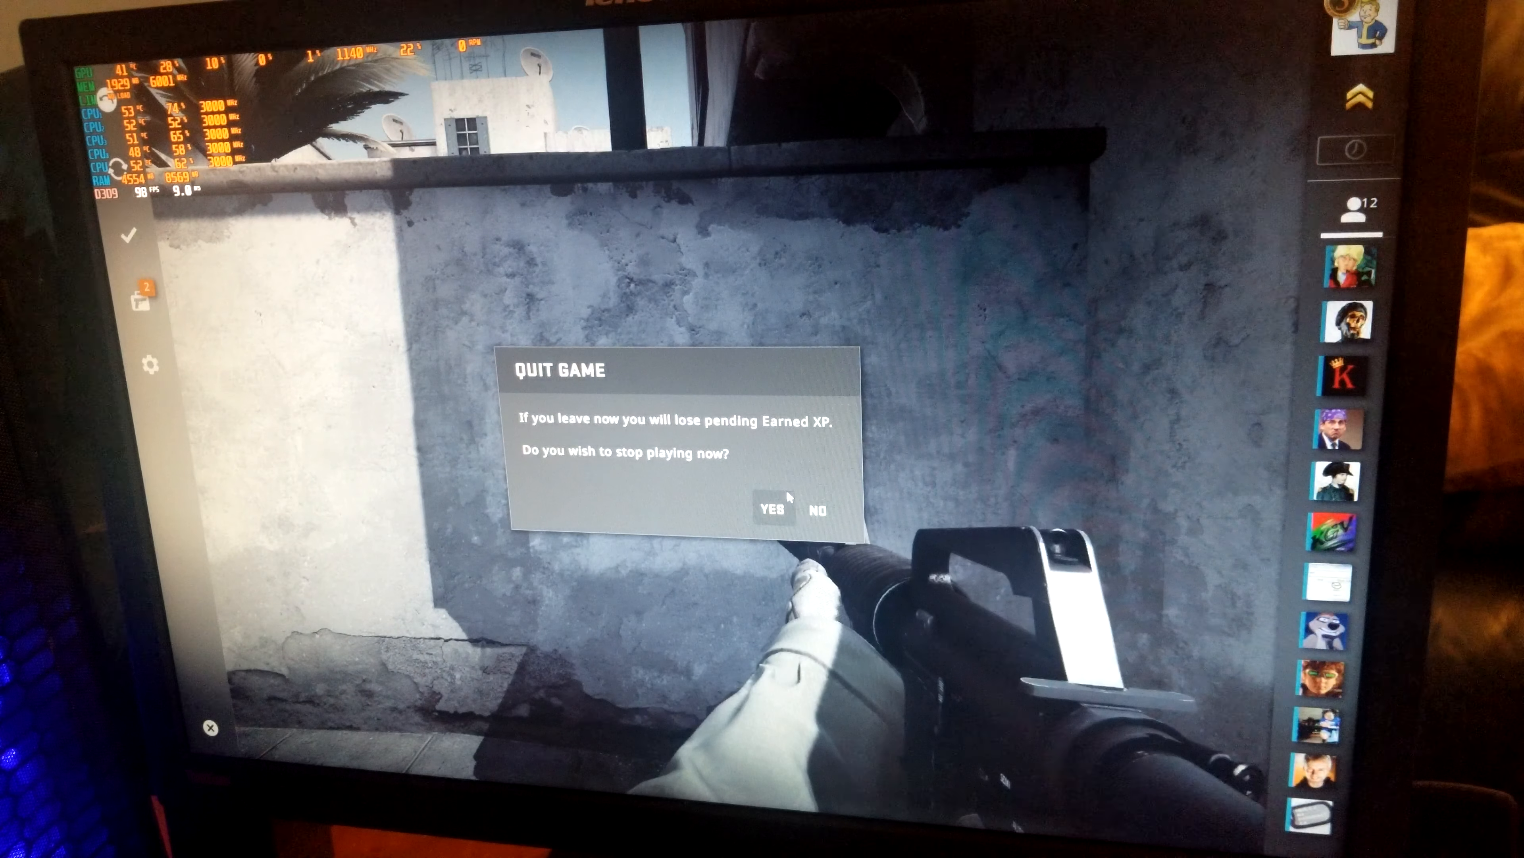
Quit CS:GO, then launch DOOM Eternal from the Steam library and stop it again
{"action": "left_click", "coordinate": [772, 510]}
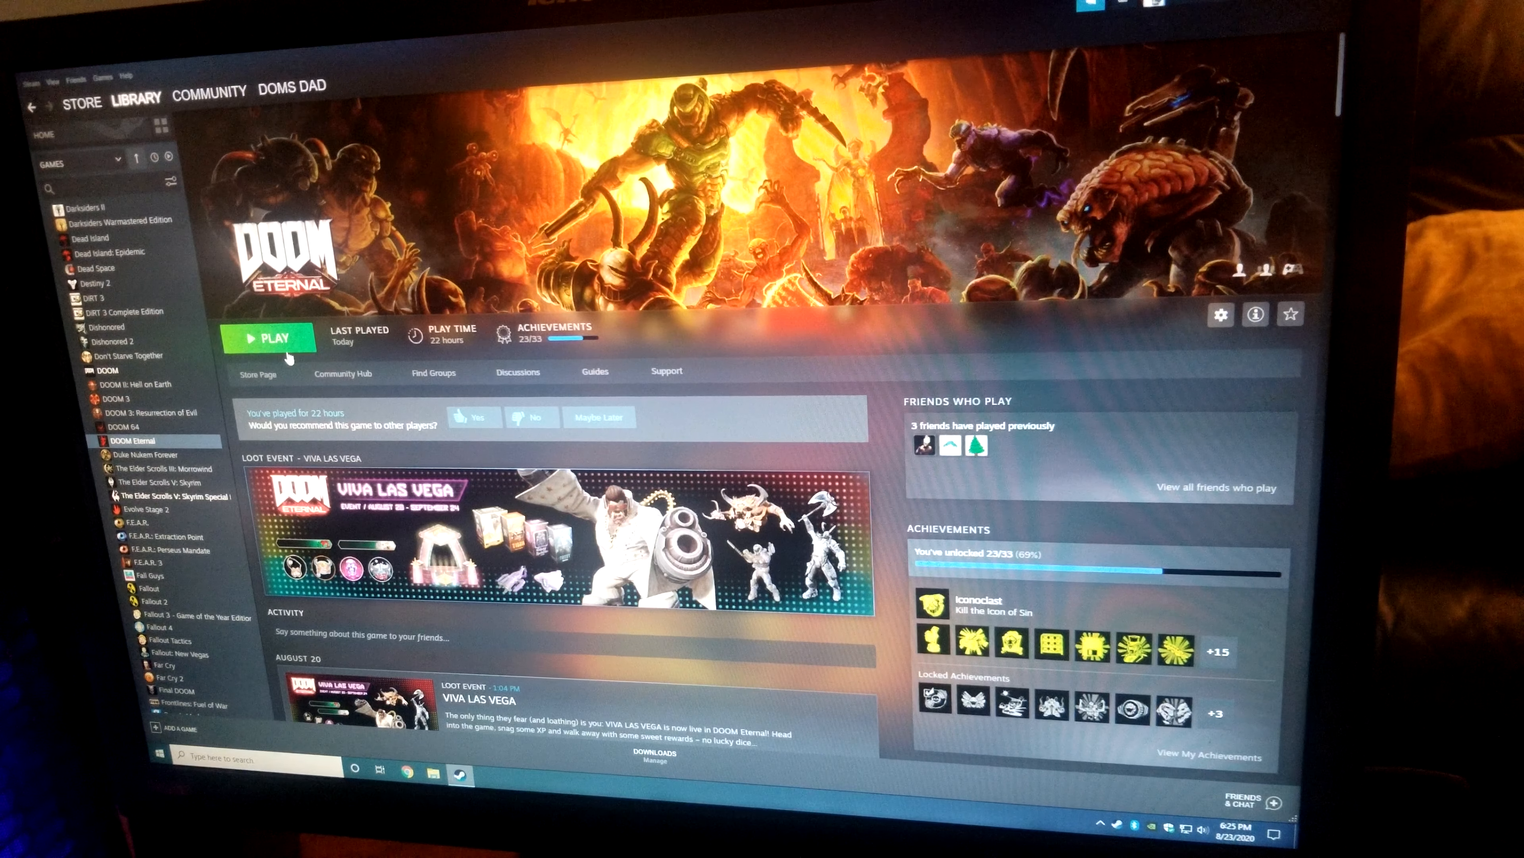
{"action": "left_click", "coordinate": [269, 338]}
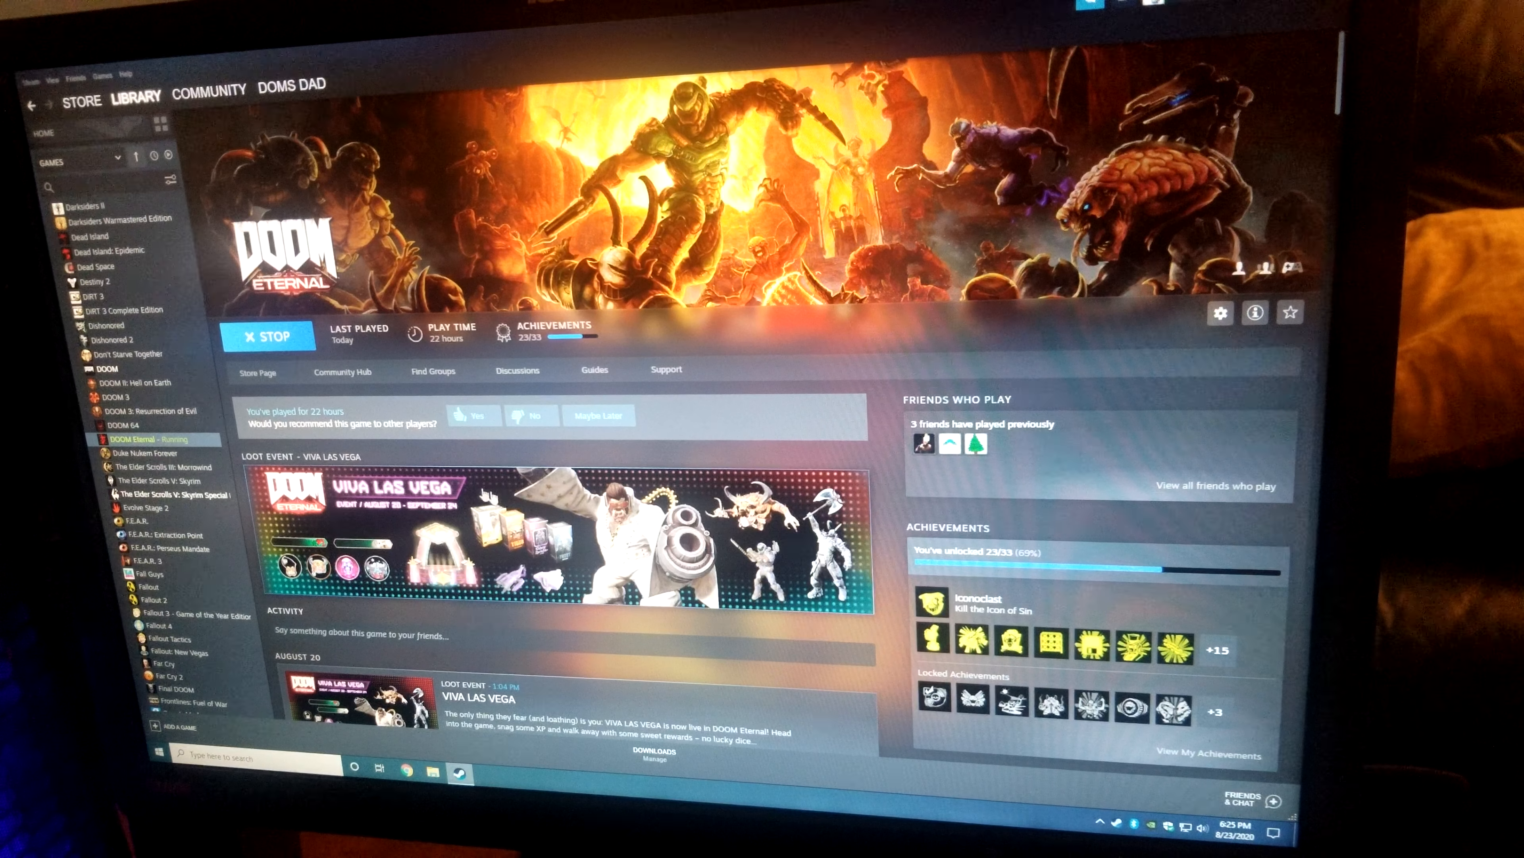
{"action": "scroll", "scroll_direction": "down", "scroll_amount": 3}
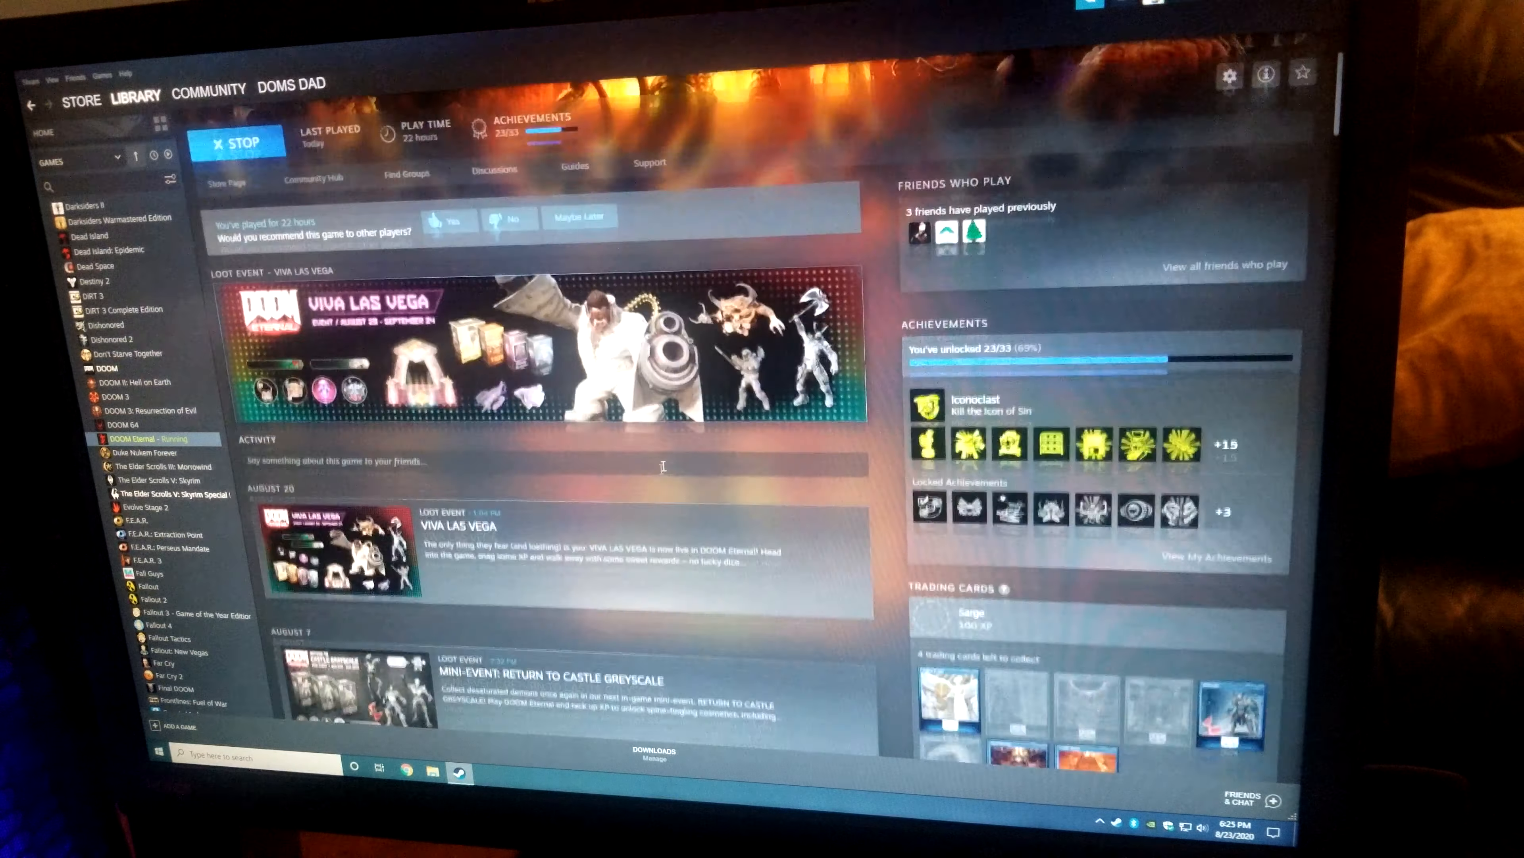
{"action": "scroll", "scroll_direction": "down", "scroll_amount": 3}
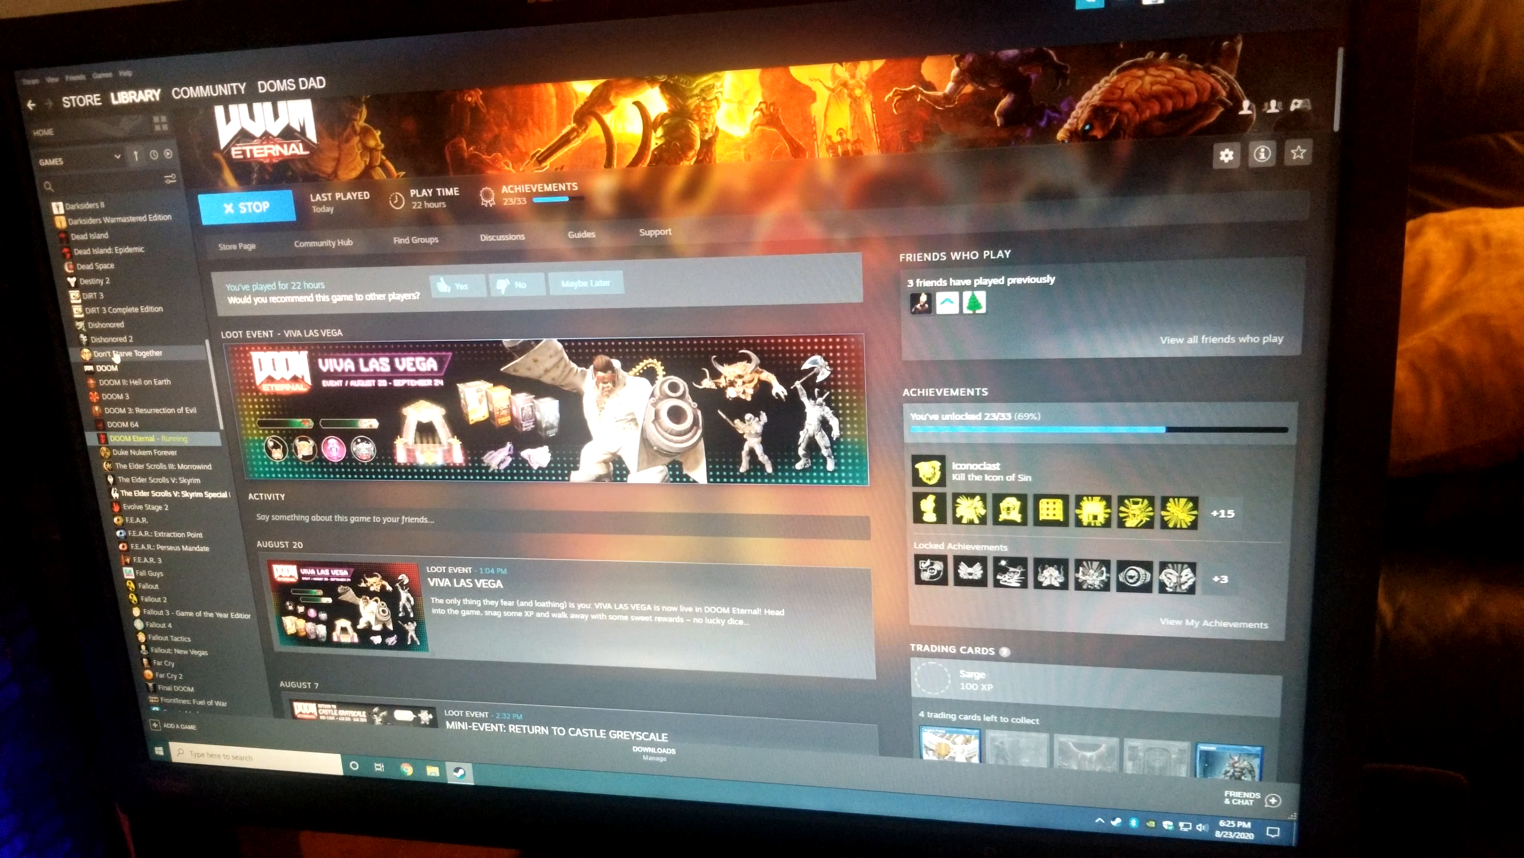
{"action": "left_click", "coordinate": [246, 205]}
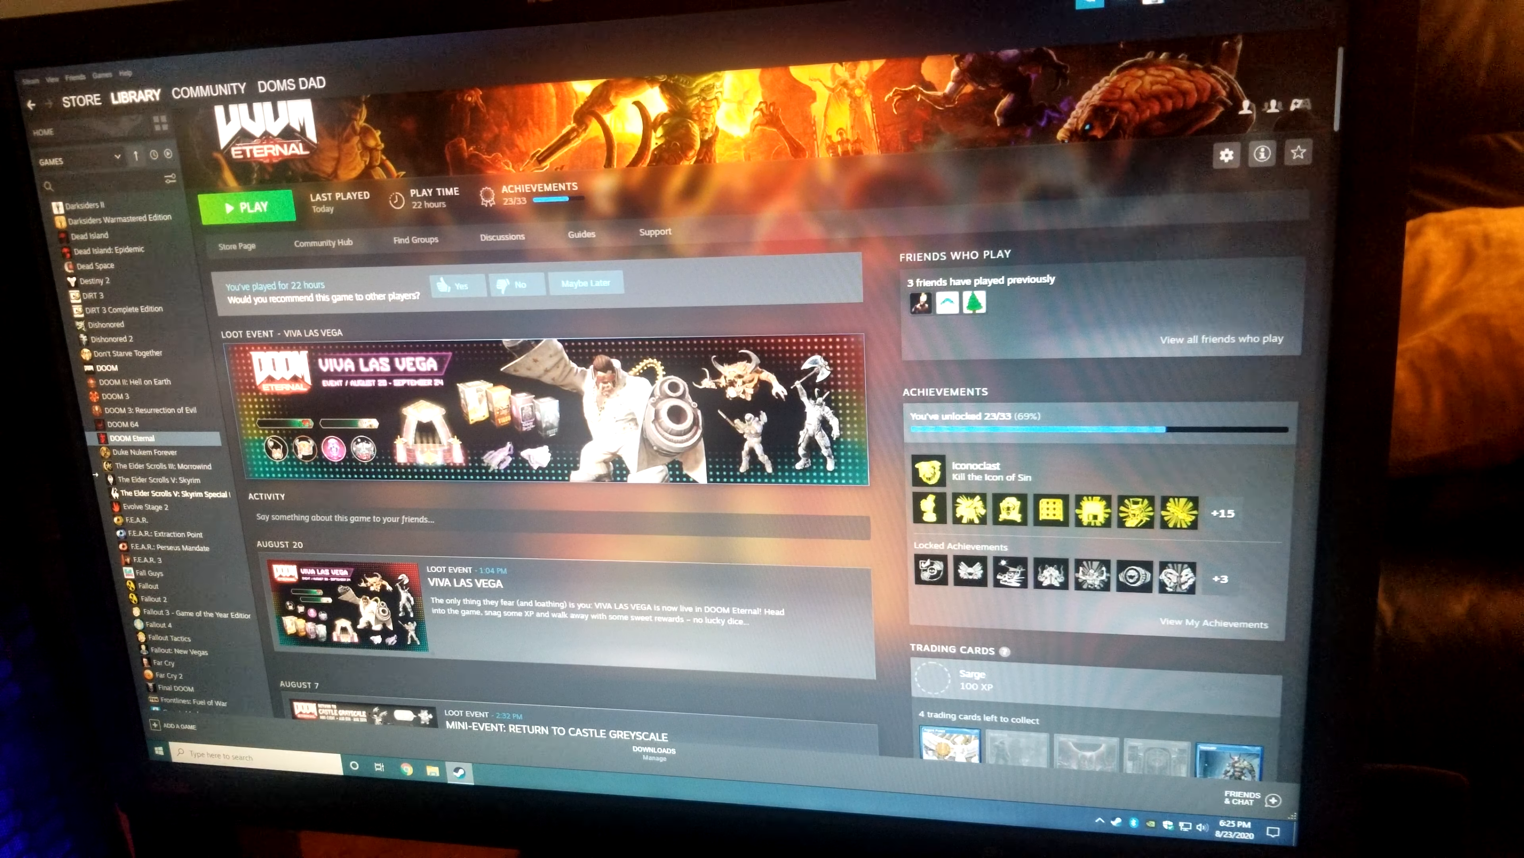
{"action": "scroll", "scroll_direction": "down", "scroll_amount": 3}
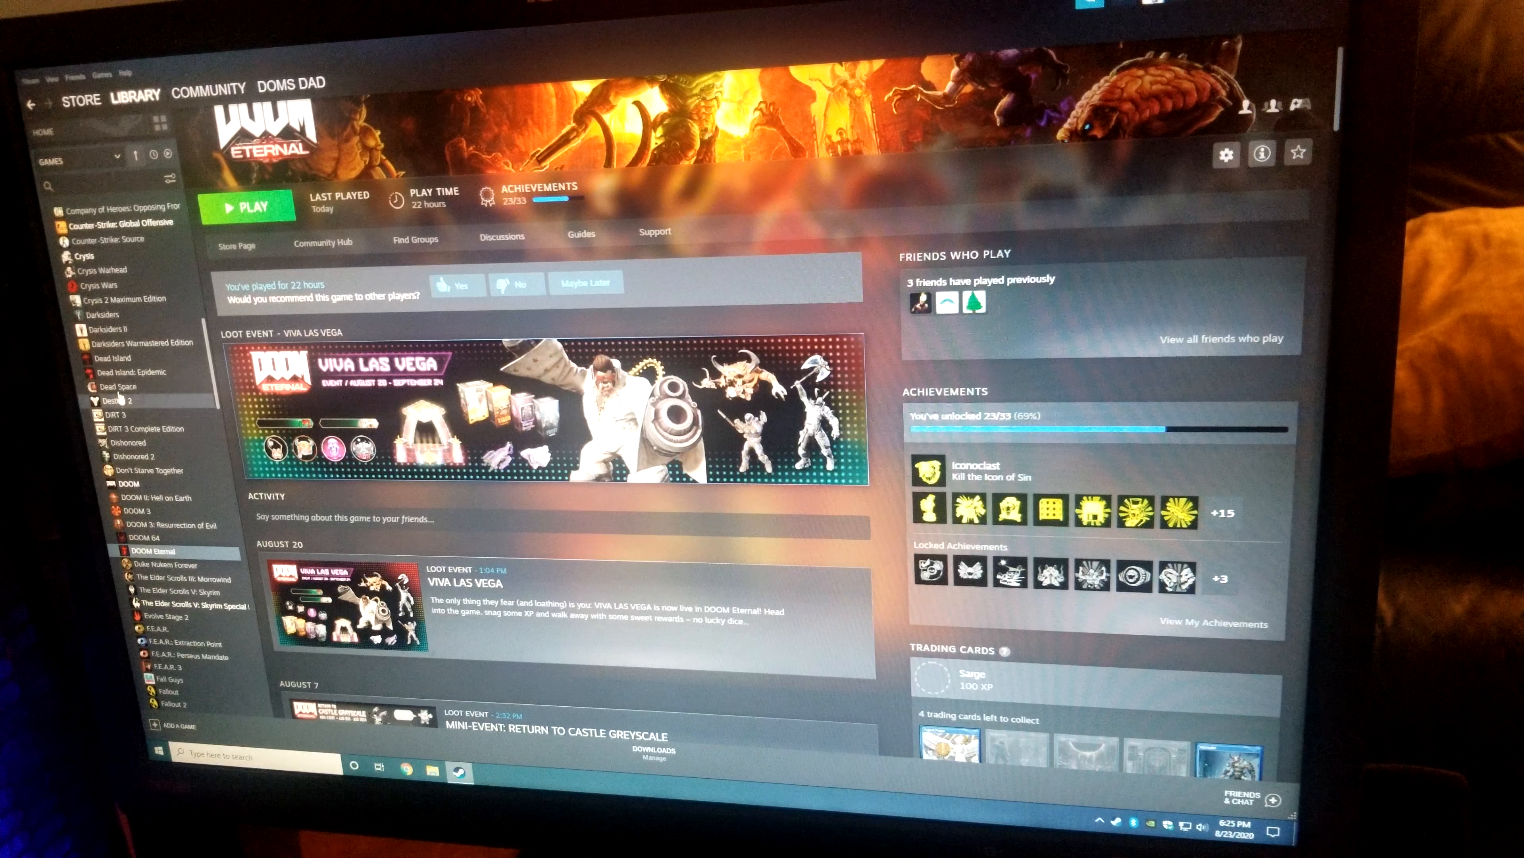
Launch Crysis from the library and go into its graphics system settings
{"action": "left_click", "coordinate": [82, 255]}
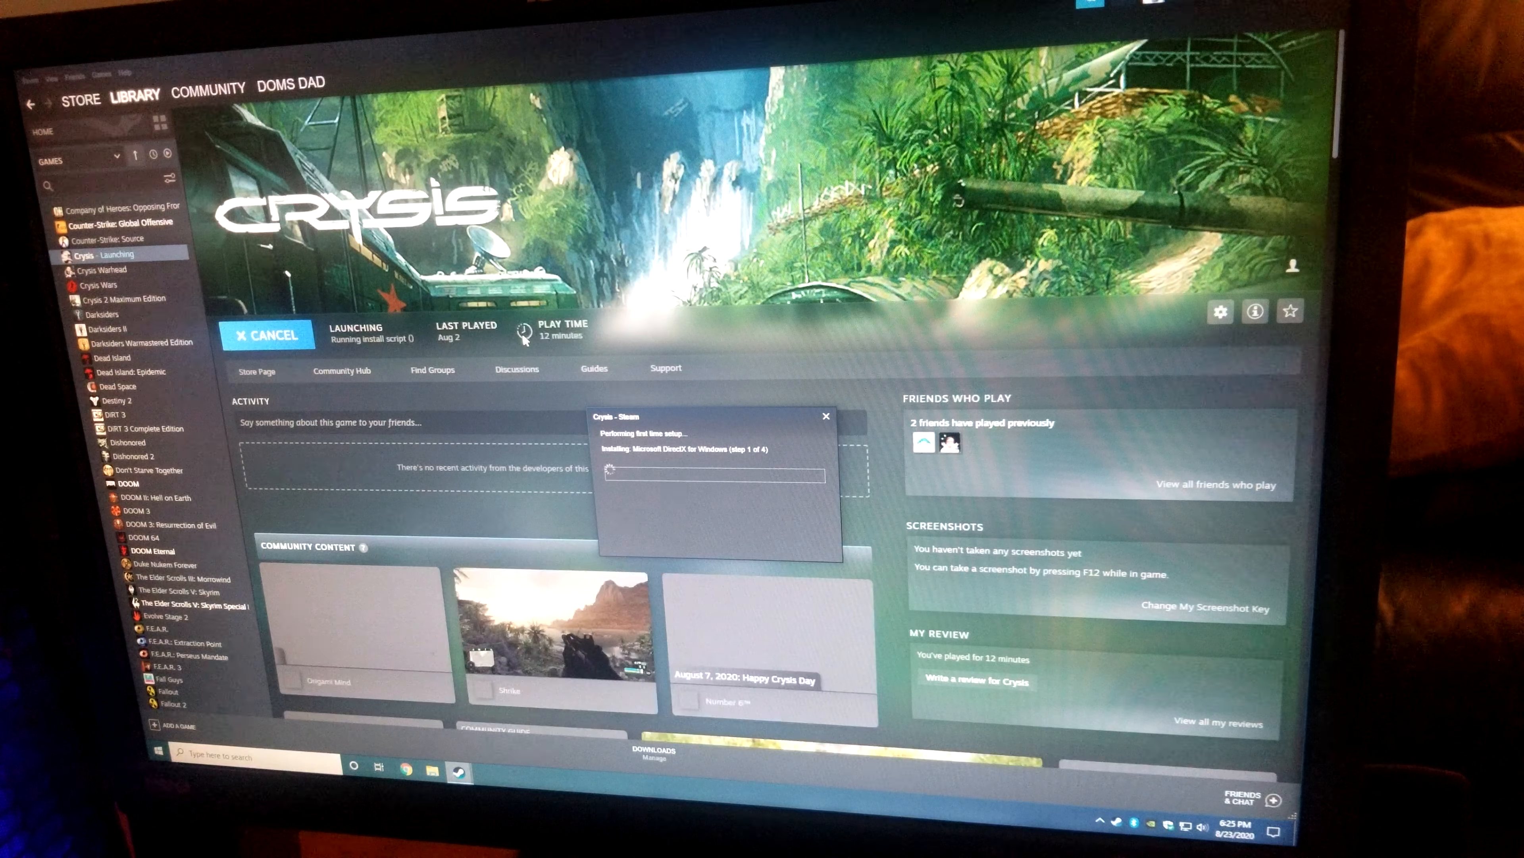
{"action": "scroll", "scroll_direction": "down", "scroll_amount": 3}
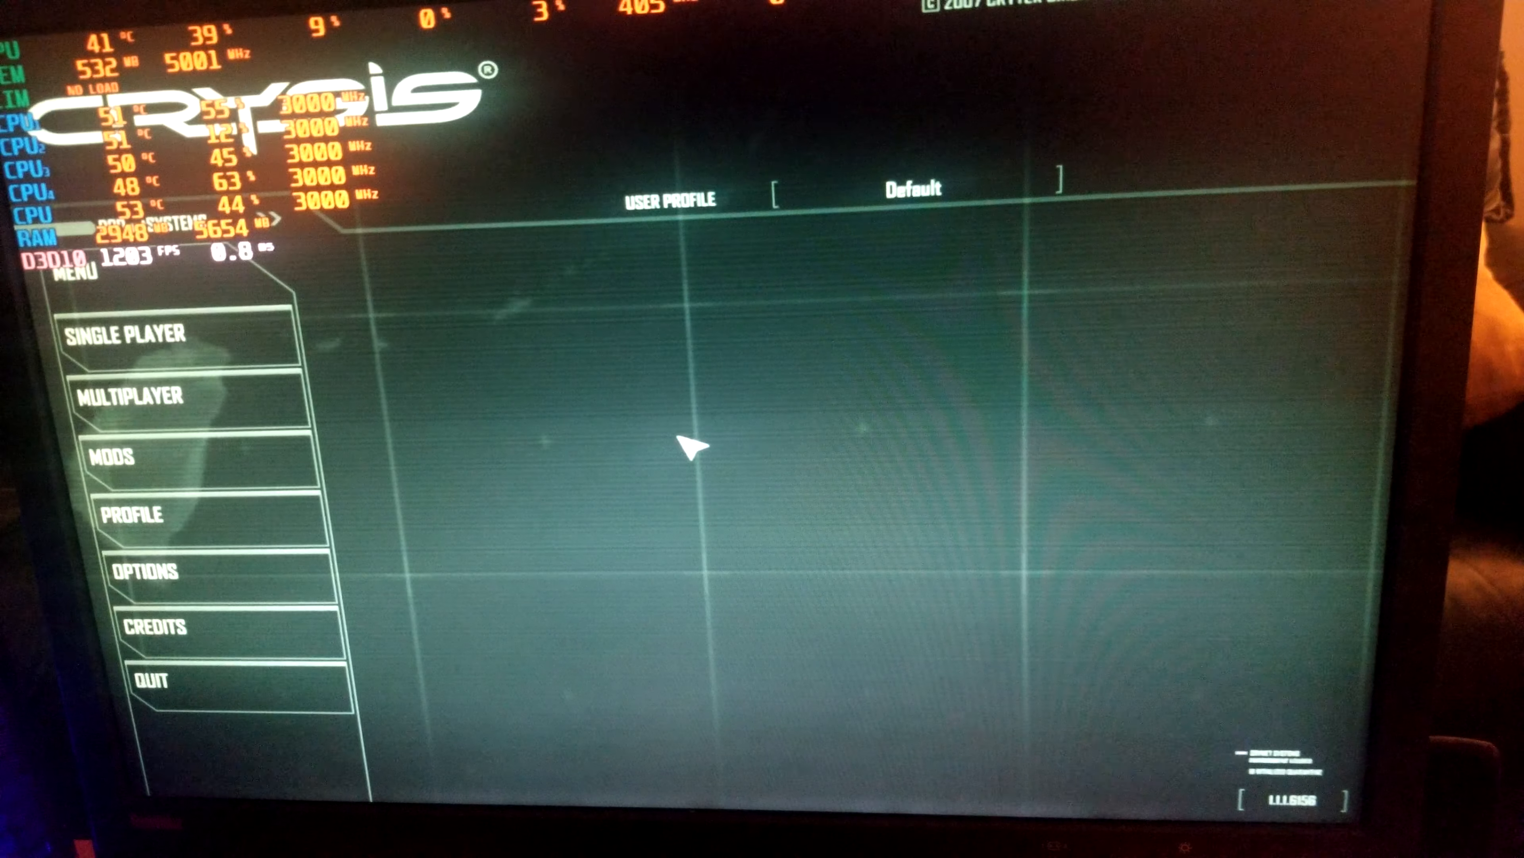
{"action": "left_click", "coordinate": [144, 572]}
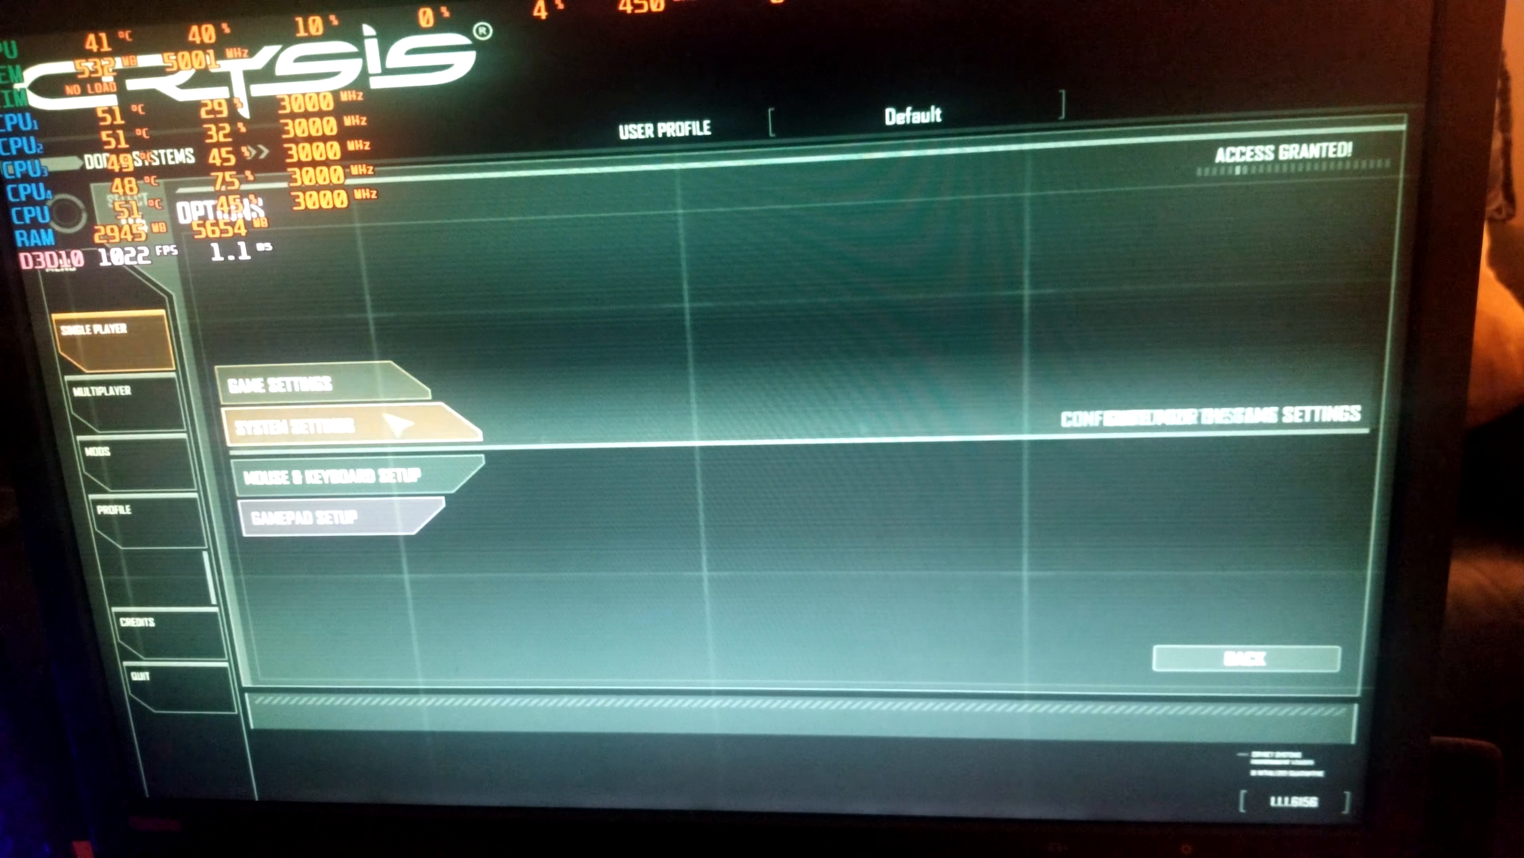
{"action": "left_click", "coordinate": [321, 381]}
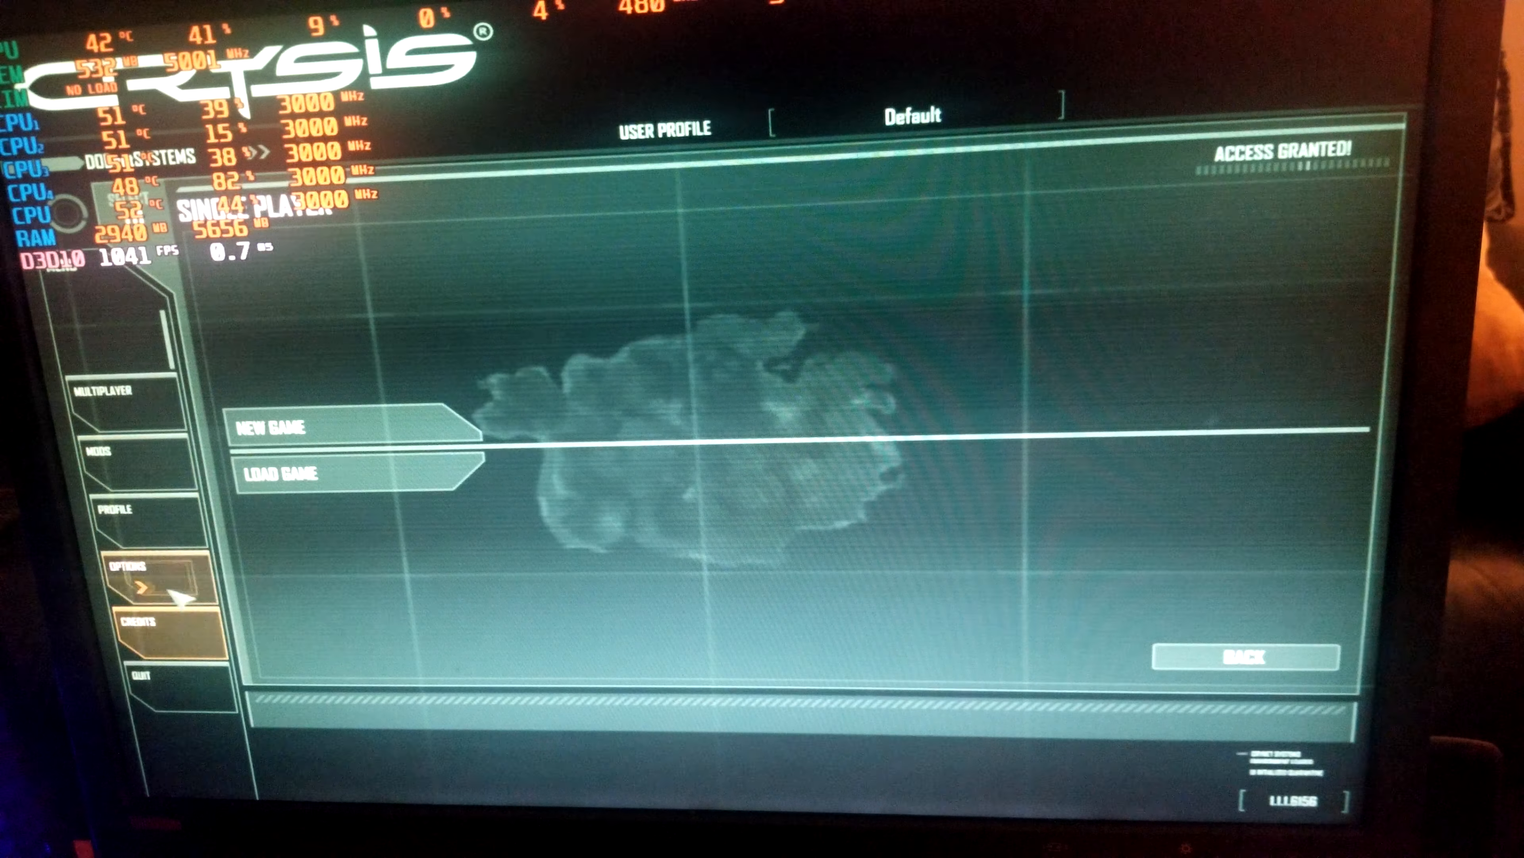
{"action": "left_click", "coordinate": [139, 570]}
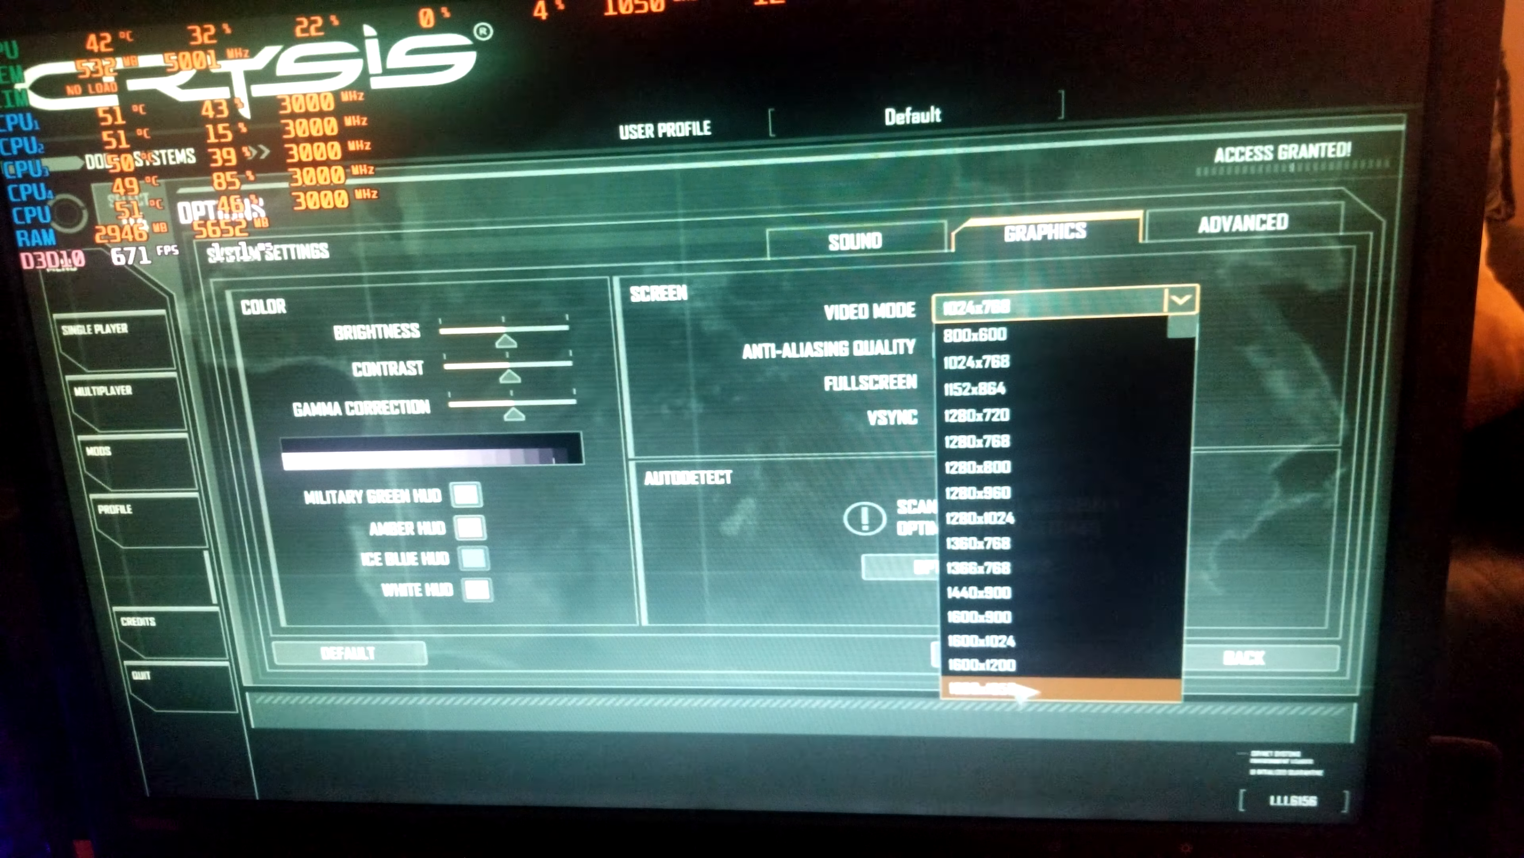
Choose 1920x1200 fullscreen as the video mode, apply it and confirm keeping it
{"action": "left_click", "coordinate": [1011, 690]}
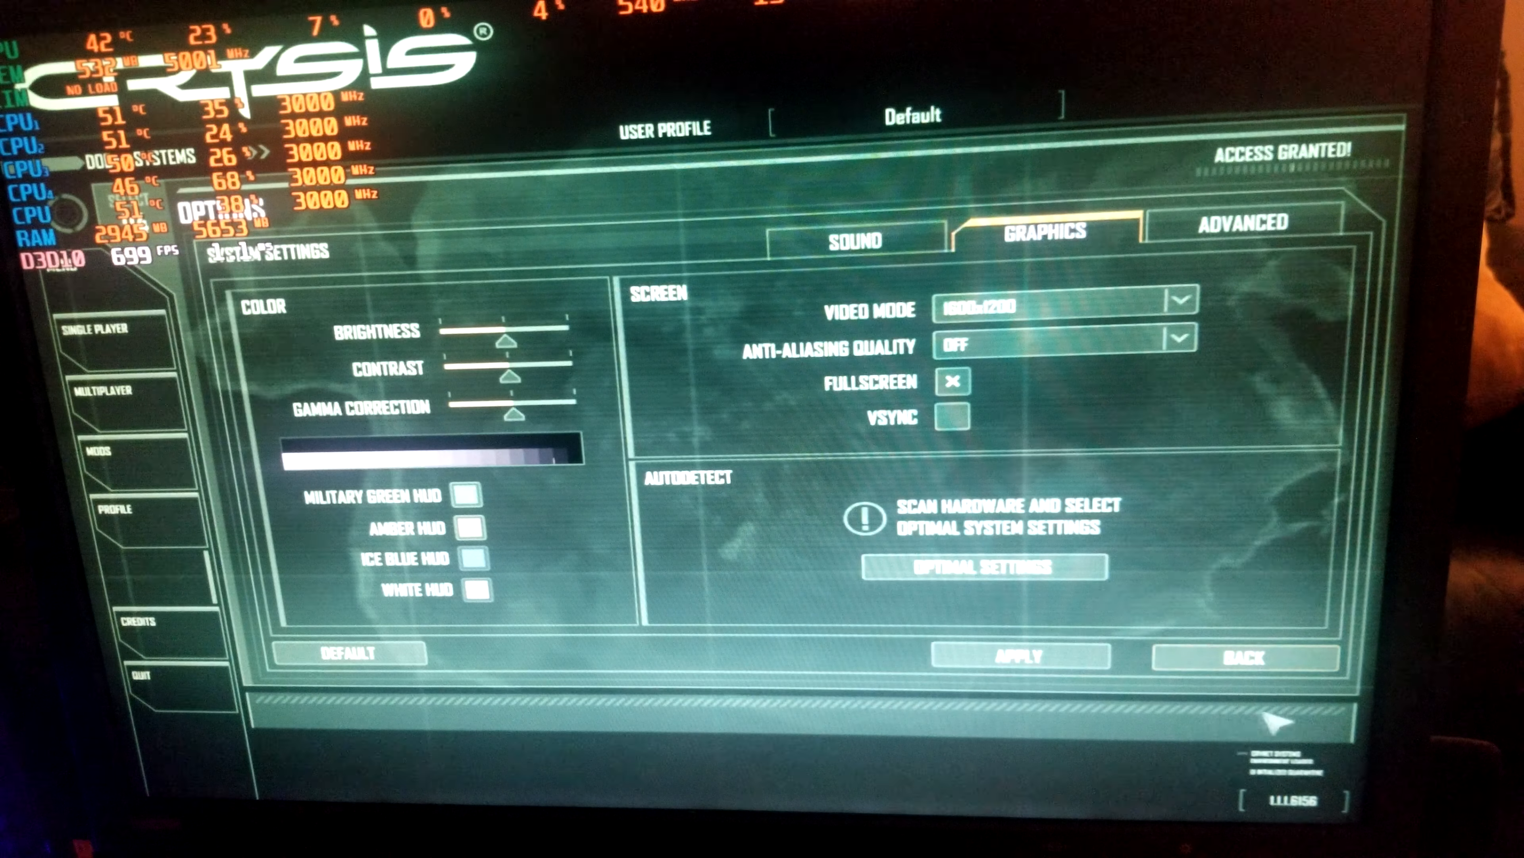
{"action": "left_click", "coordinate": [1017, 657]}
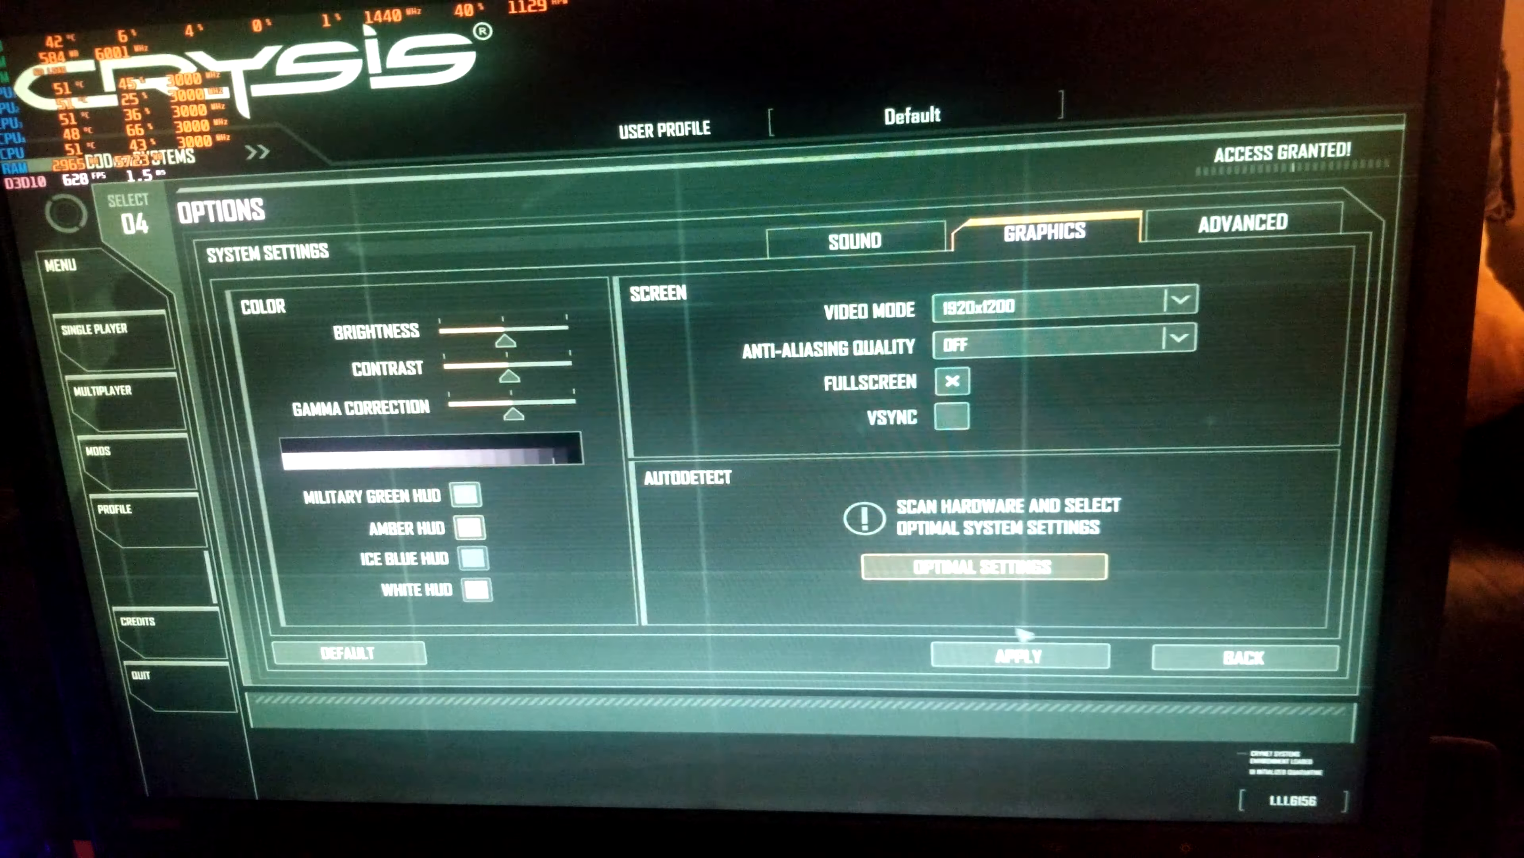
{"action": "left_click", "coordinate": [1015, 657]}
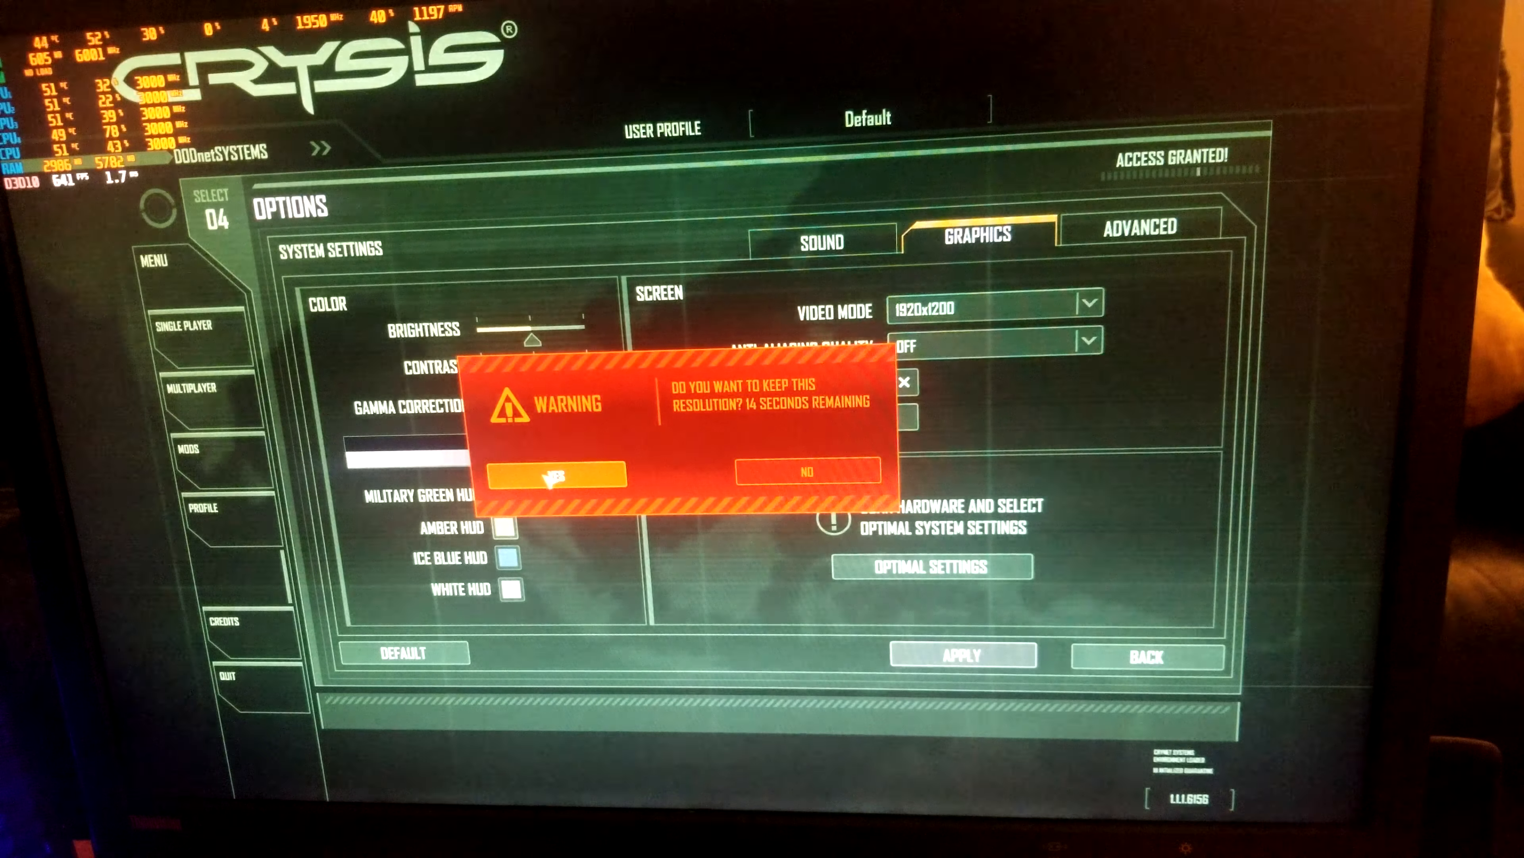
{"action": "left_click", "coordinate": [563, 474]}
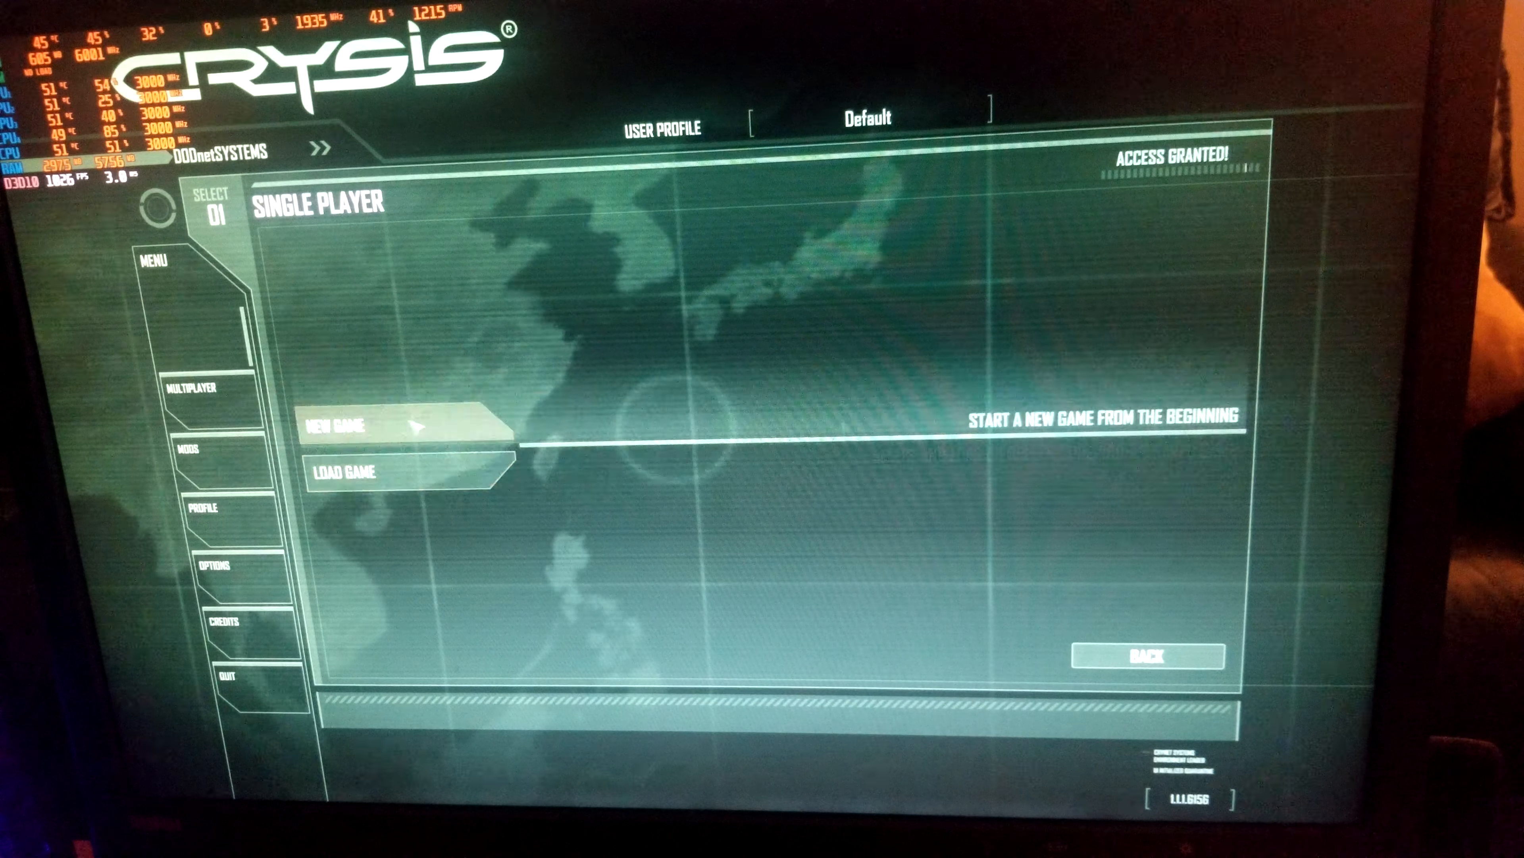
Start a new Crysis single-player campaign and wait for the first level to load
{"action": "left_click", "coordinate": [365, 419]}
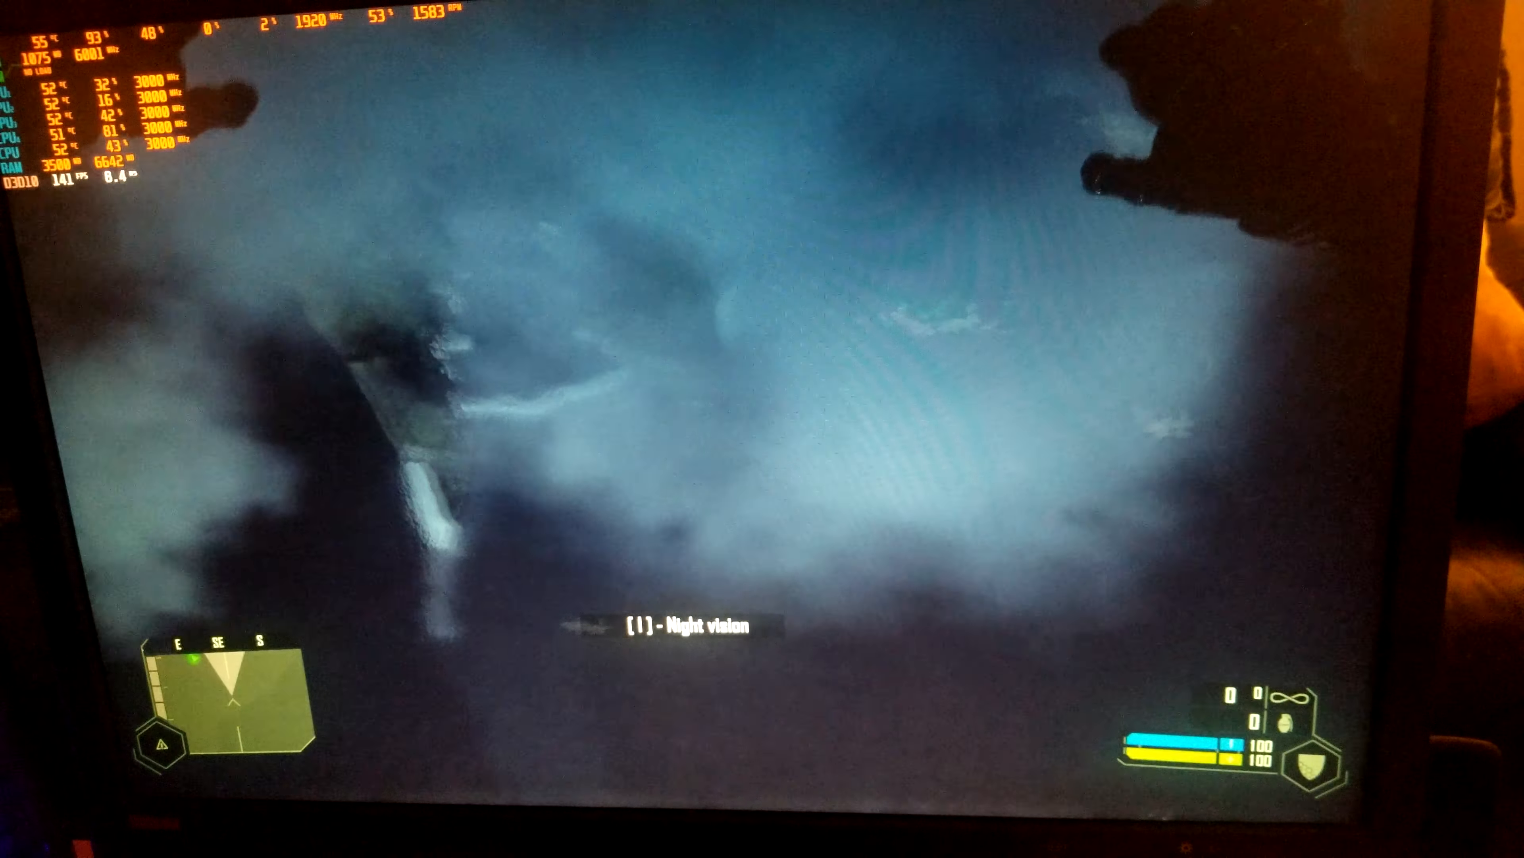
Play the opening dive with weapon 1 drawn up to the cave, then pause the game
{"action": "key", "text": "1"}
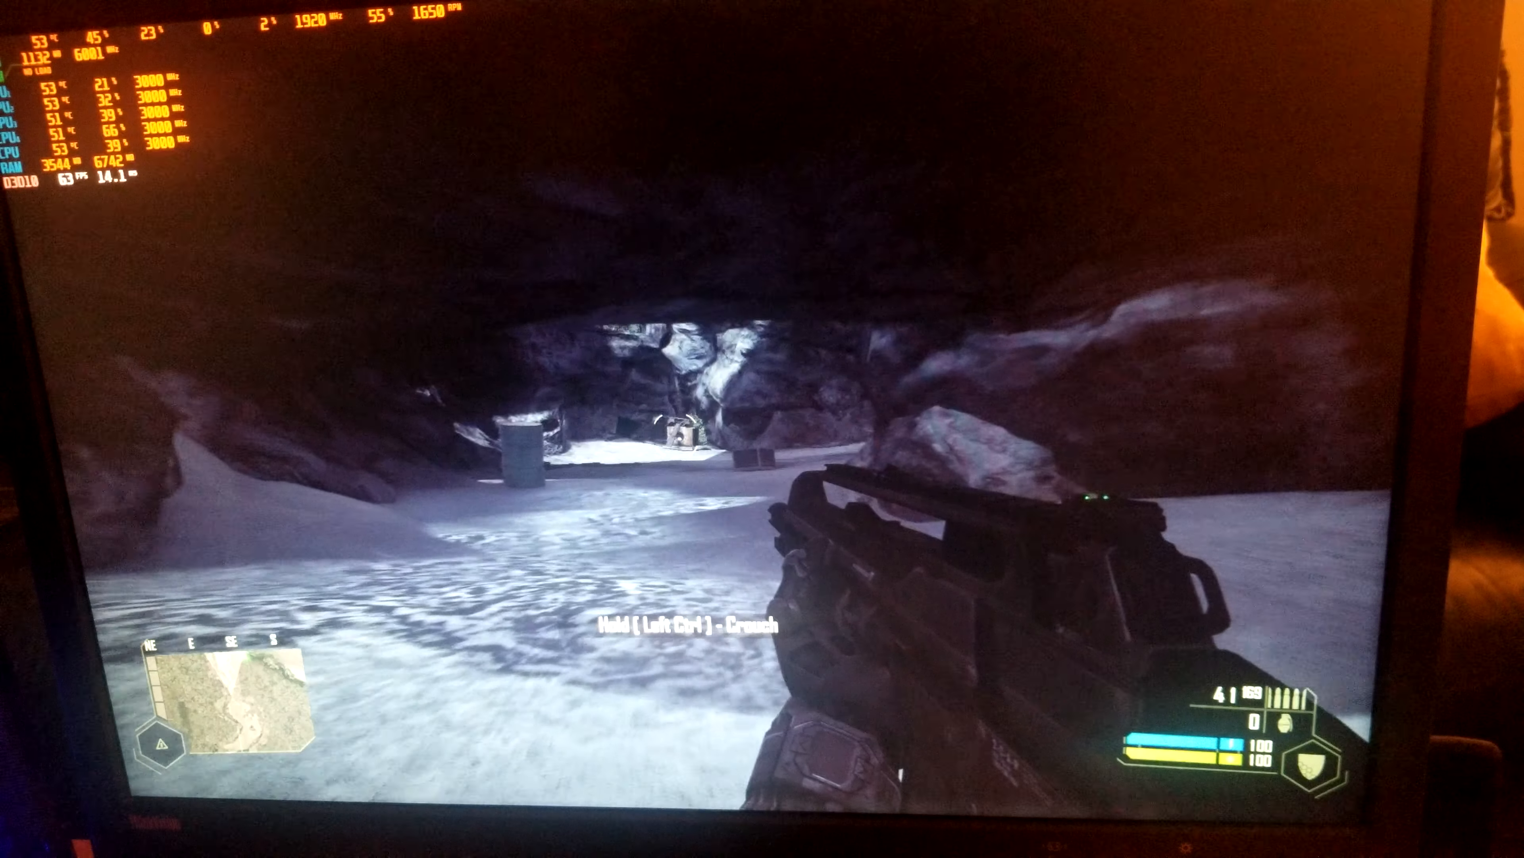
{"action": "key", "text": "Escape"}
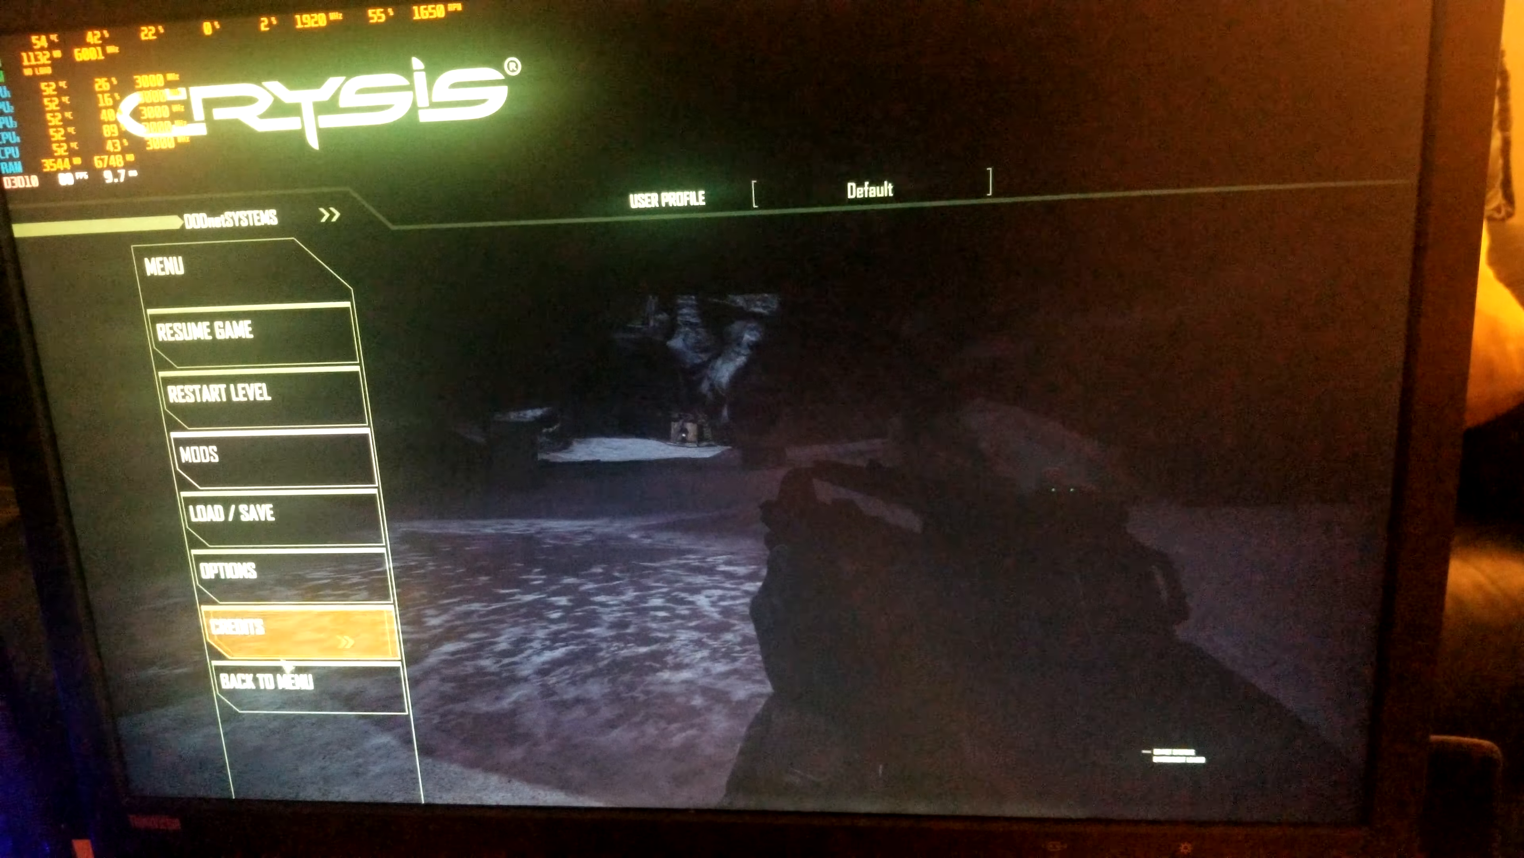
Quit Crysis, confirm Yes, and return to its Steam library page showing 19 minutes played
{"action": "left_click", "coordinate": [268, 681]}
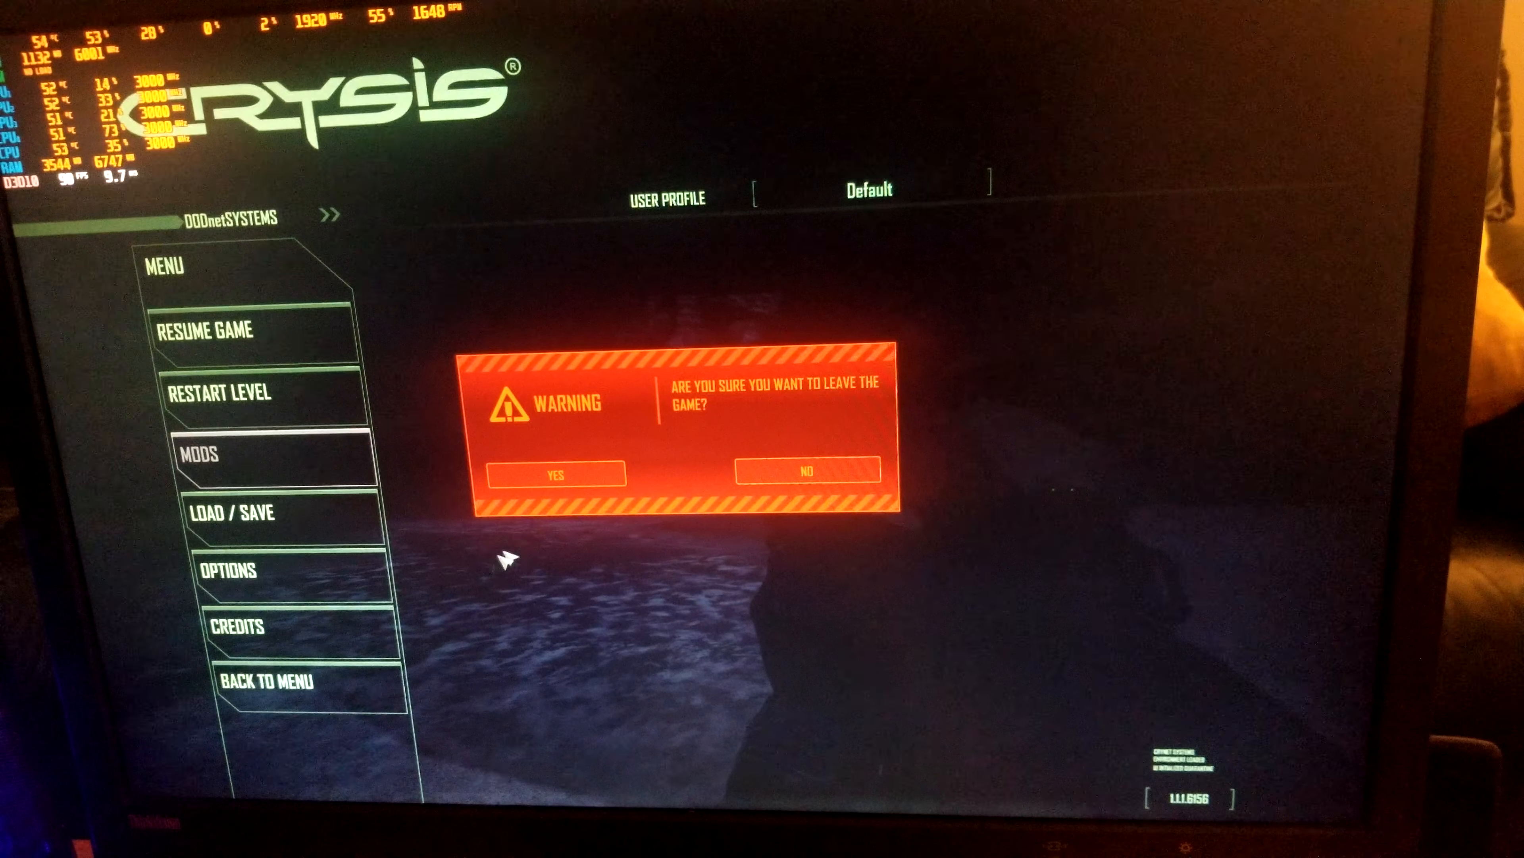
{"action": "left_click", "coordinate": [554, 474]}
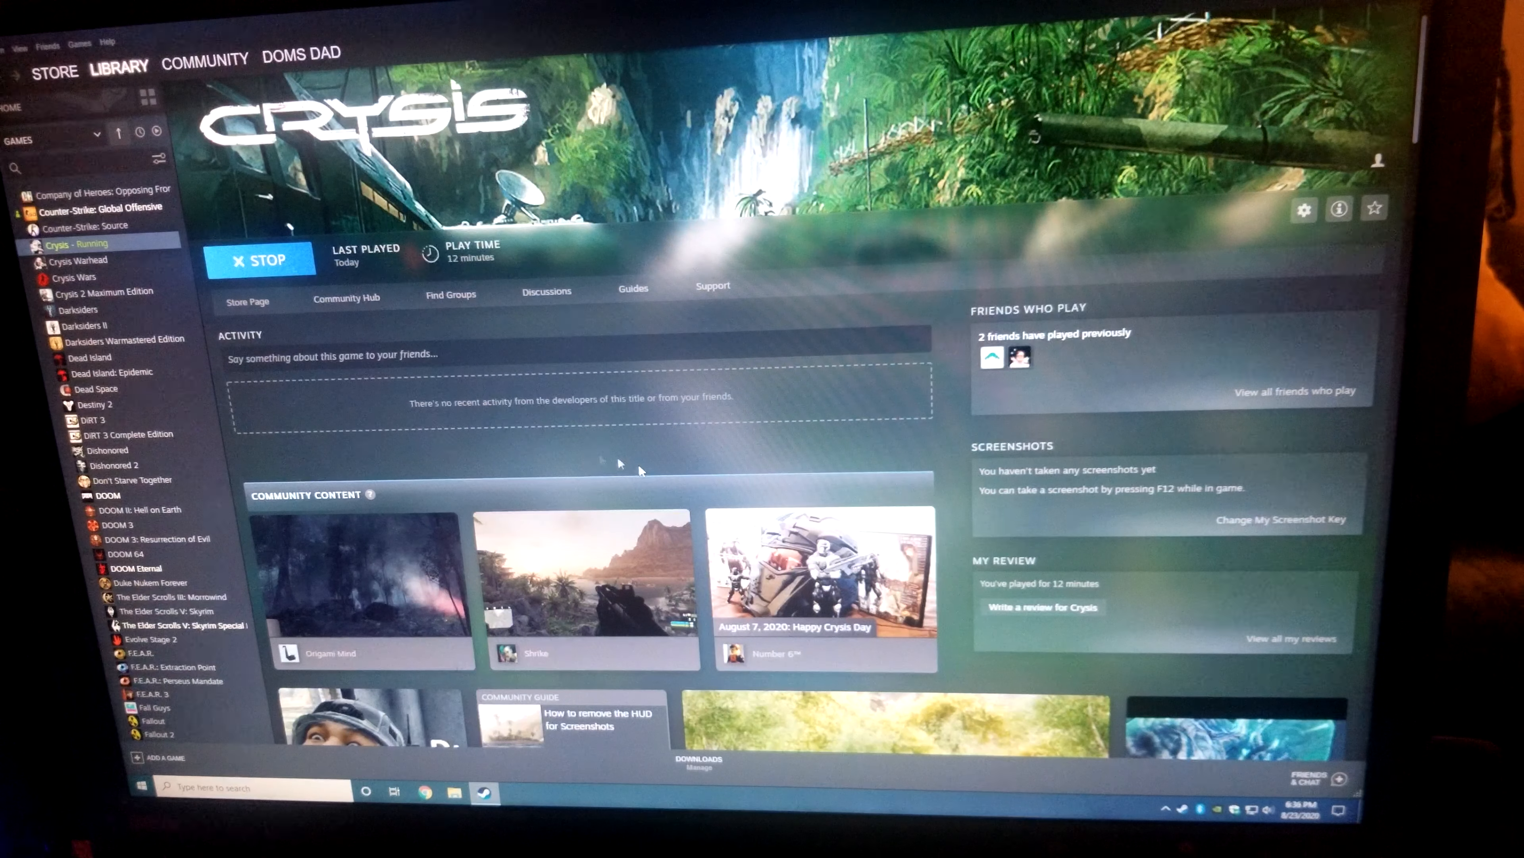
{"action": "left_click", "coordinate": [260, 260]}
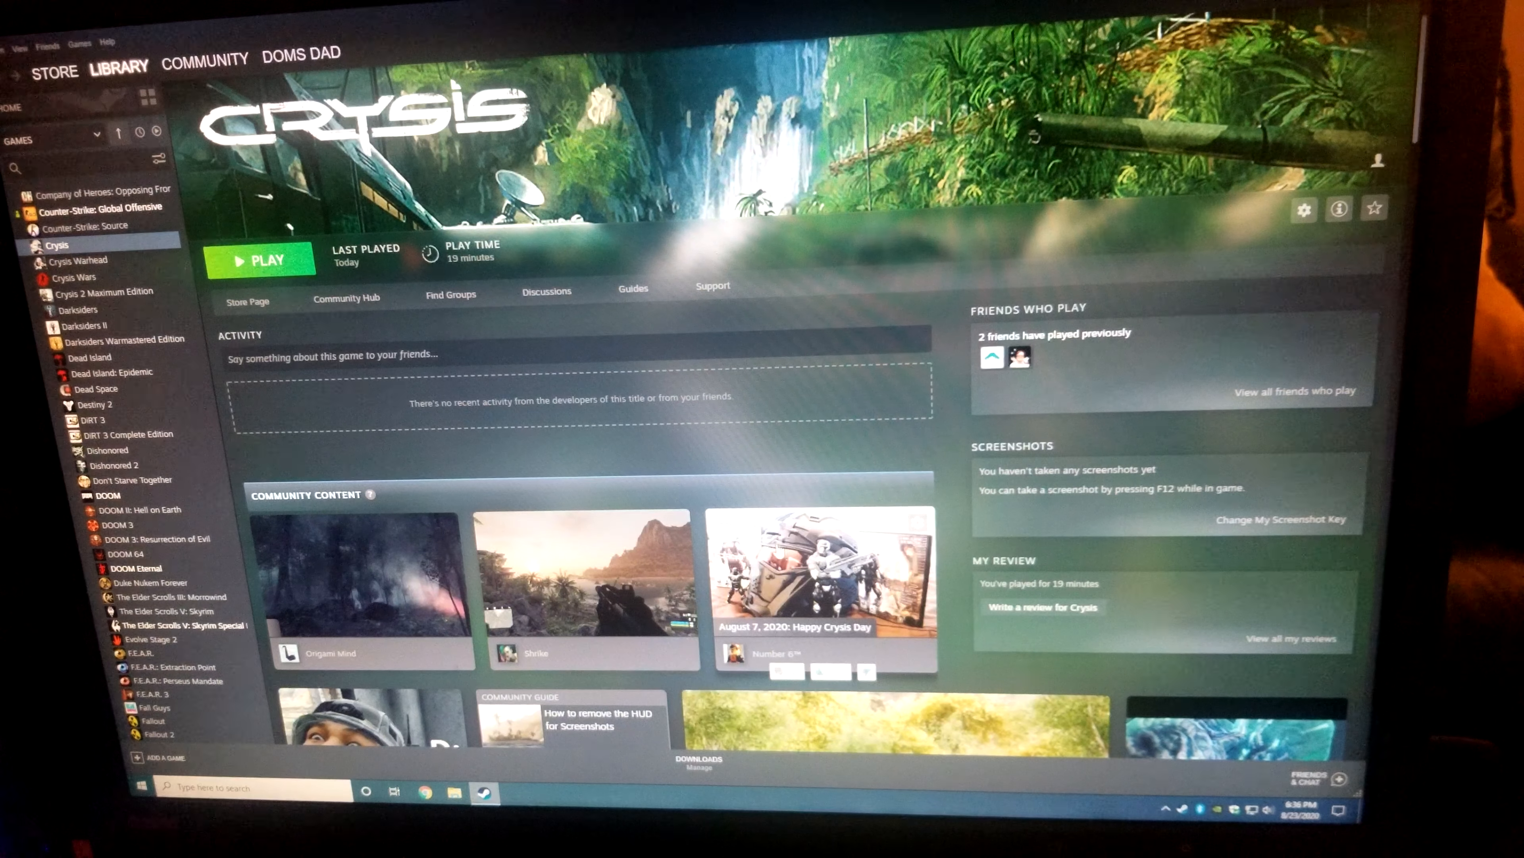